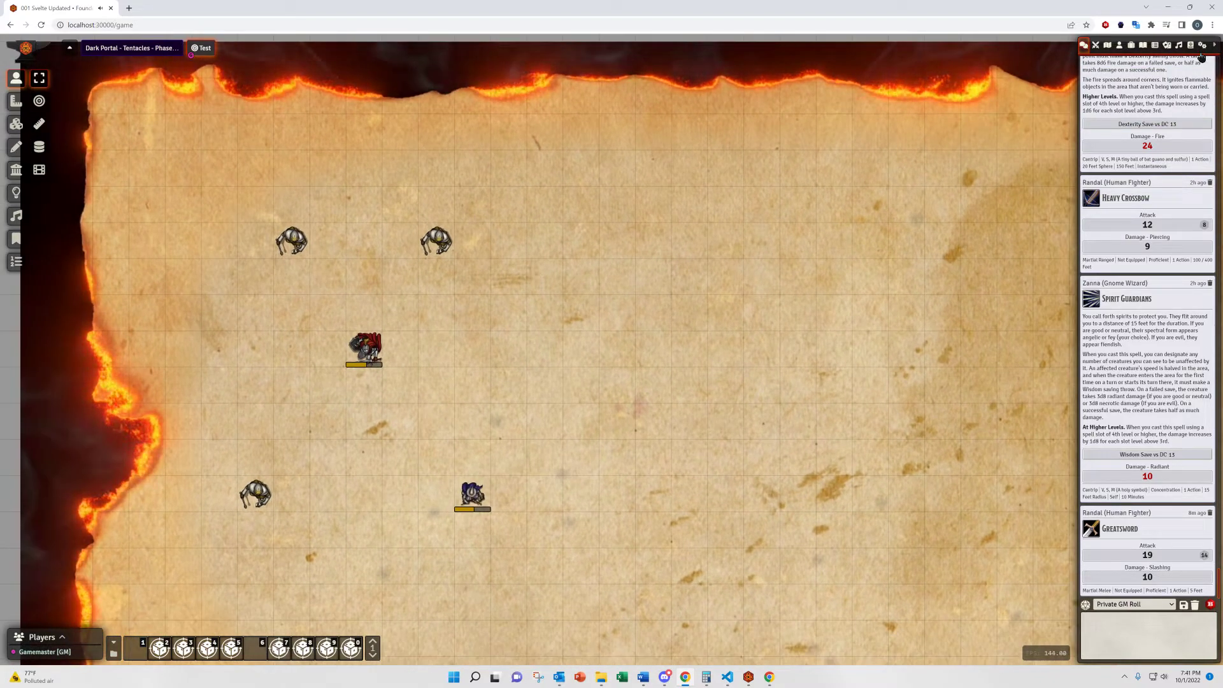
Step: Bring up the Automated Animations global automatic recognition menu via Configure Settings
{"action": "left_click", "coordinate": [1201, 44]}
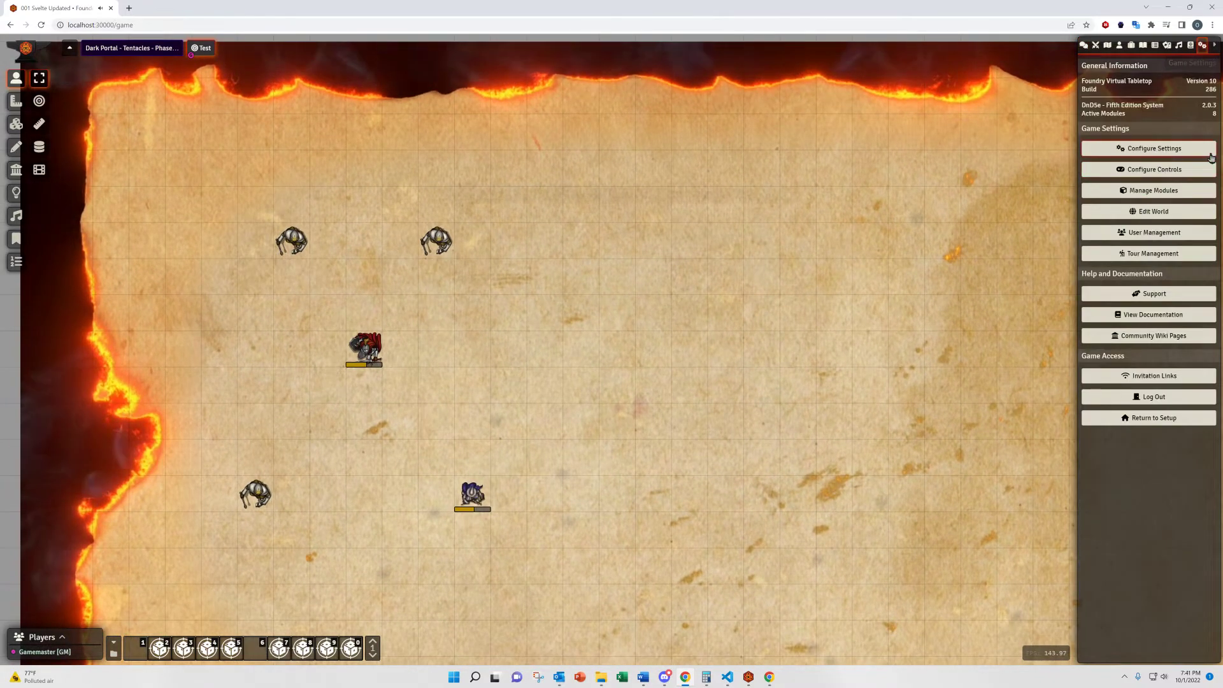
{"action": "left_click", "coordinate": [1154, 148]}
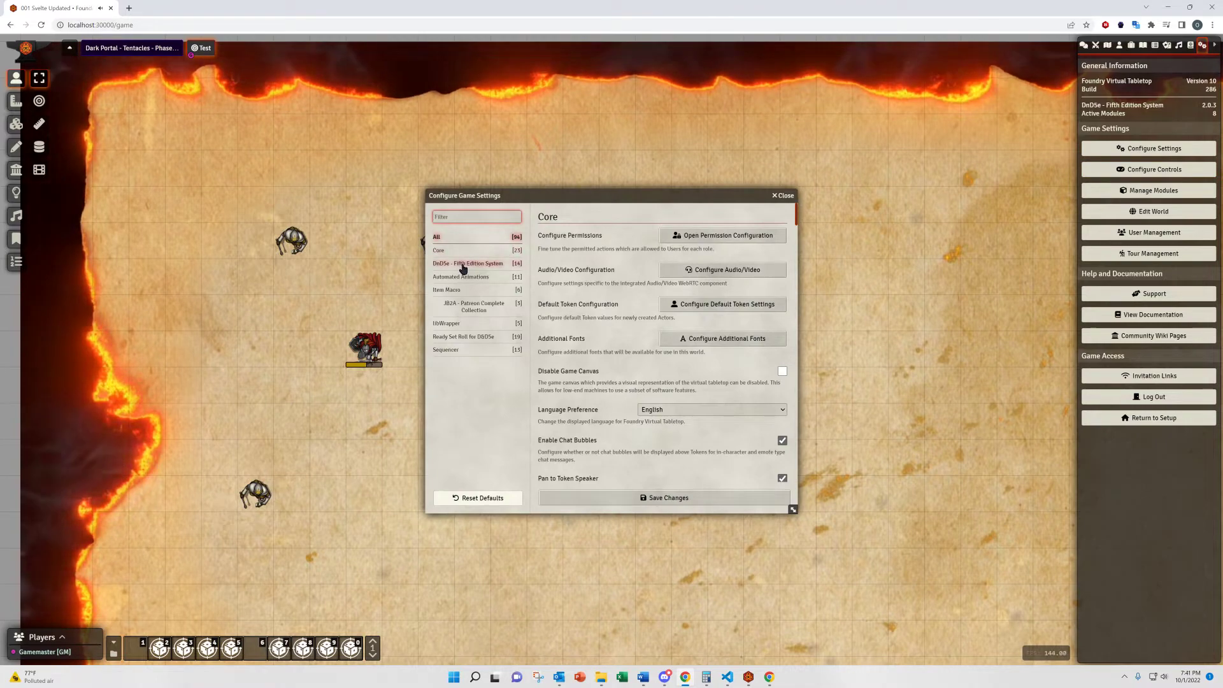
{"action": "left_click", "coordinate": [460, 276]}
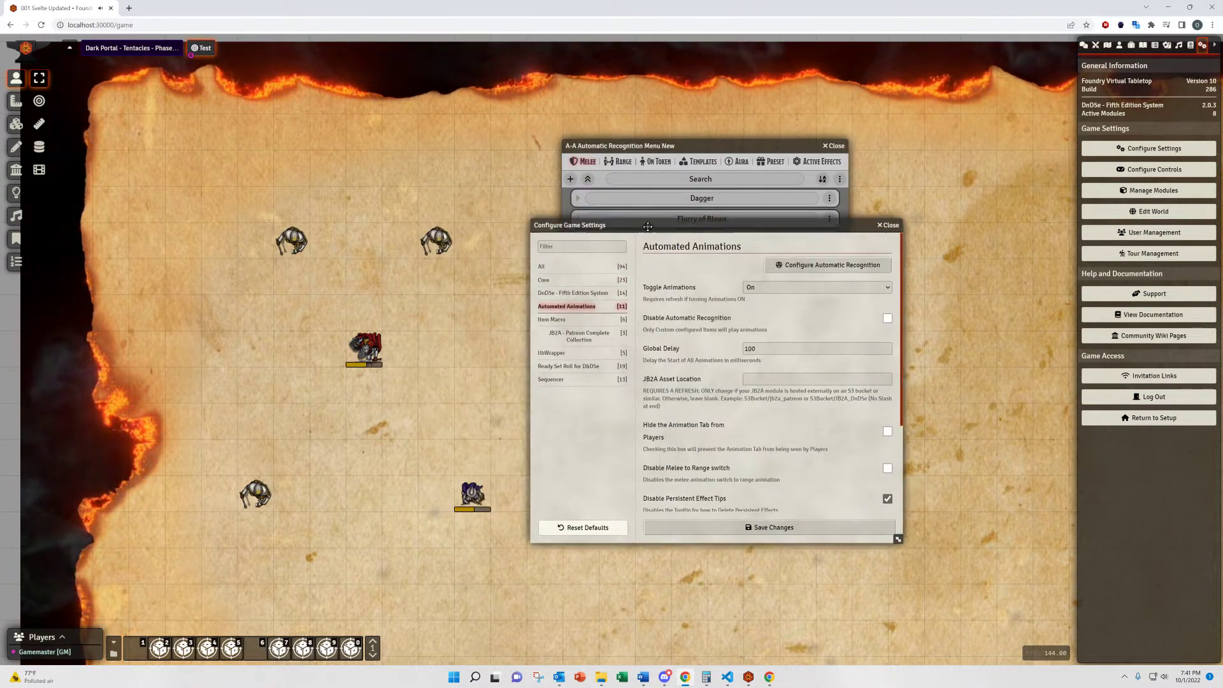
{"action": "left_click", "coordinate": [889, 225]}
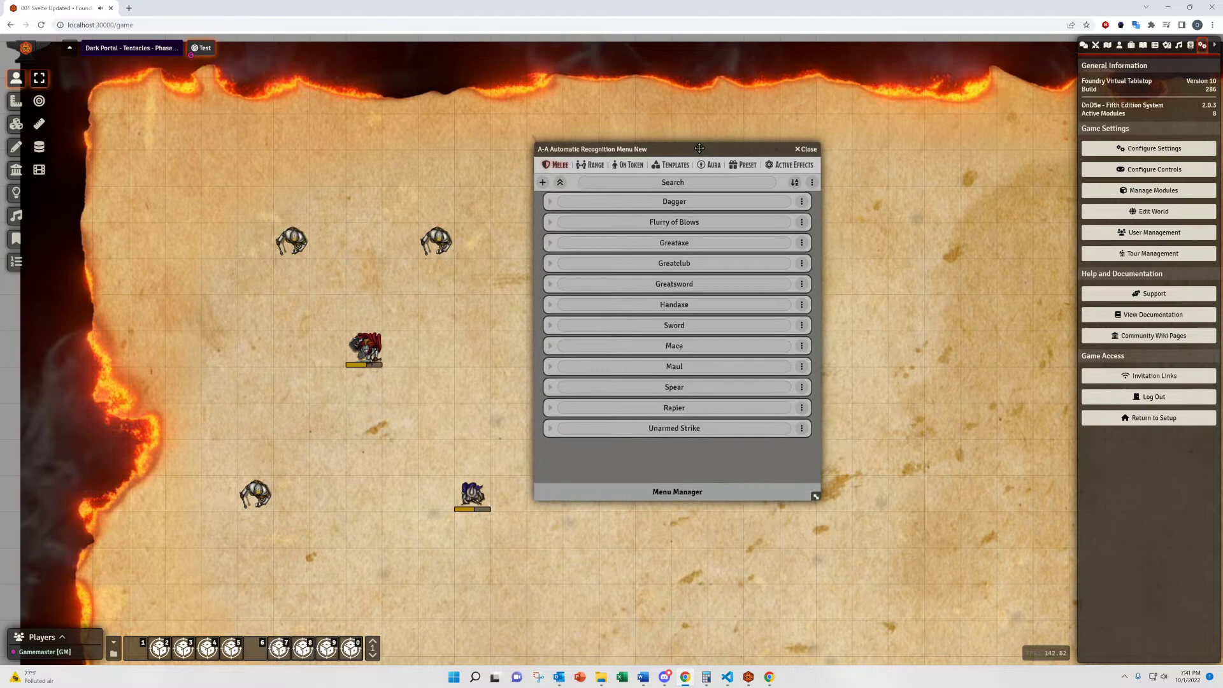
{"action": "mouse_move", "coordinate": [775, 369]}
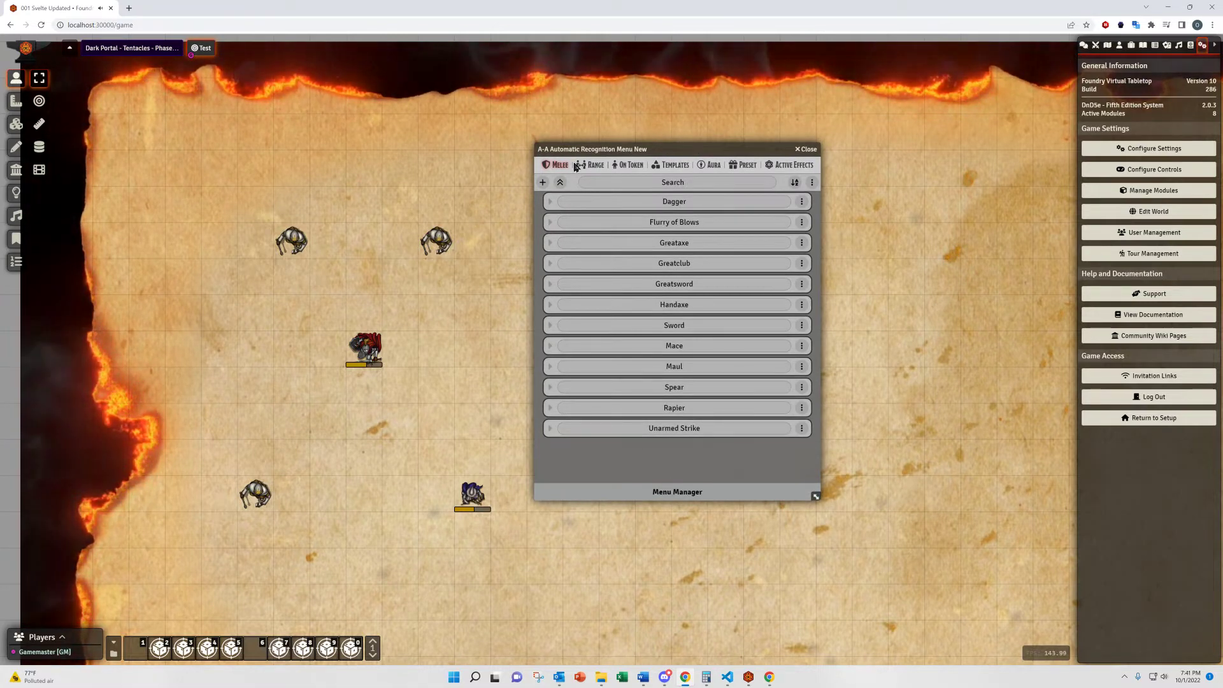
{"action": "mouse_move", "coordinate": [716, 170]}
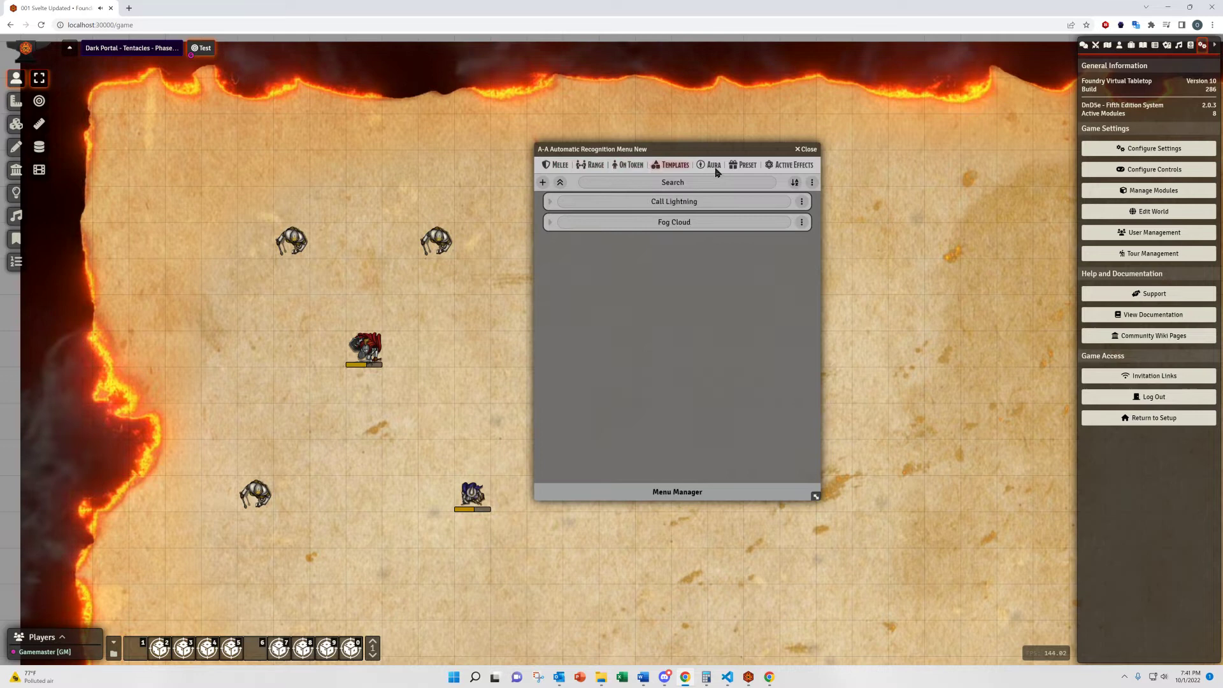
{"action": "left_click", "coordinate": [595, 165]}
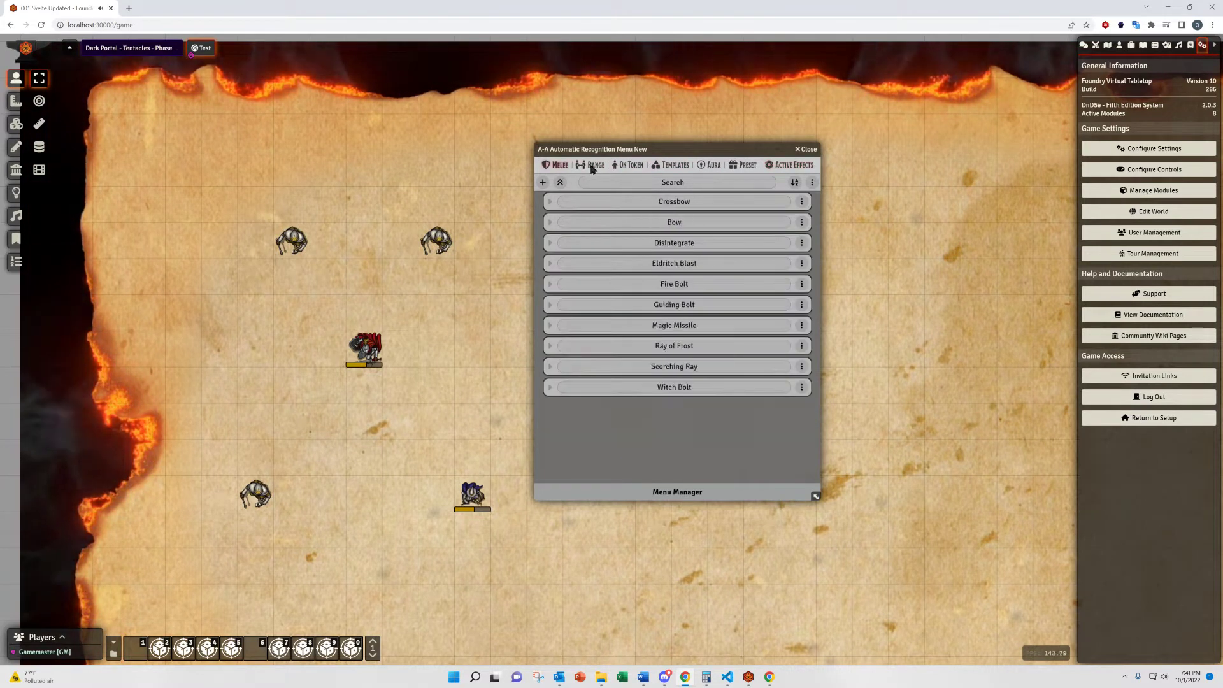
{"action": "left_click", "coordinate": [558, 164]}
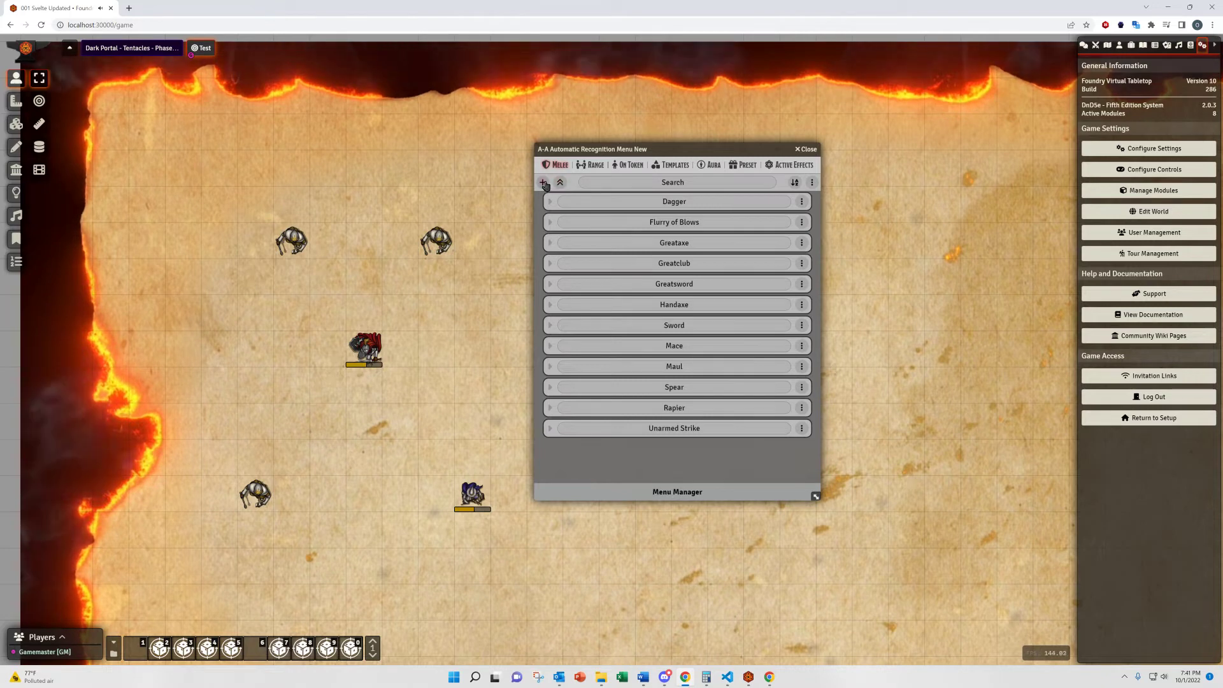
{"action": "mouse_move", "coordinate": [544, 187]}
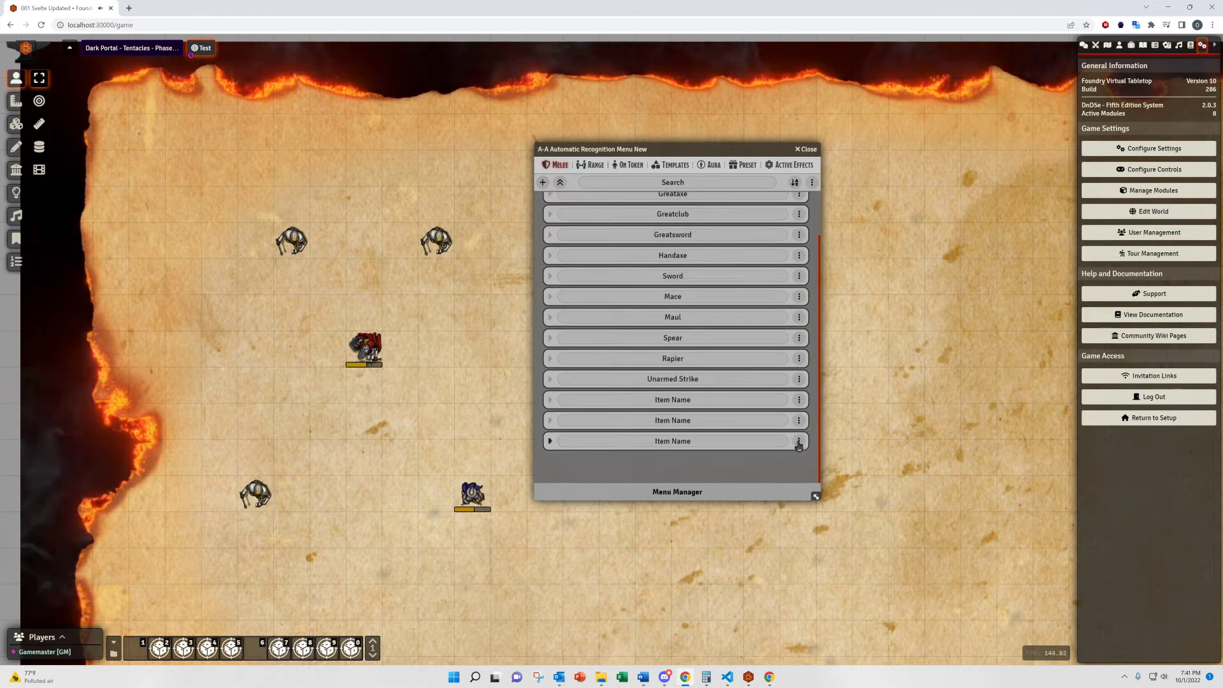
{"action": "scroll", "scroll_direction": "up", "scroll_amount": 3}
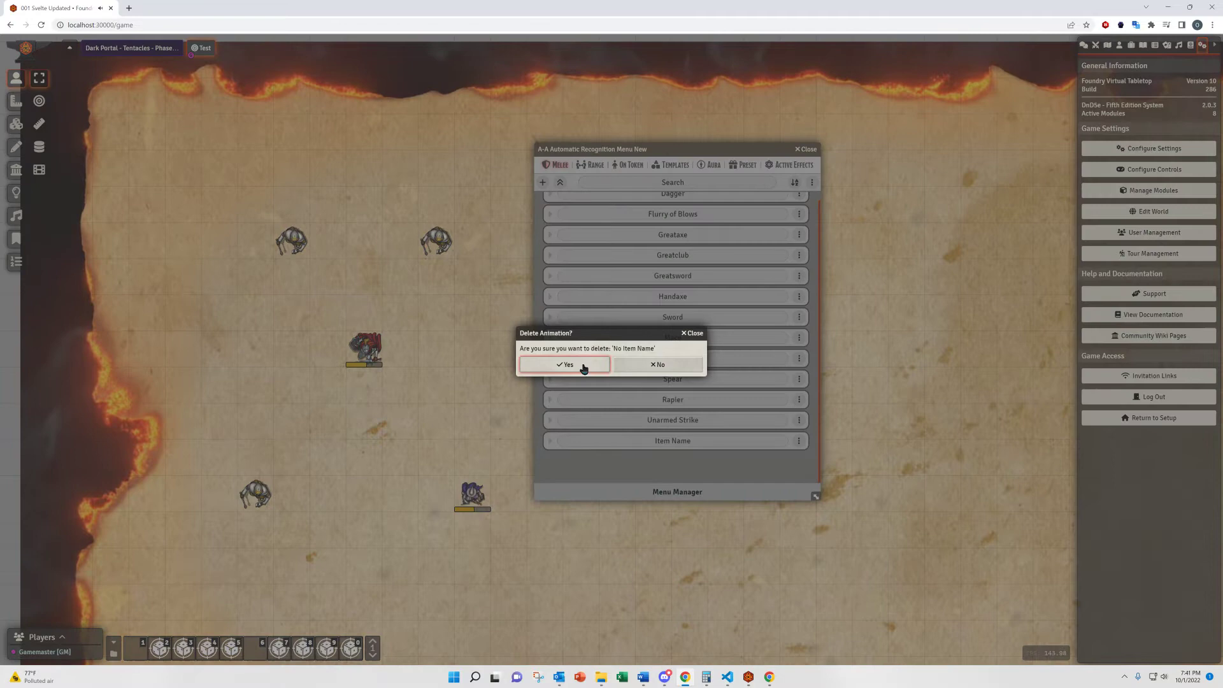
{"action": "left_click", "coordinate": [564, 364]}
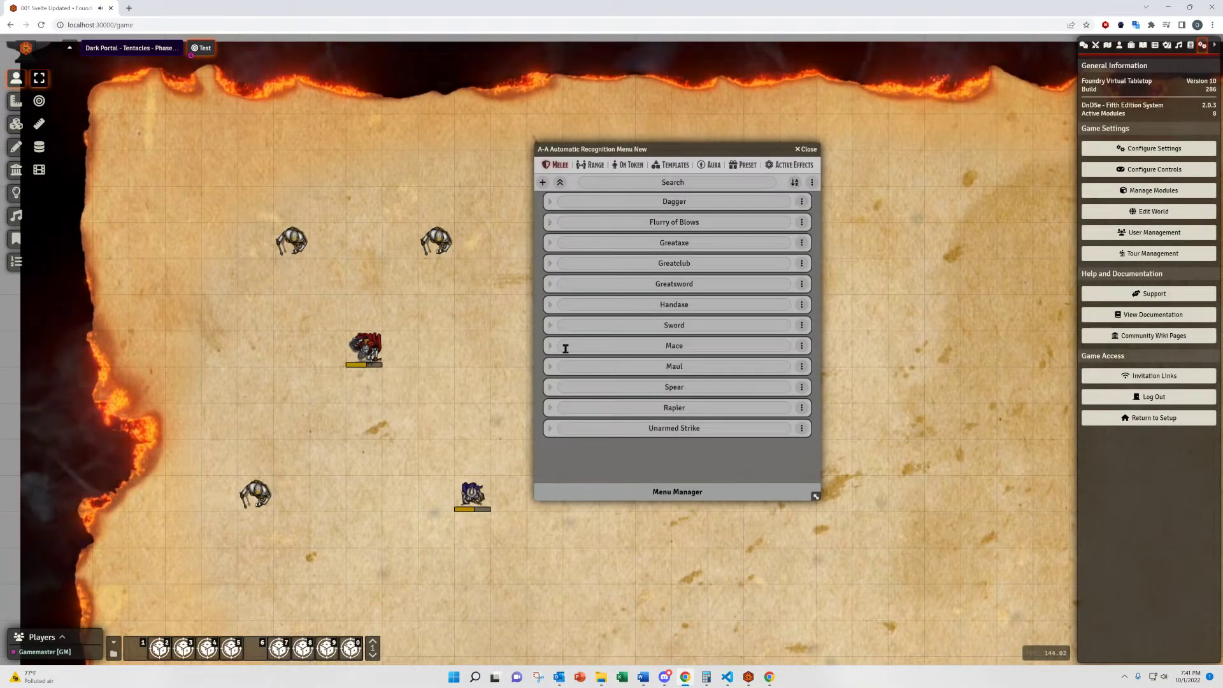
{"action": "left_click", "coordinate": [550, 283]}
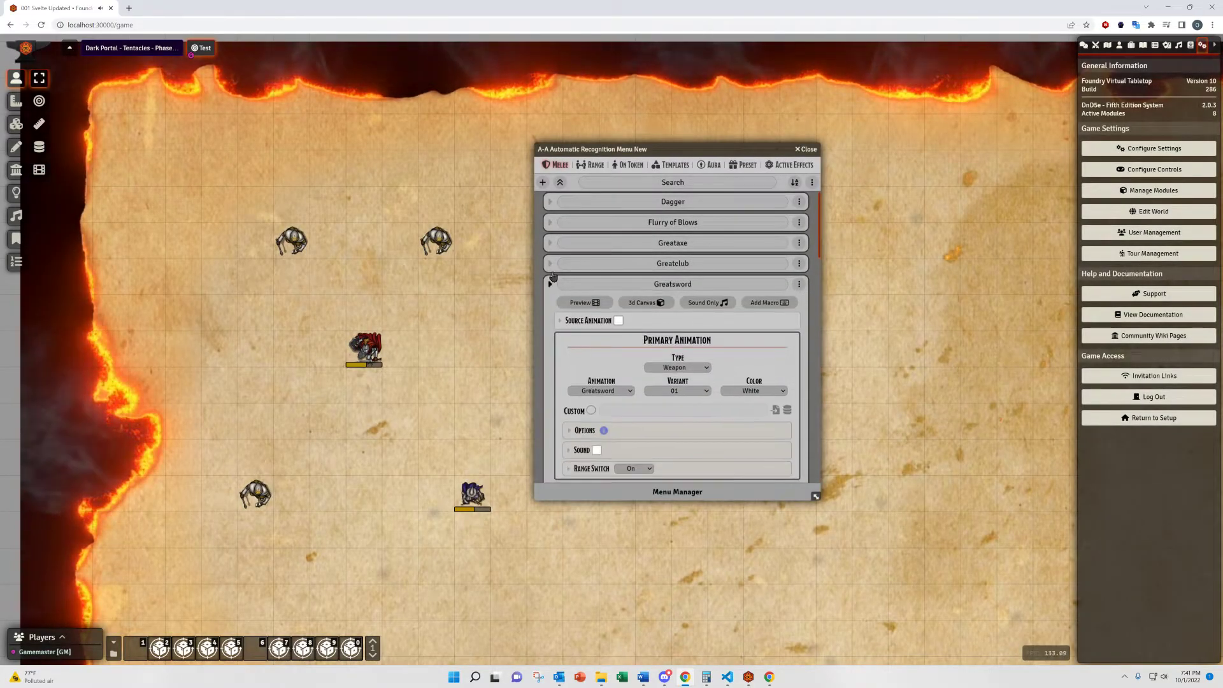
{"action": "scroll", "scroll_direction": "down", "scroll_amount": 3}
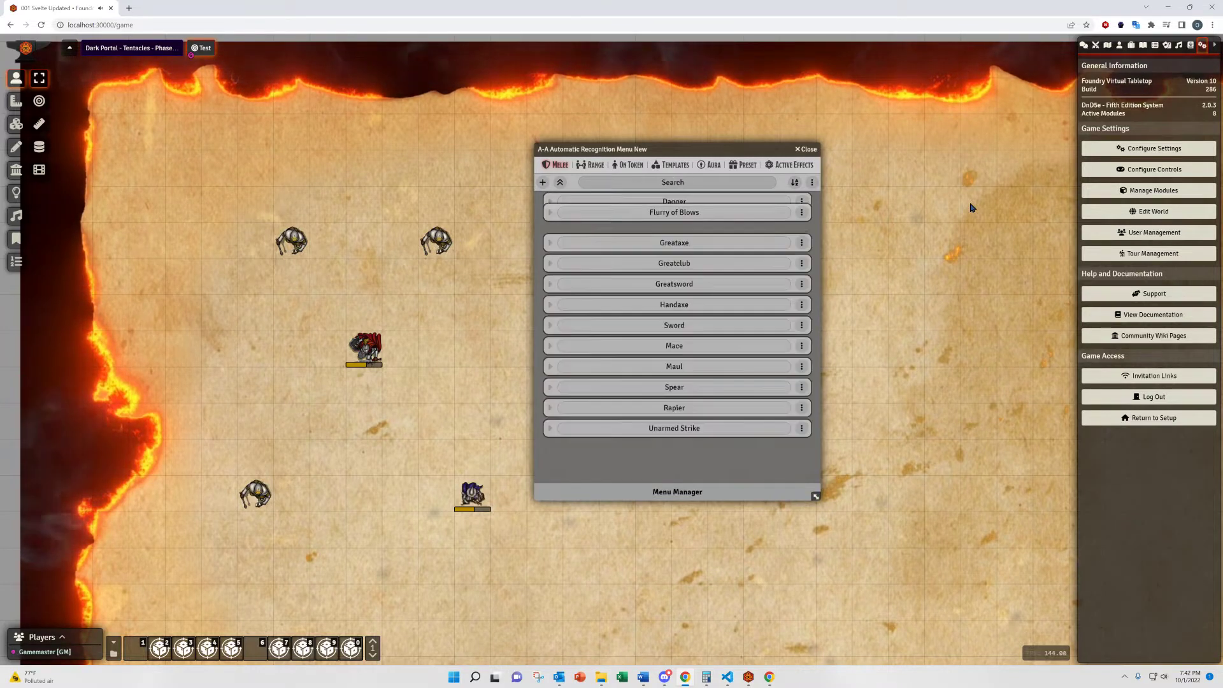
Step: Search the melee list for 'sword', clear it, then bring up the Menu Manager from the list options
{"action": "type", "text": "sword"}
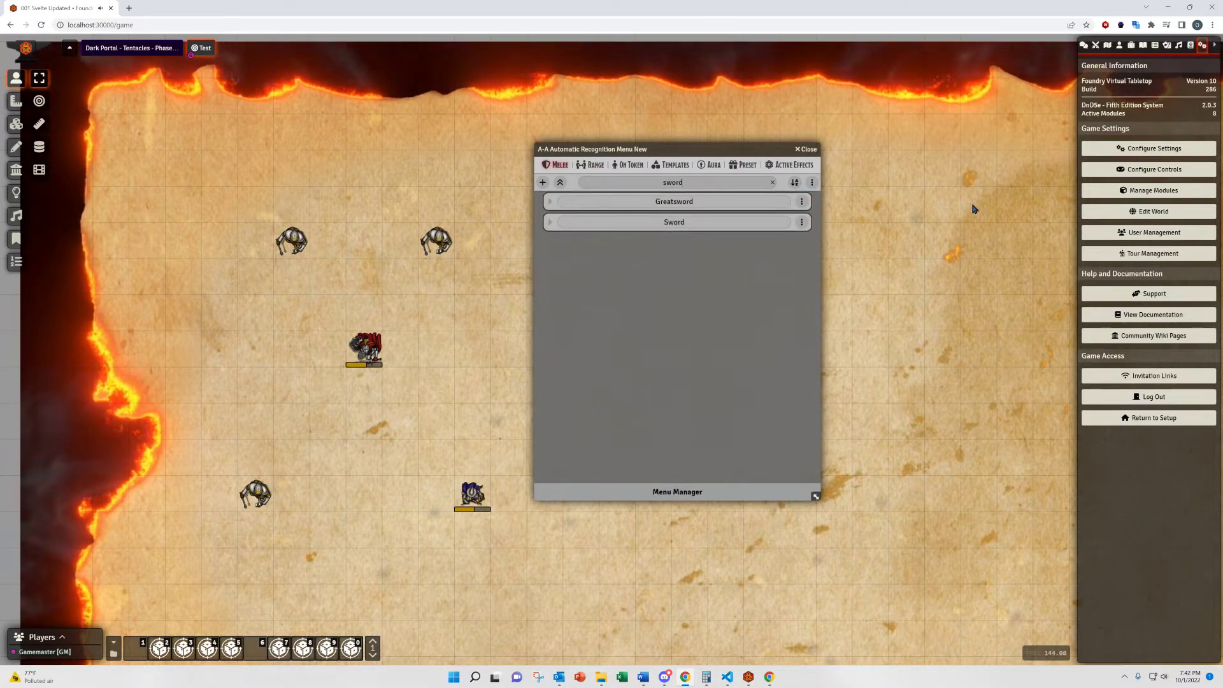
{"action": "left_click", "coordinate": [773, 182]}
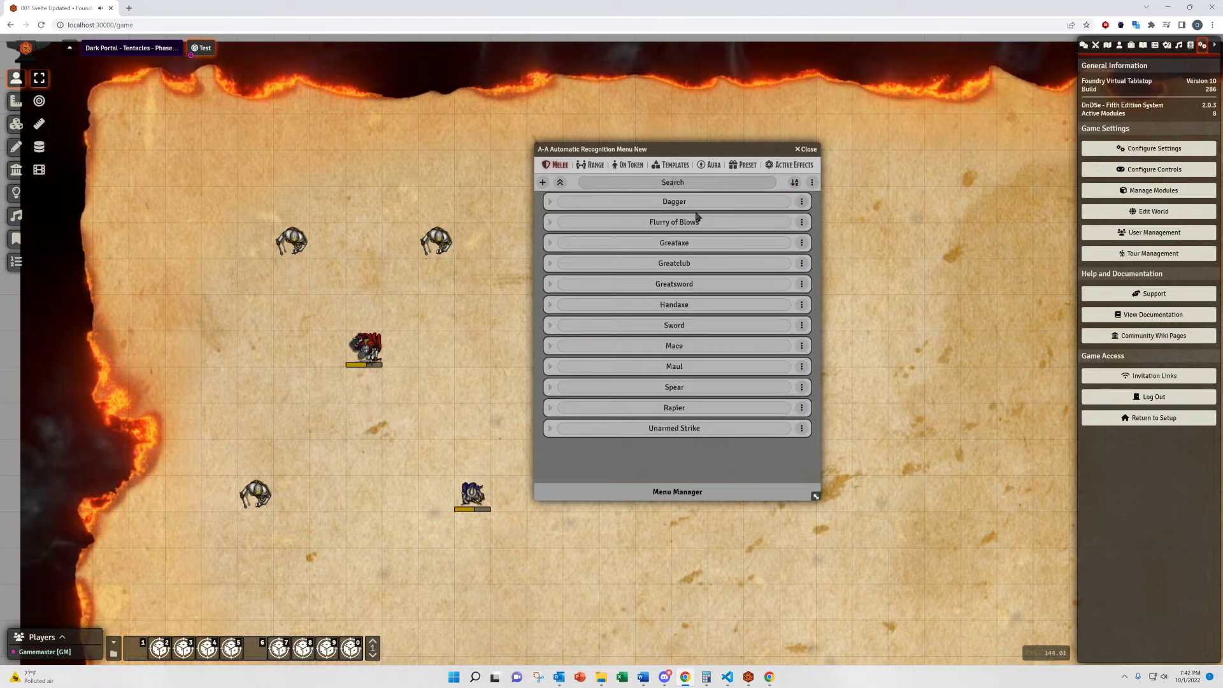
{"action": "mouse_move", "coordinate": [725, 351]}
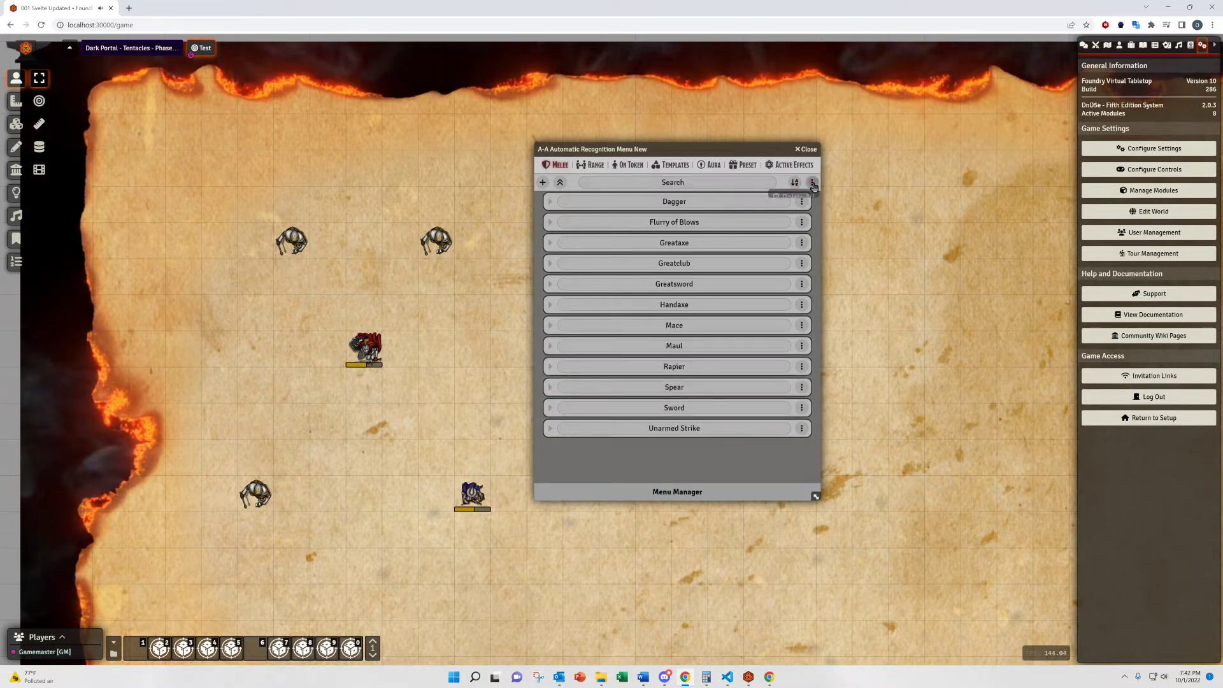
{"action": "left_click", "coordinate": [812, 183]}
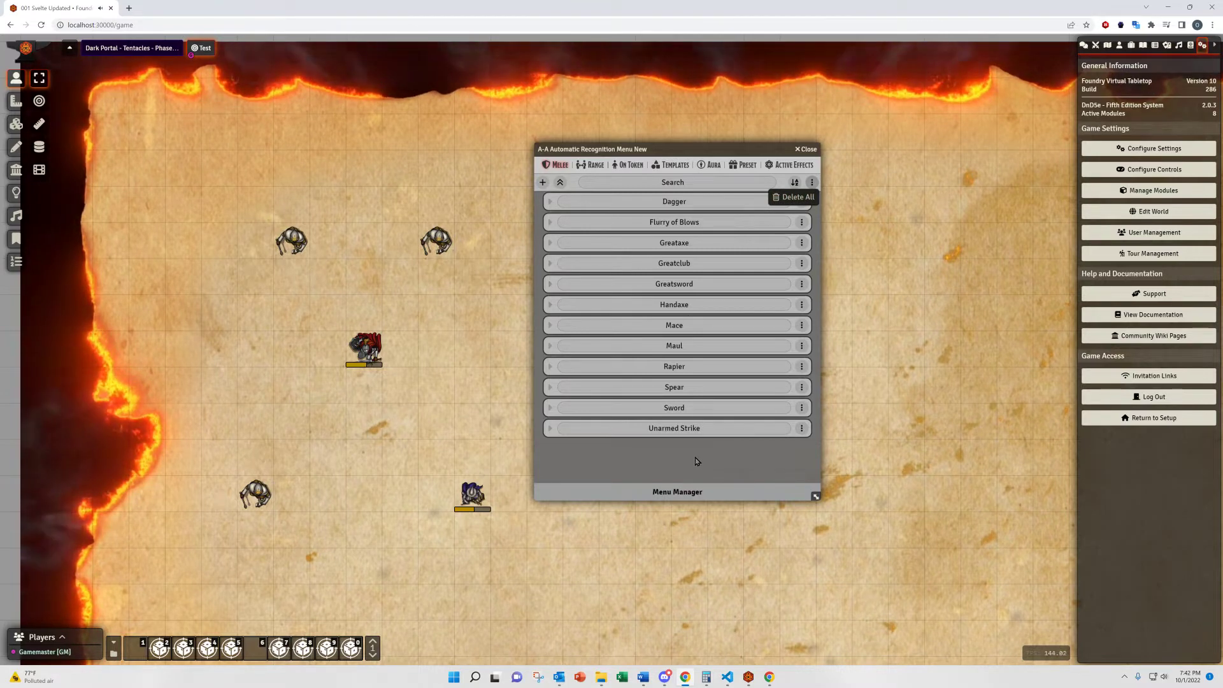
{"action": "left_click", "coordinate": [676, 492]}
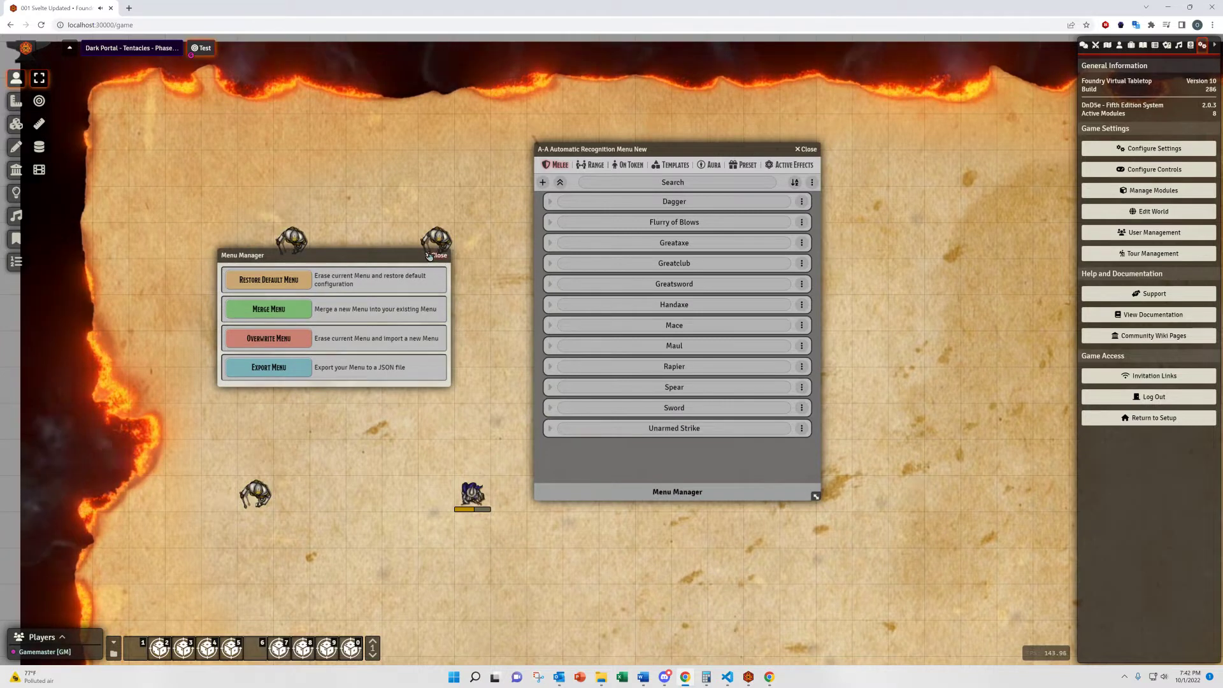
Step: Close the Menu Manager, duplicate Dagger to Dagger-1, then delete the copy
{"action": "left_click", "coordinate": [437, 255]}
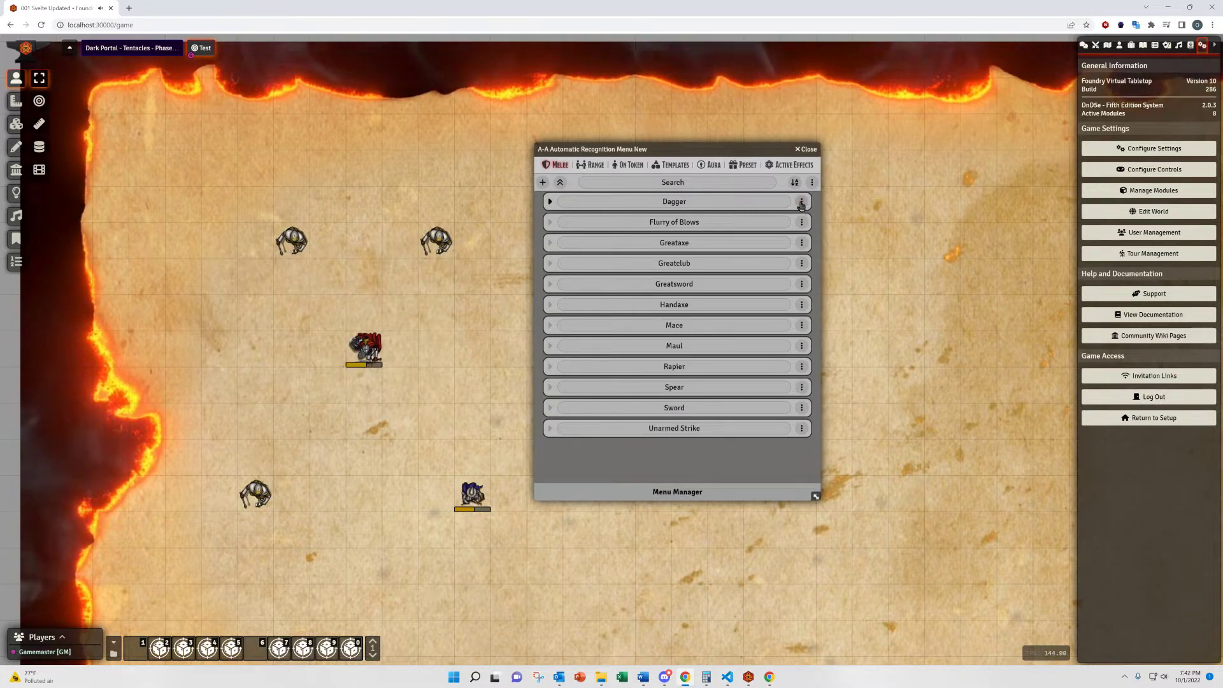
{"action": "left_click", "coordinate": [802, 201]}
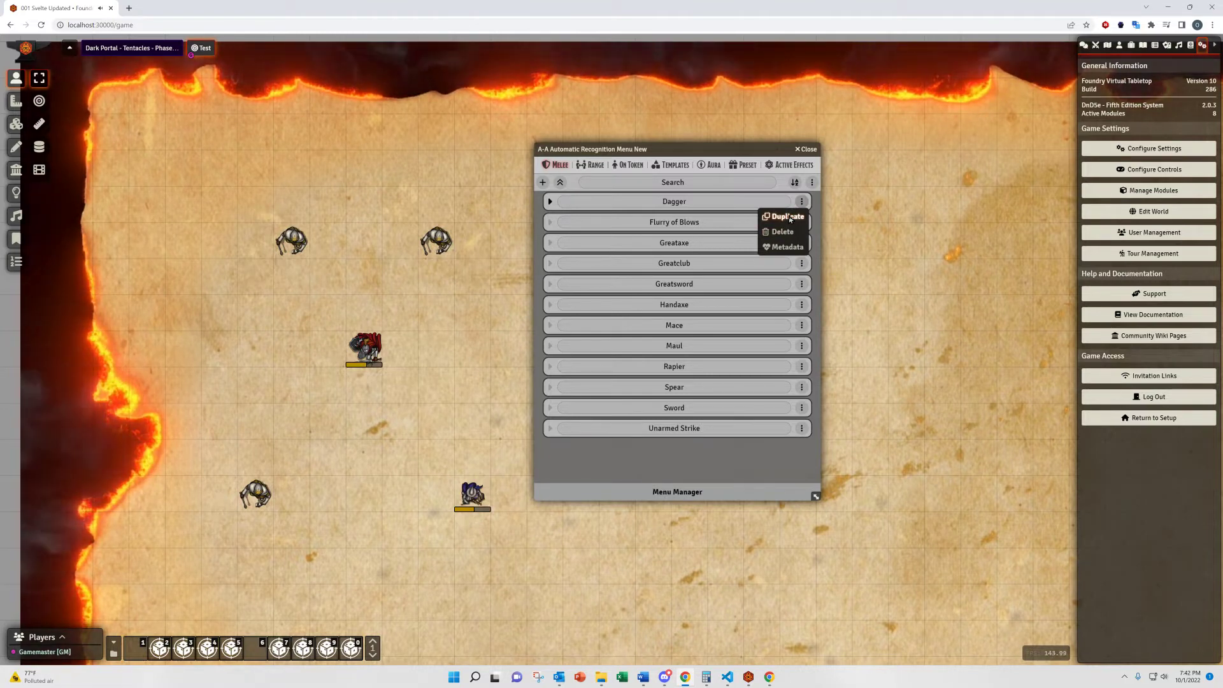
{"action": "left_click", "coordinate": [787, 216]}
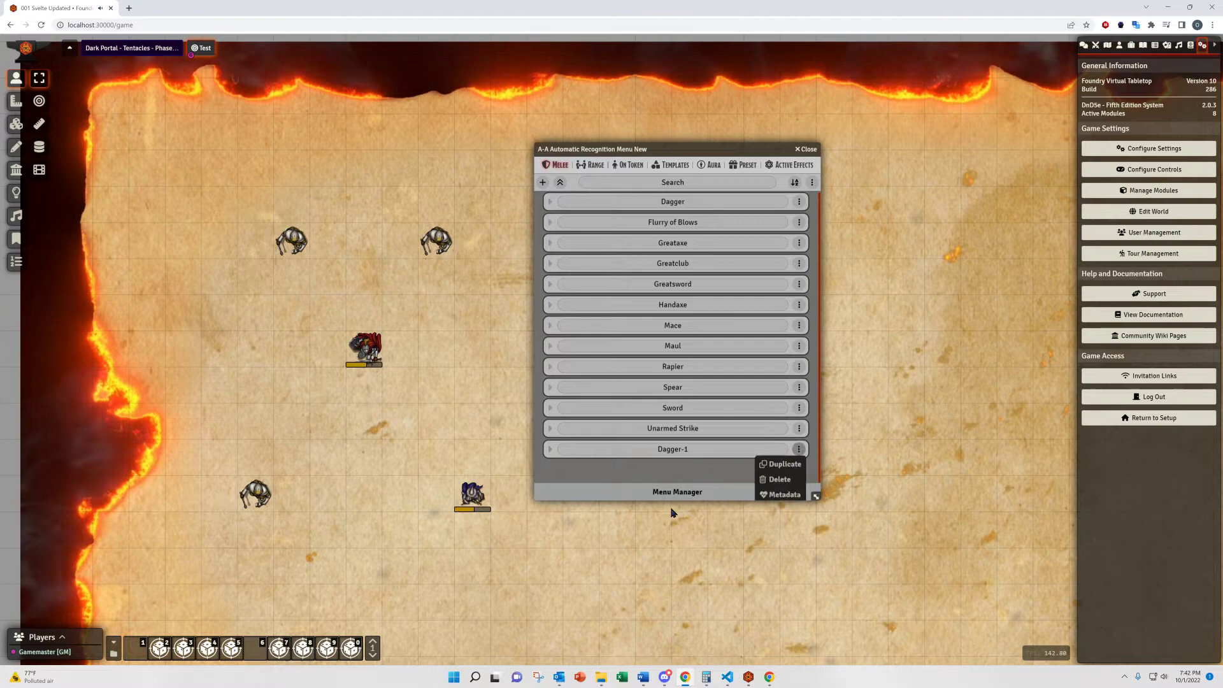
{"action": "left_click", "coordinate": [777, 479]}
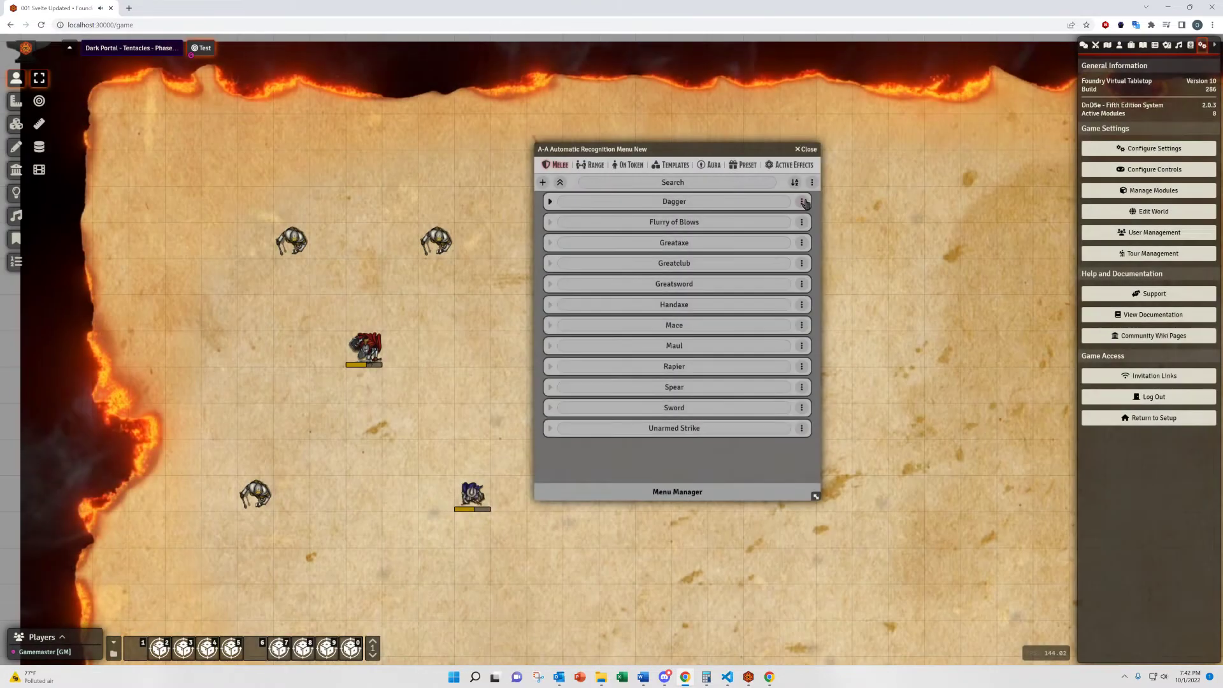
{"action": "left_click", "coordinate": [801, 201]}
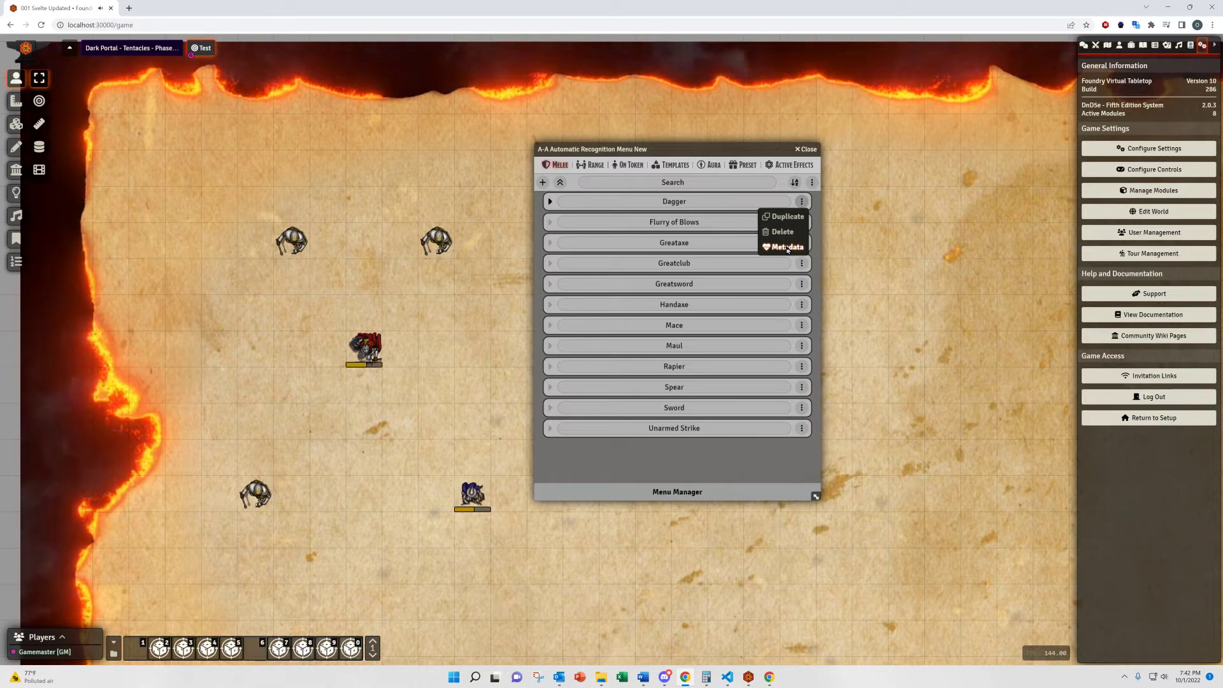
{"action": "mouse_move", "coordinate": [704, 469]}
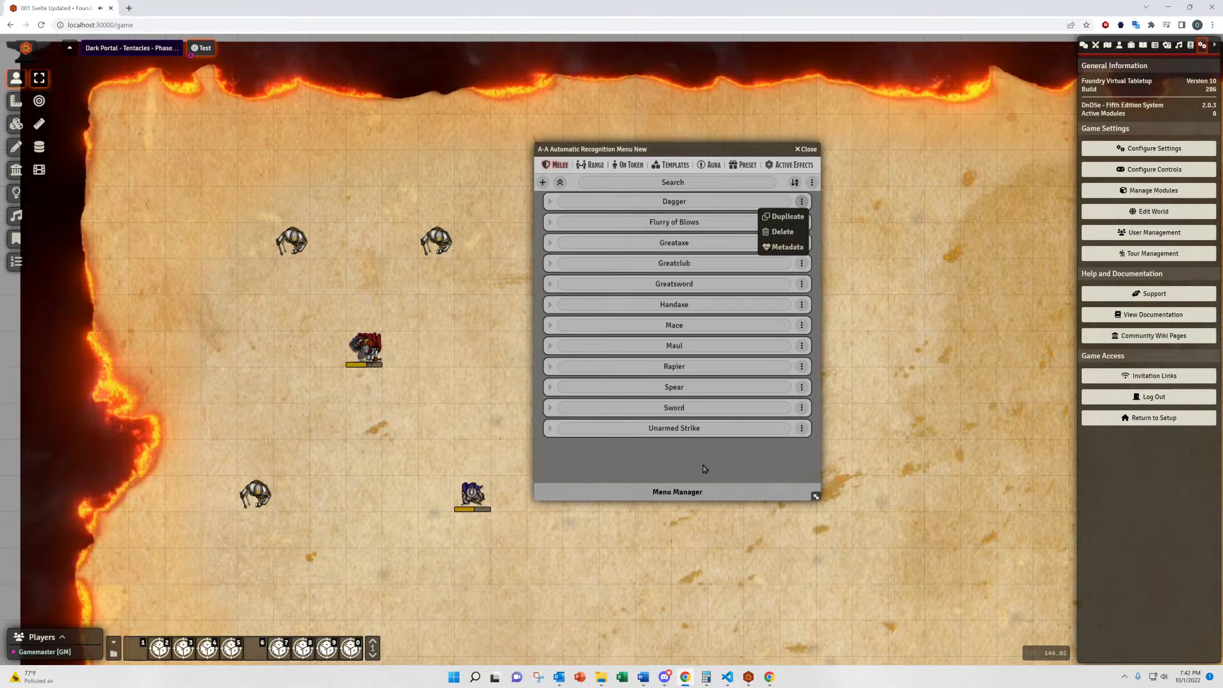
Step: Restore the default recognition menu from the Menu Manager, confirming the erase
{"action": "left_click", "coordinate": [677, 492]}
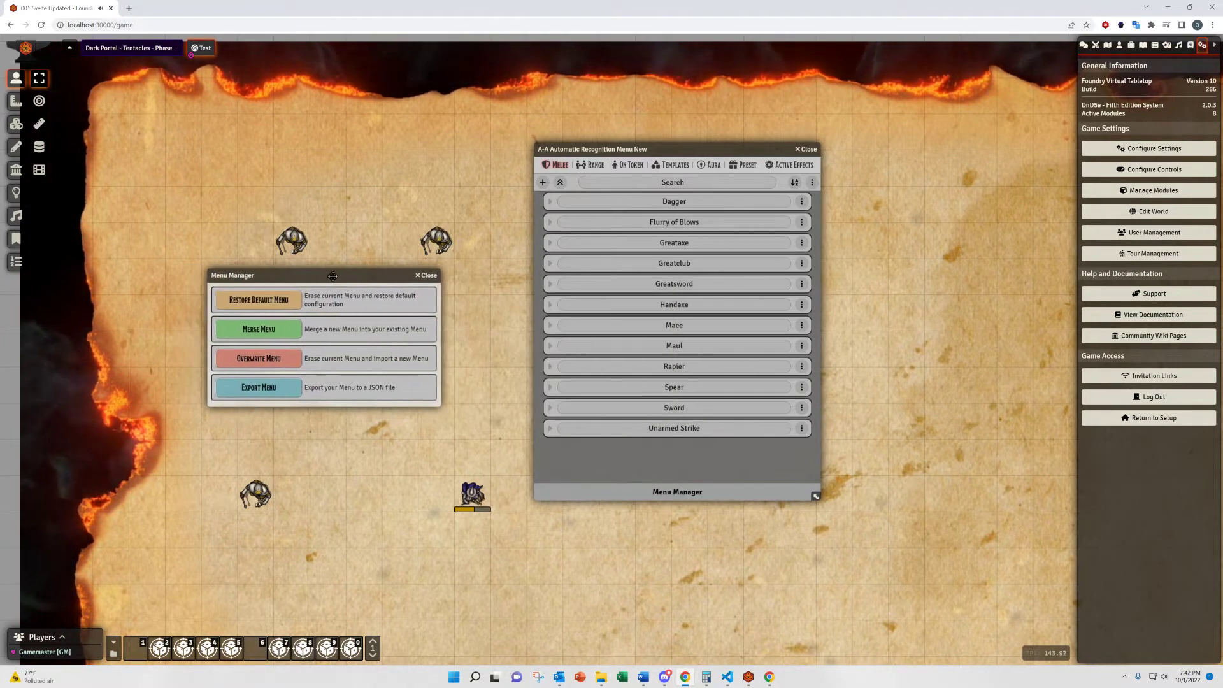
{"action": "left_click_drag", "start_coordinate": [333, 275], "coordinate": [370, 255]}
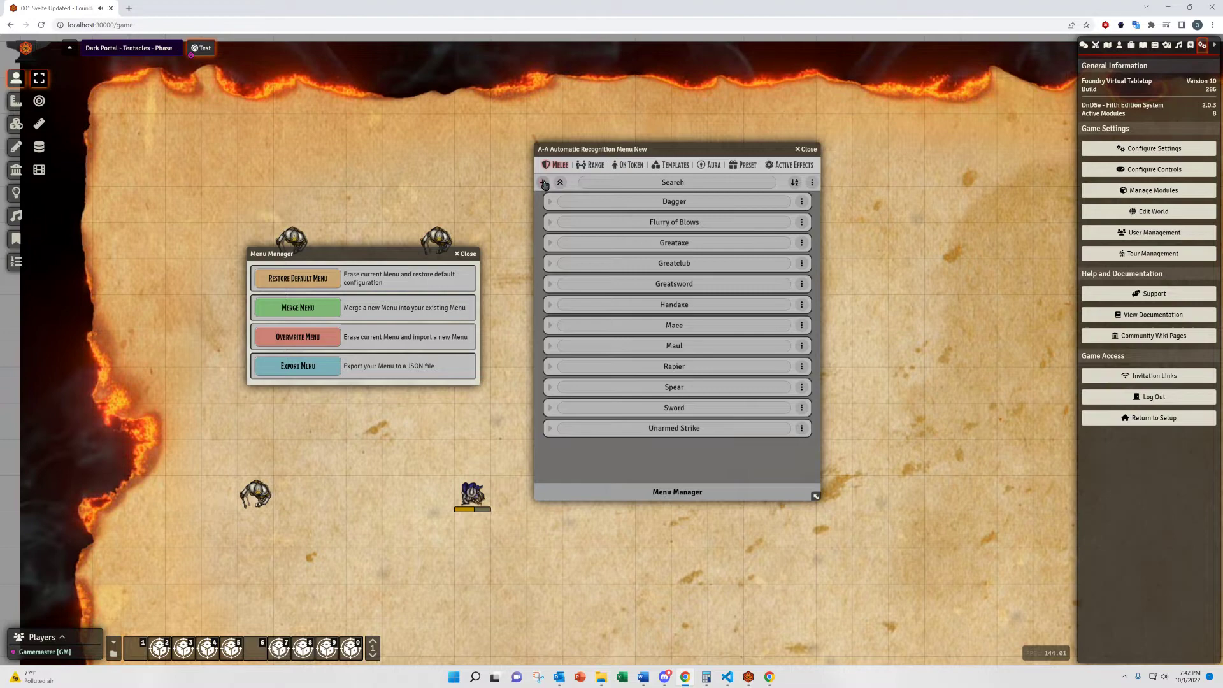
{"action": "left_click", "coordinate": [629, 165]}
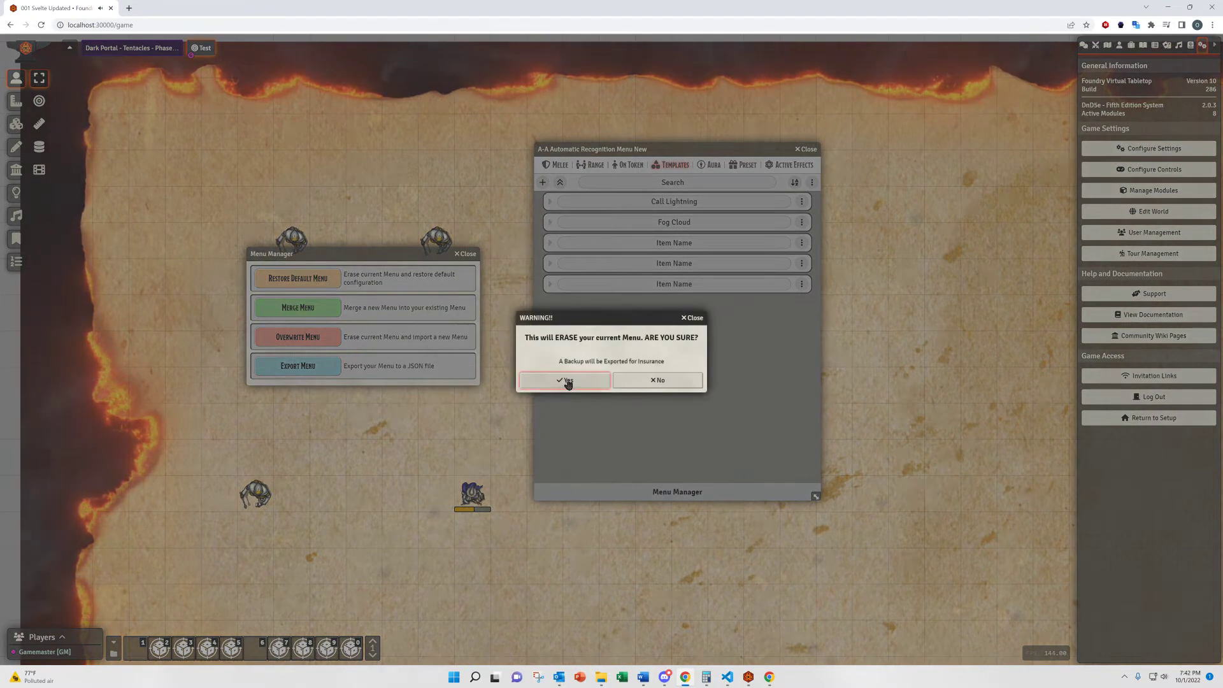
{"action": "left_click", "coordinate": [563, 380]}
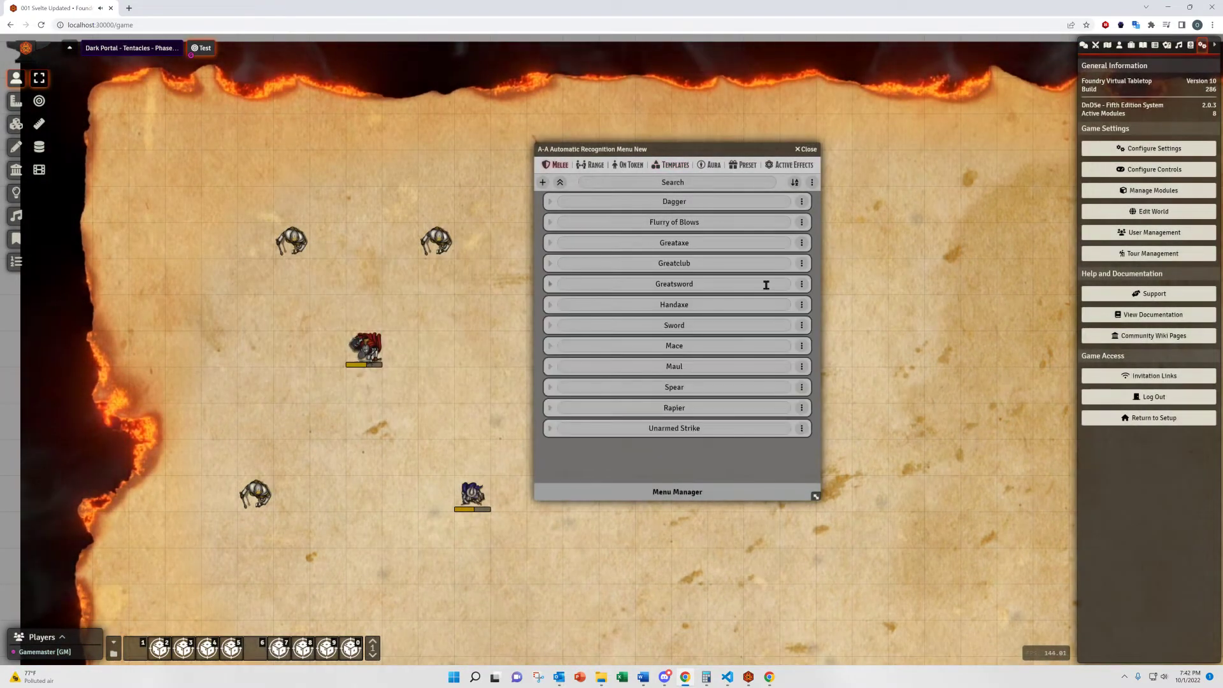
Step: Export the recognition menu to a JSON file from the Menu Manager
{"action": "left_click", "coordinate": [677, 492]}
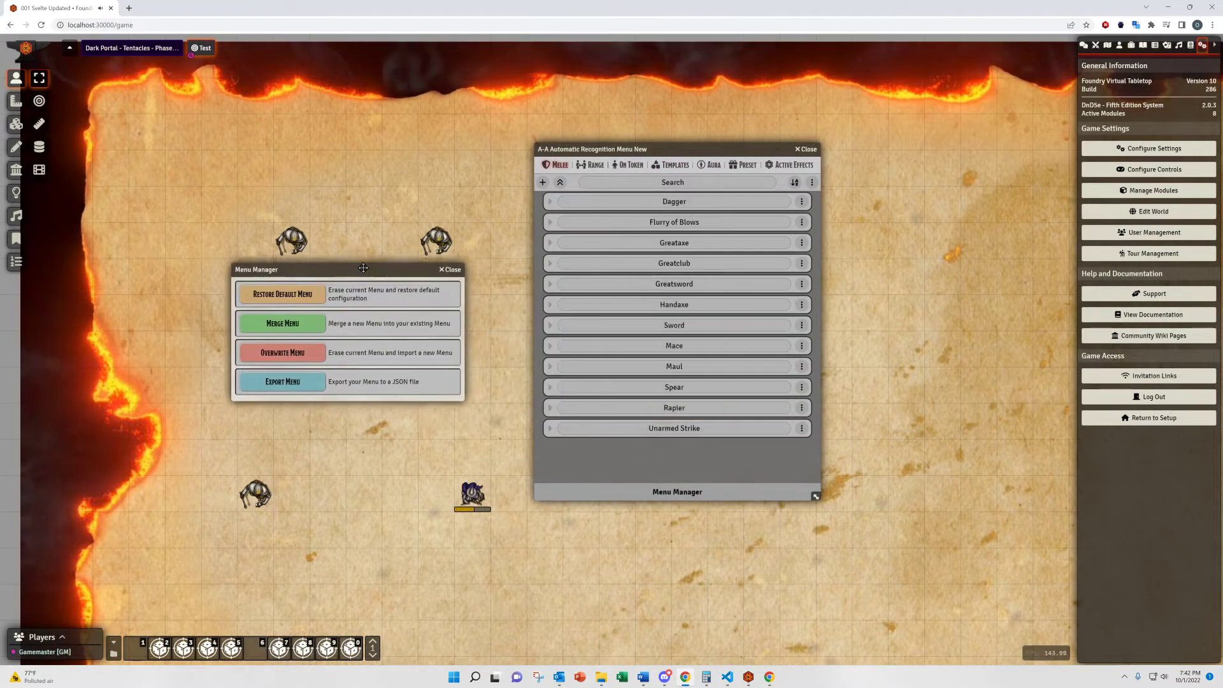
{"action": "left_click_drag", "start_coordinate": [364, 269], "coordinate": [341, 264]}
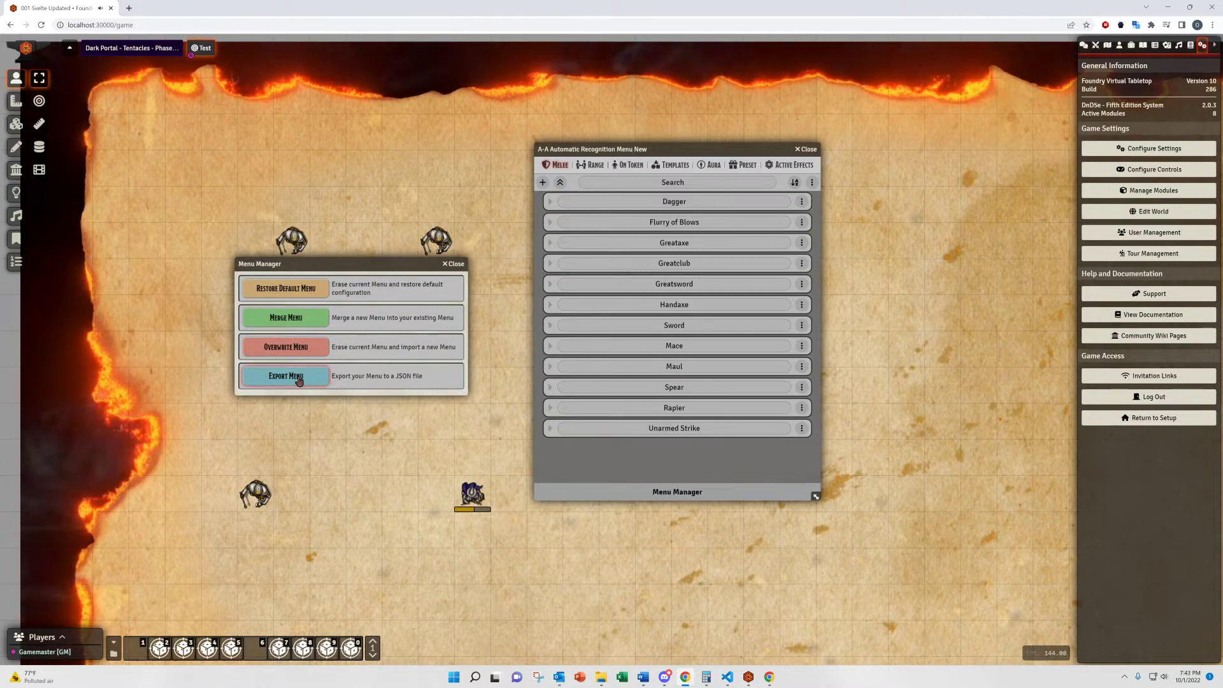
{"action": "left_click", "coordinate": [285, 375]}
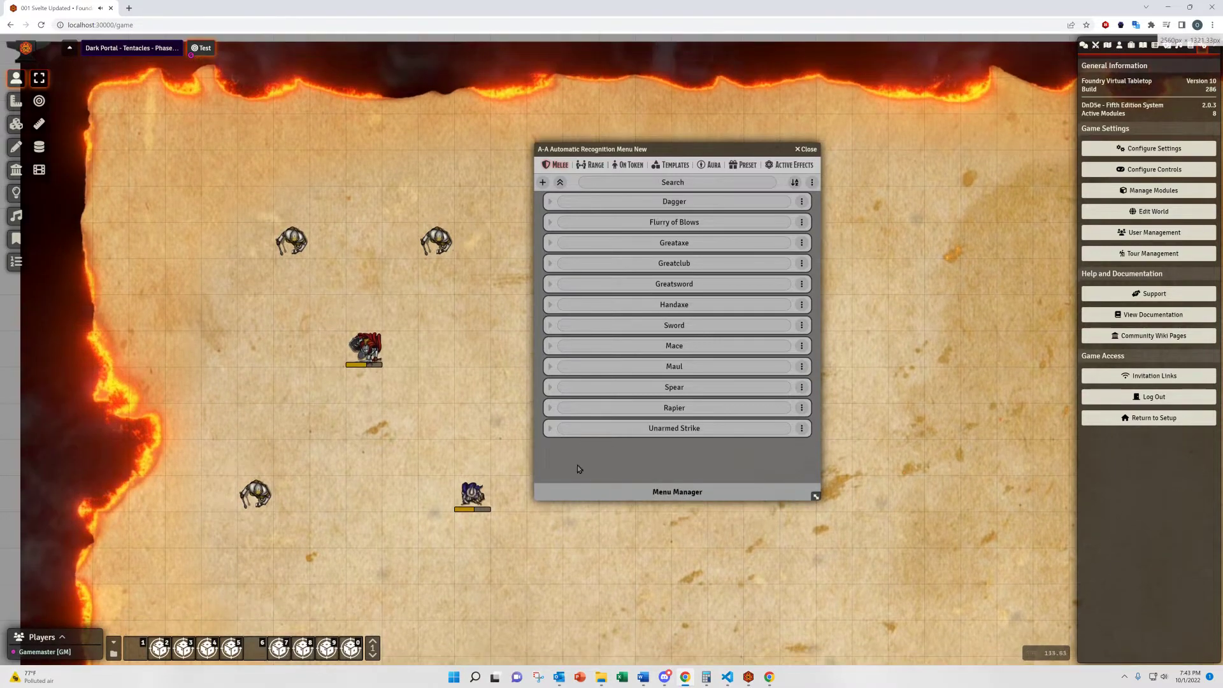
Step: Overwrite the current menu from the massive-v4.json file, confirming the erase
{"action": "left_click", "coordinate": [675, 492]}
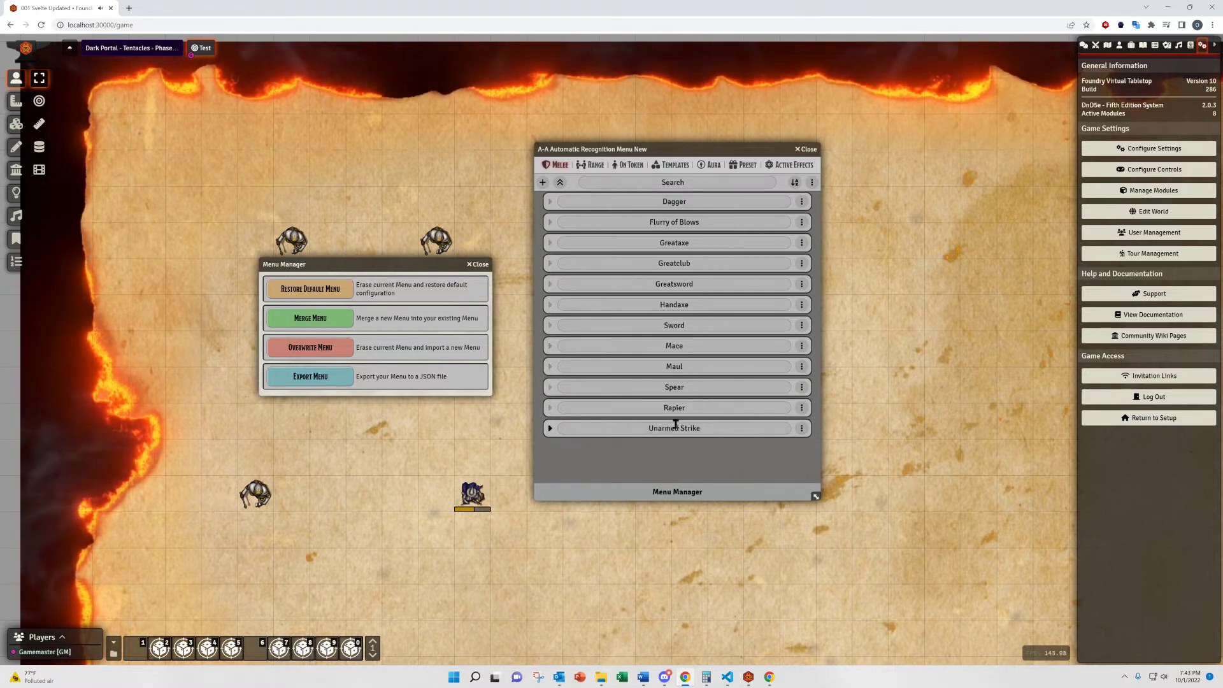
{"action": "mouse_move", "coordinate": [426, 428]}
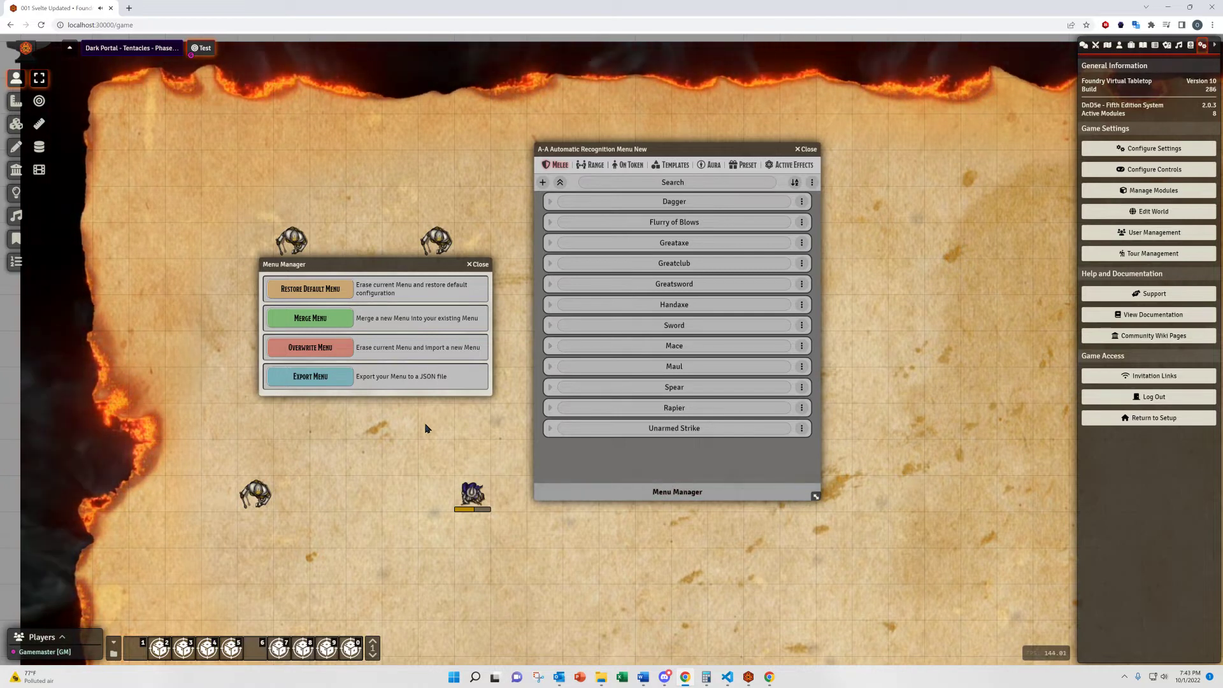
{"action": "mouse_move", "coordinate": [403, 343]}
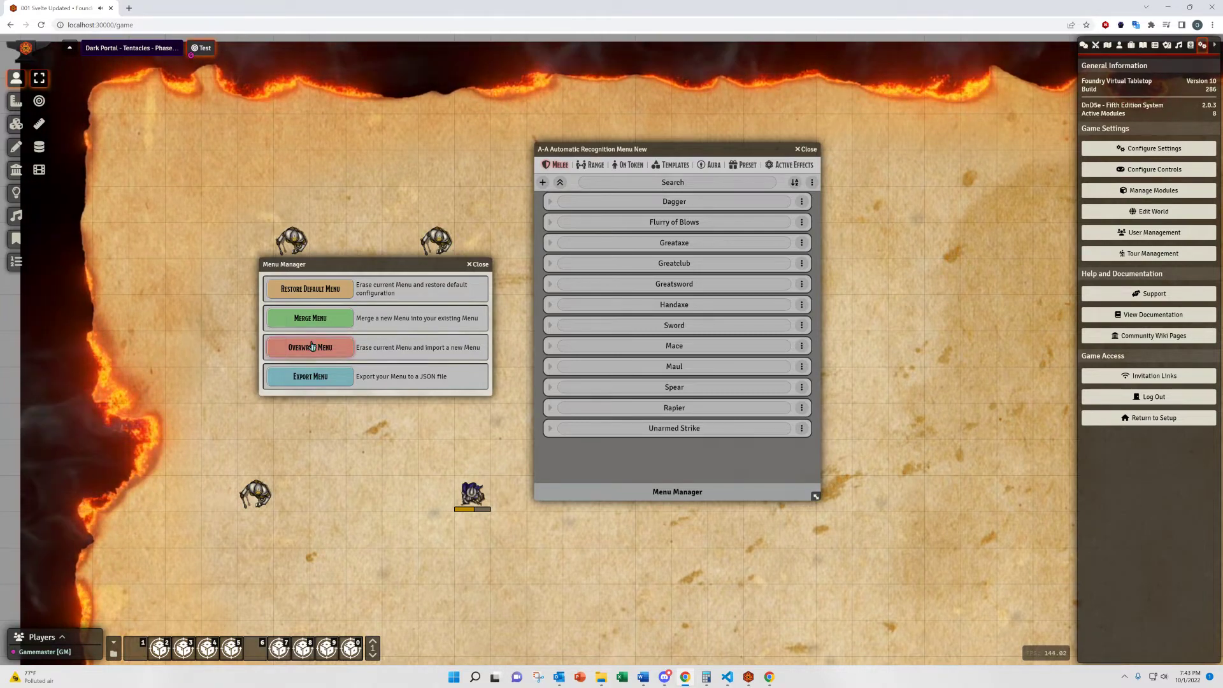
{"action": "left_click", "coordinate": [309, 346]}
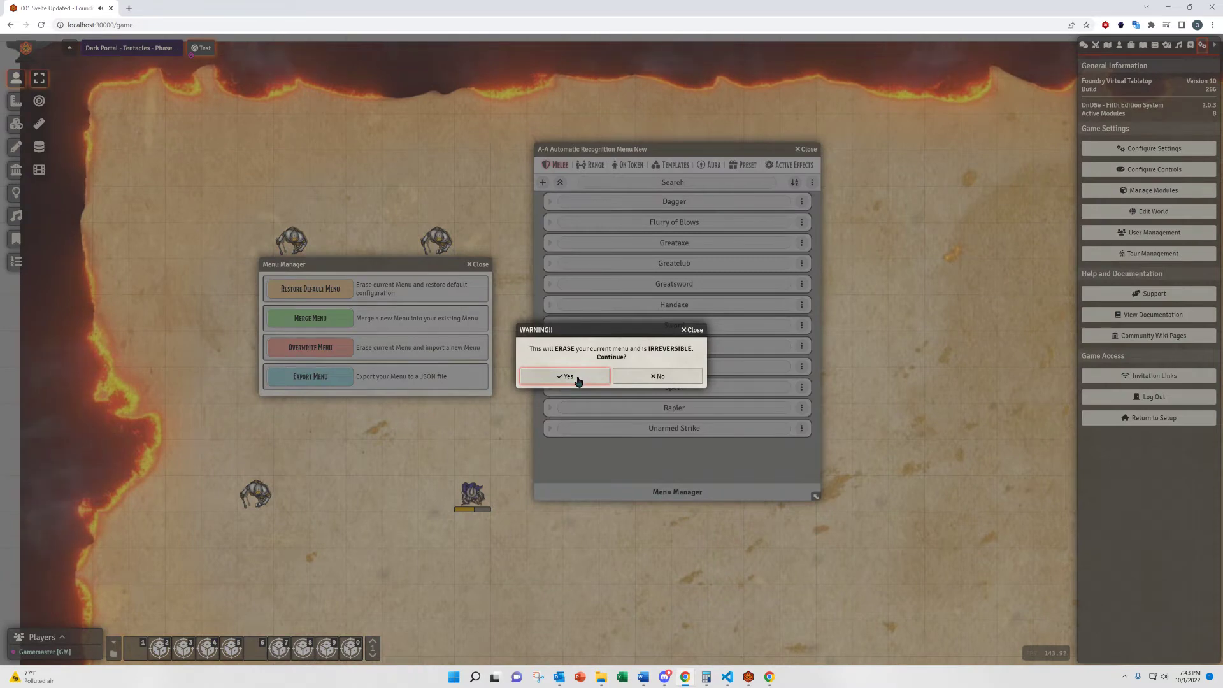
{"action": "left_click", "coordinate": [564, 376]}
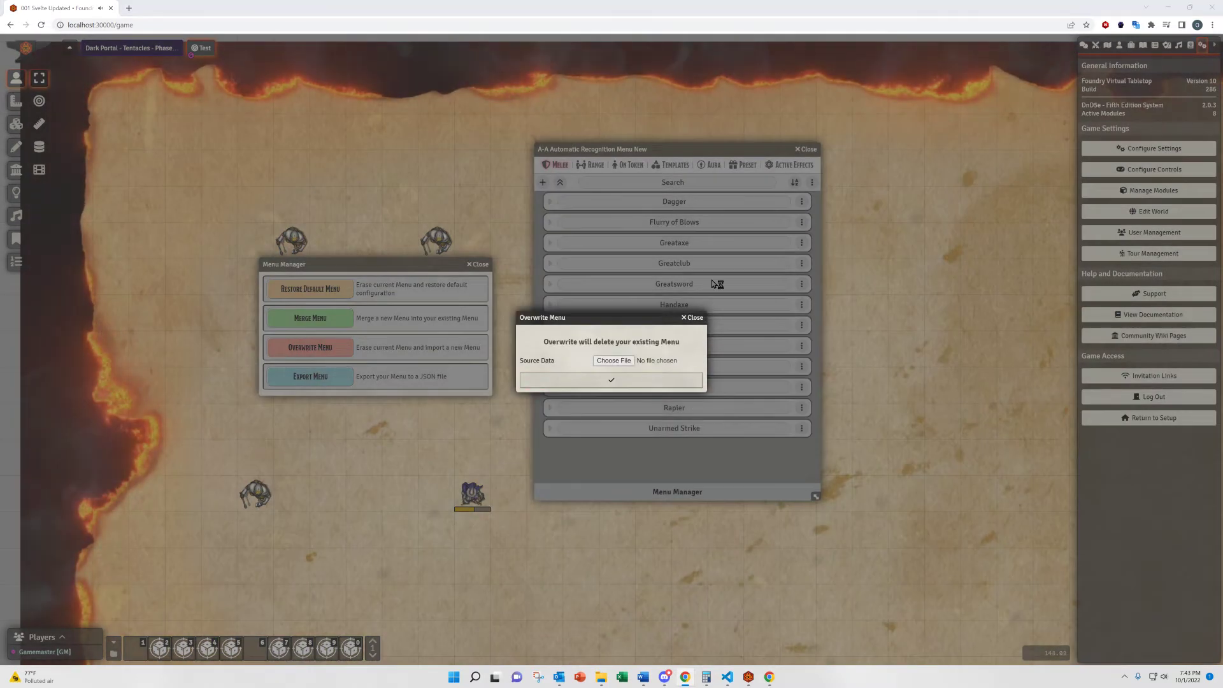
{"action": "left_click", "coordinate": [613, 360]}
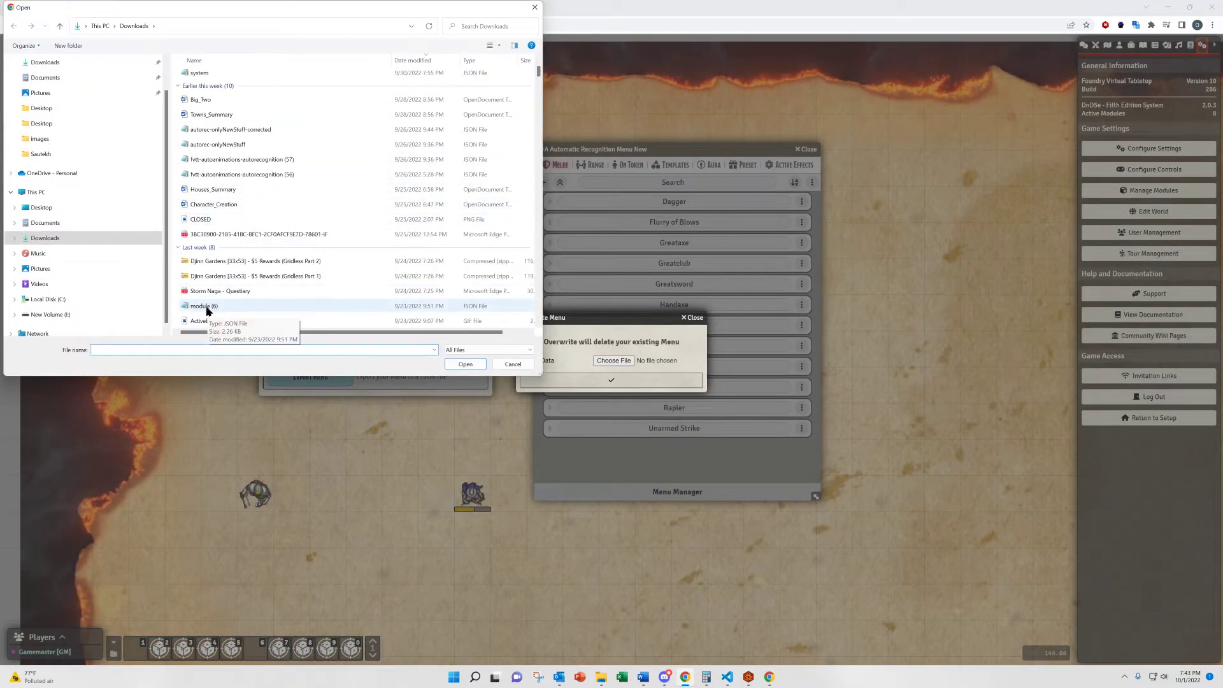
{"action": "left_click", "coordinate": [206, 217]}
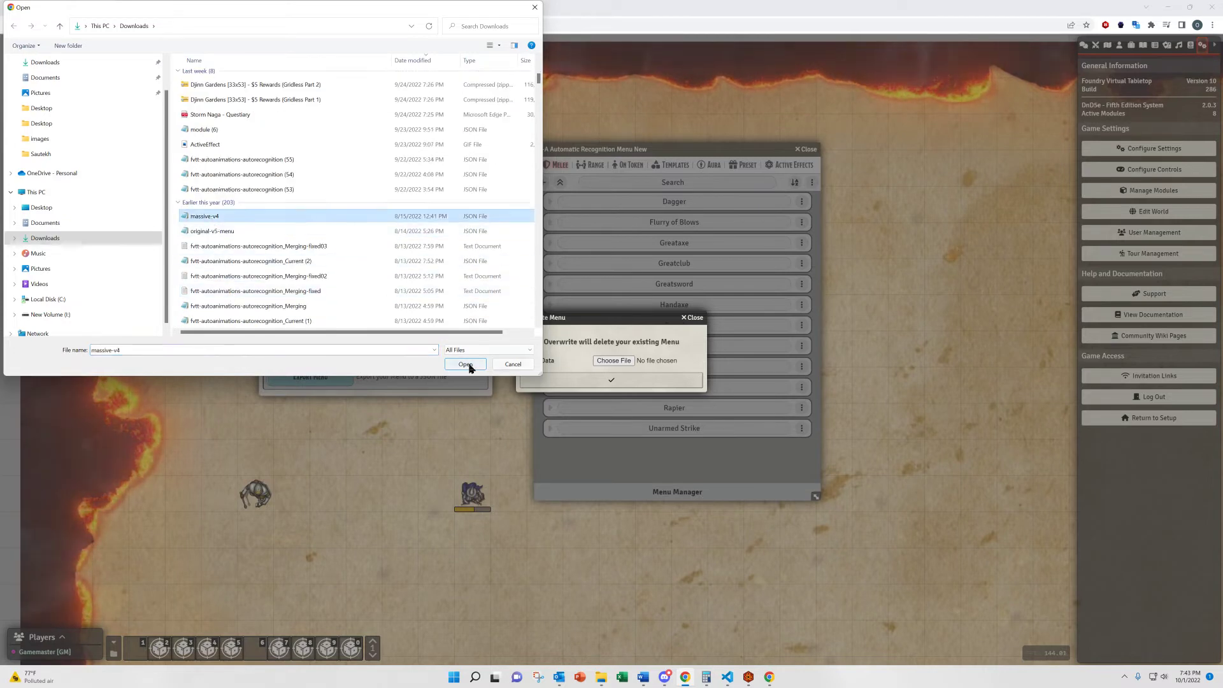
{"action": "left_click", "coordinate": [466, 364]}
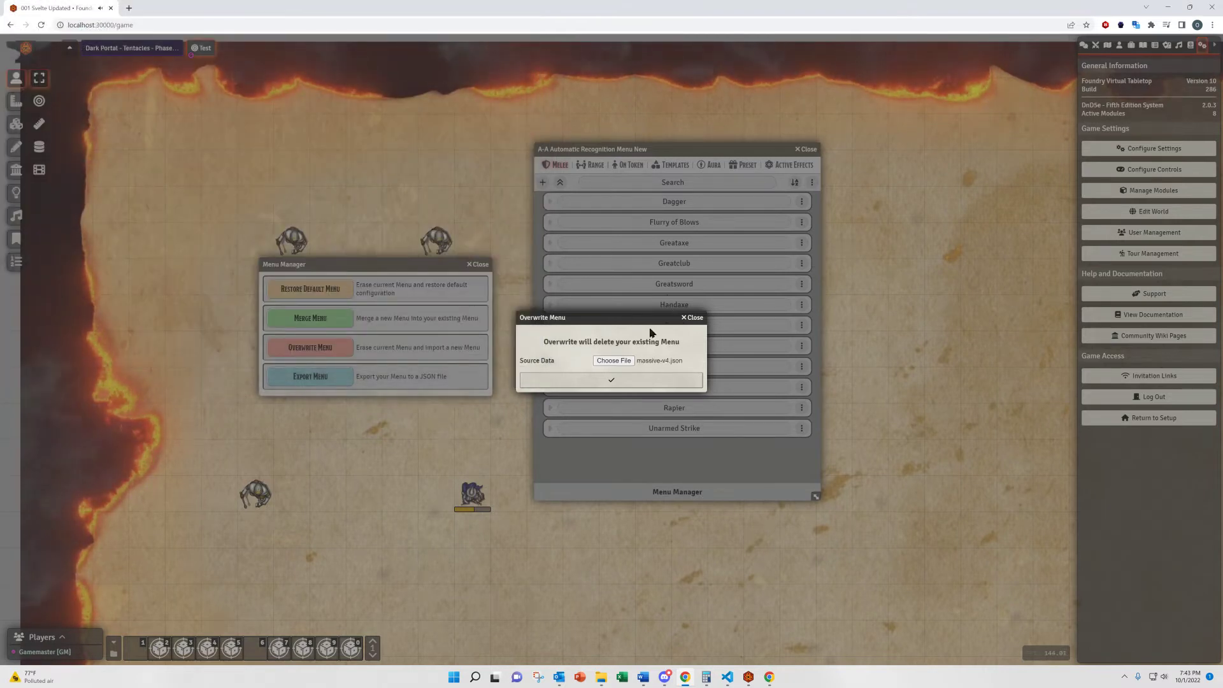
{"action": "left_click", "coordinate": [612, 380]}
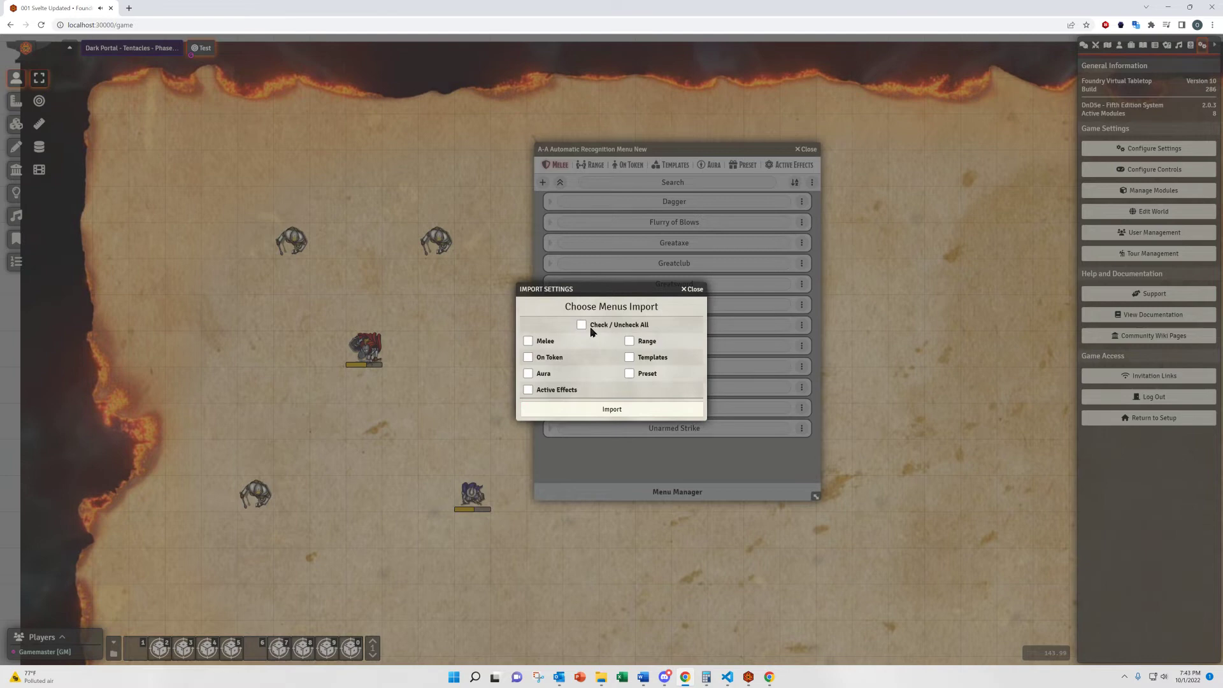
Step: Narrow the import to only the Melee section and import it
{"action": "left_click", "coordinate": [581, 325]}
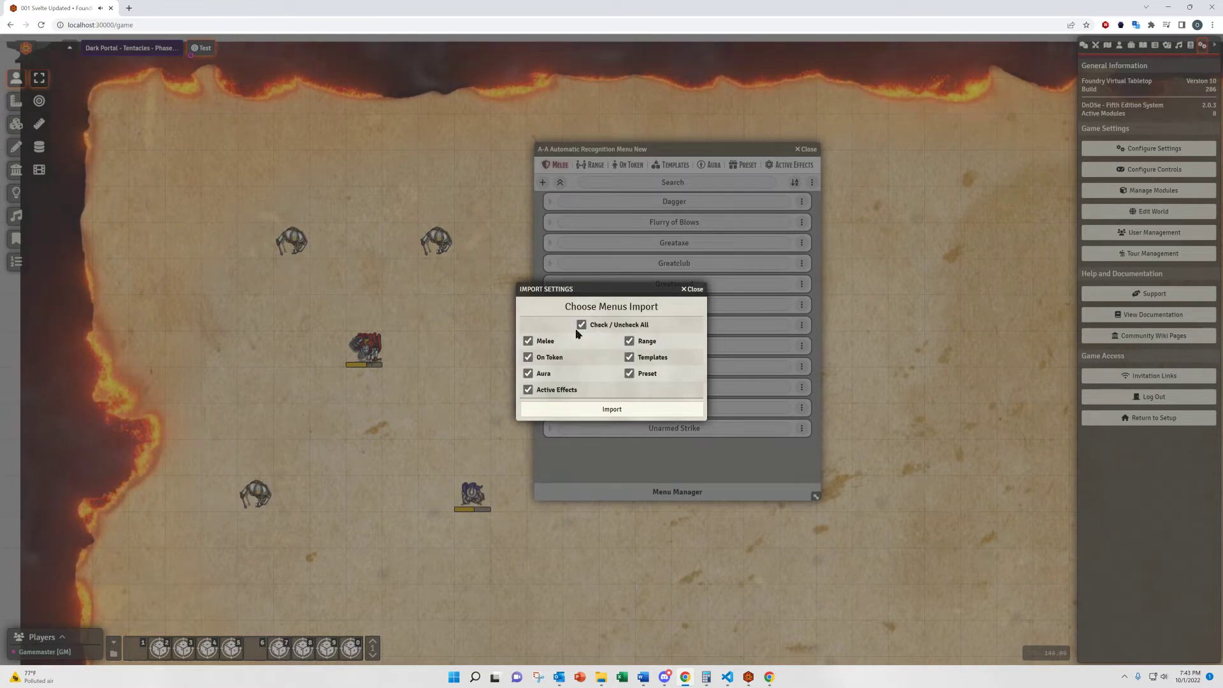
{"action": "left_click", "coordinate": [581, 325]}
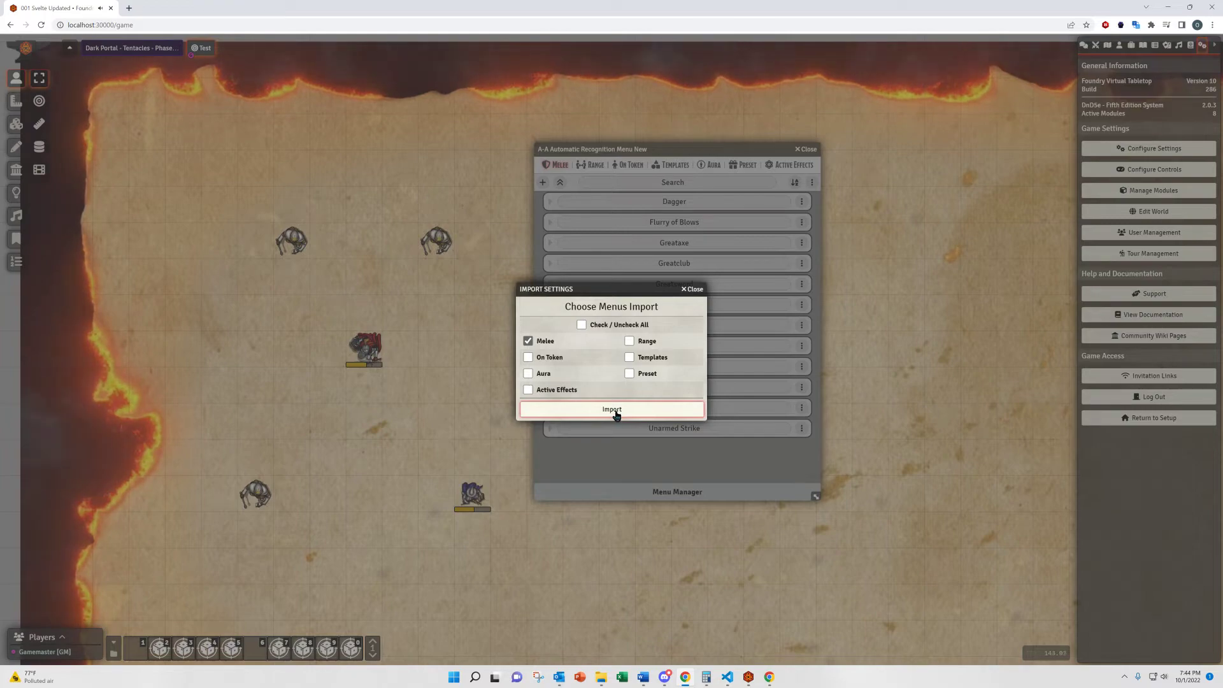
{"action": "left_click", "coordinate": [612, 409]}
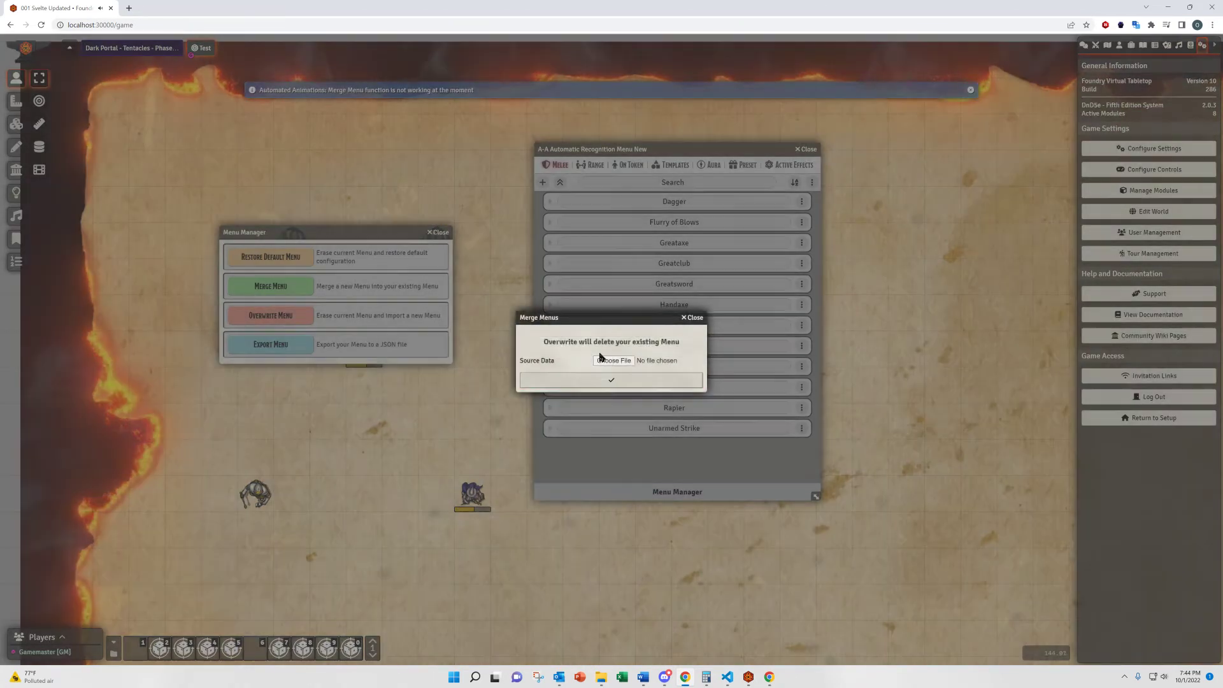
Step: Merge the Melee entries from massive-v4 into the menu, review the list, and reopen the Menu Manager
{"action": "left_click", "coordinate": [614, 361]}
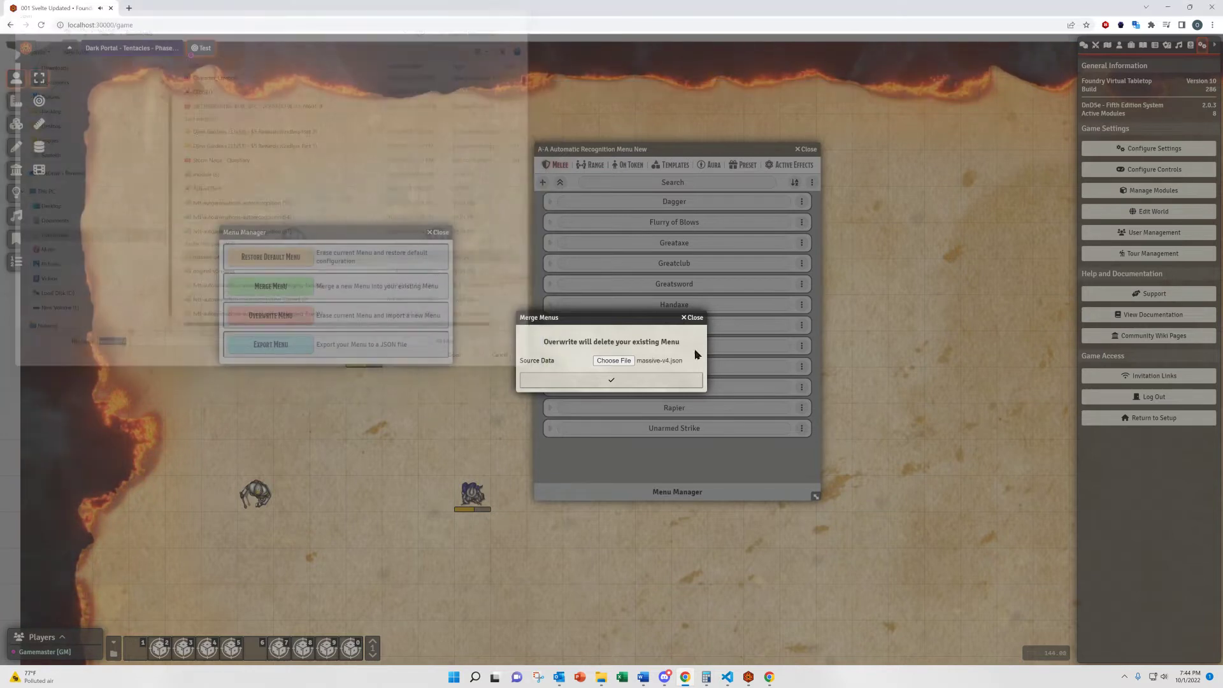
{"action": "left_click", "coordinate": [612, 380]}
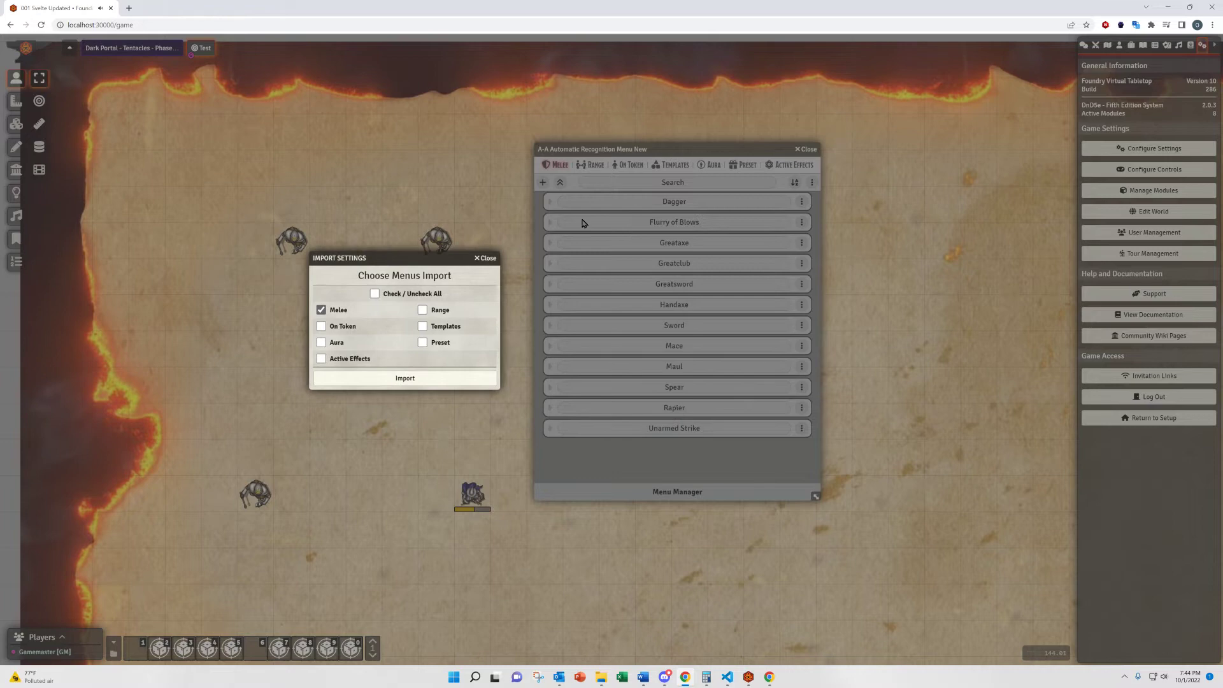
{"action": "left_click", "coordinate": [404, 377]}
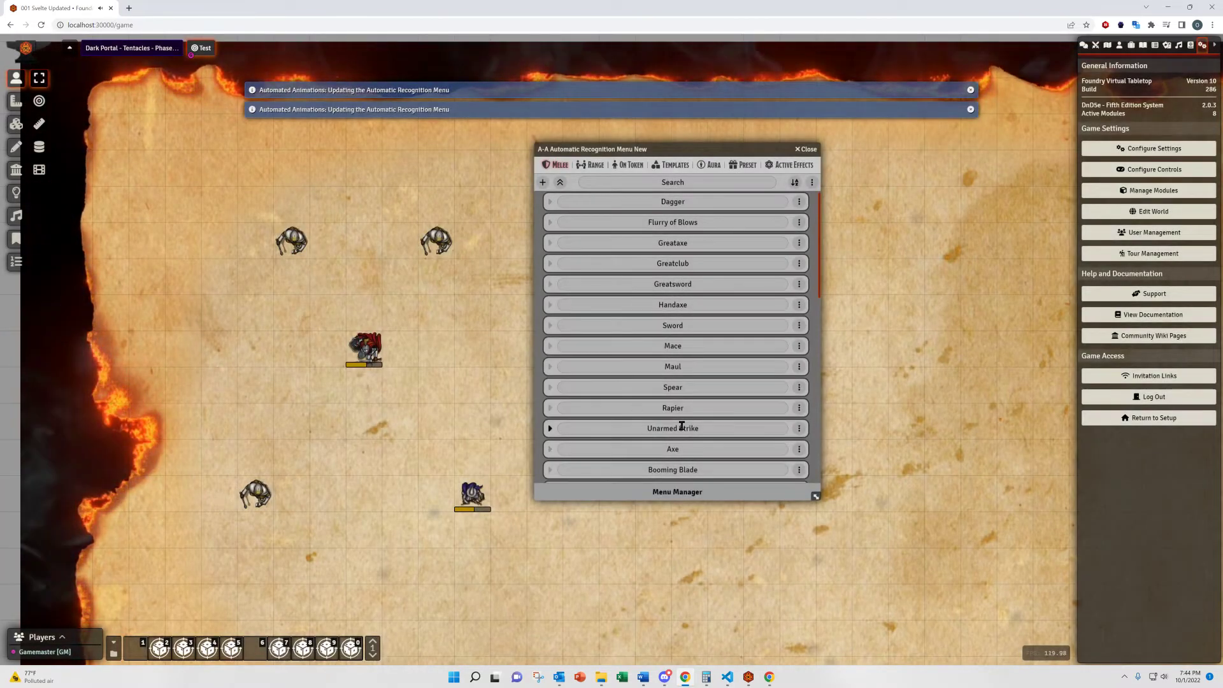
{"action": "scroll", "scroll_direction": "down", "scroll_amount": 3}
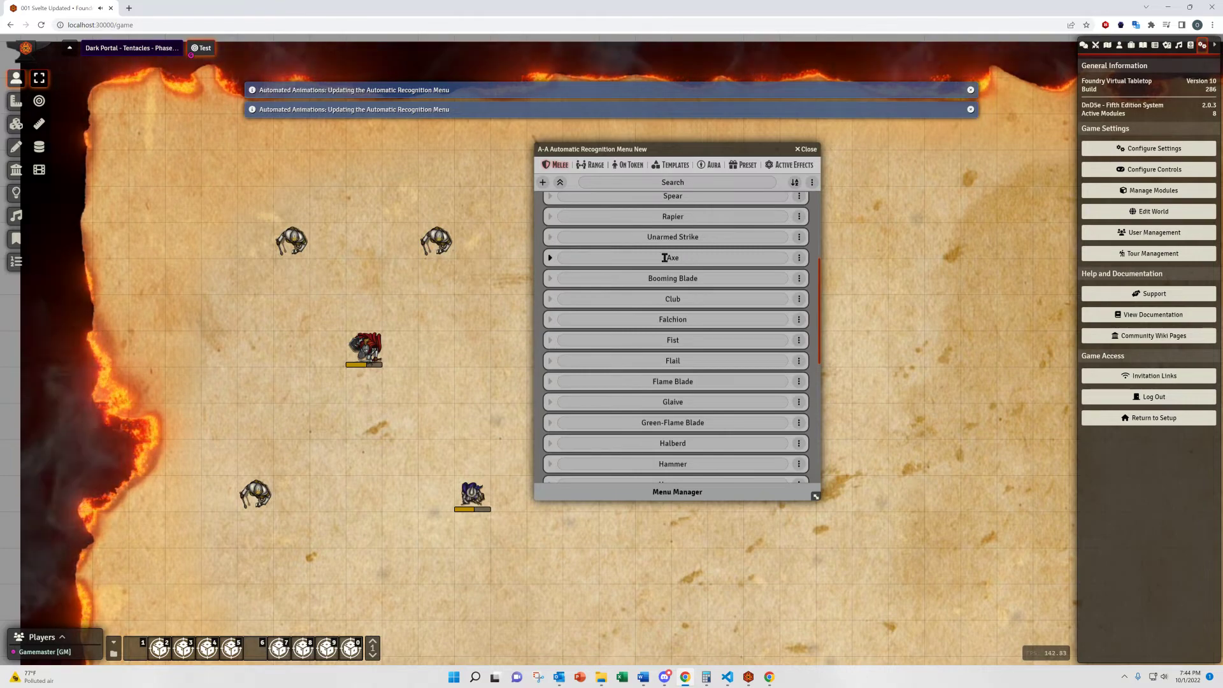
{"action": "scroll", "scroll_direction": "up", "scroll_amount": 3}
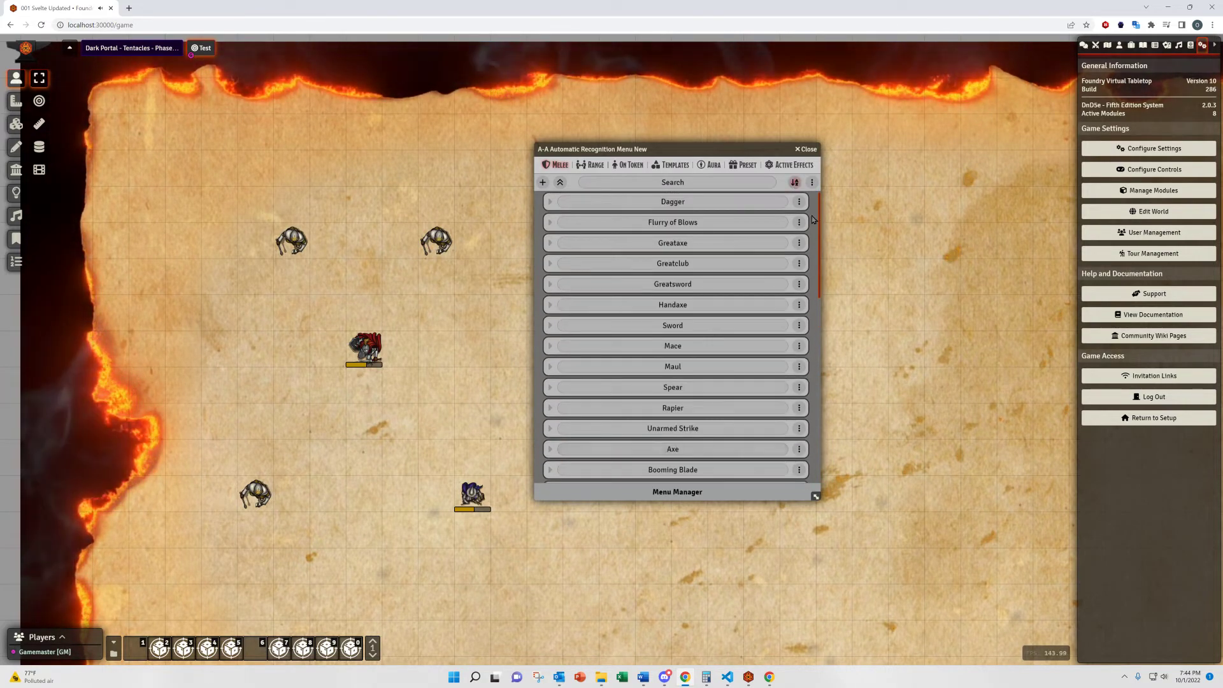
{"action": "scroll", "scroll_direction": "down", "scroll_amount": 3}
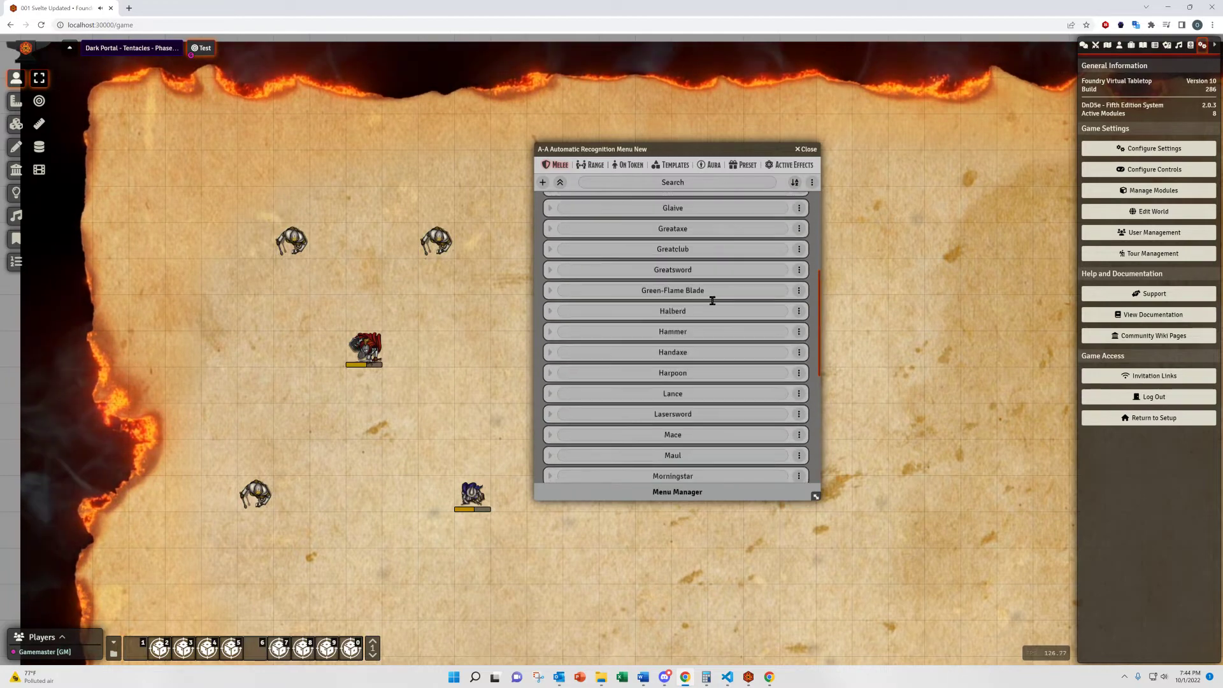
{"action": "left_click", "coordinate": [677, 492]}
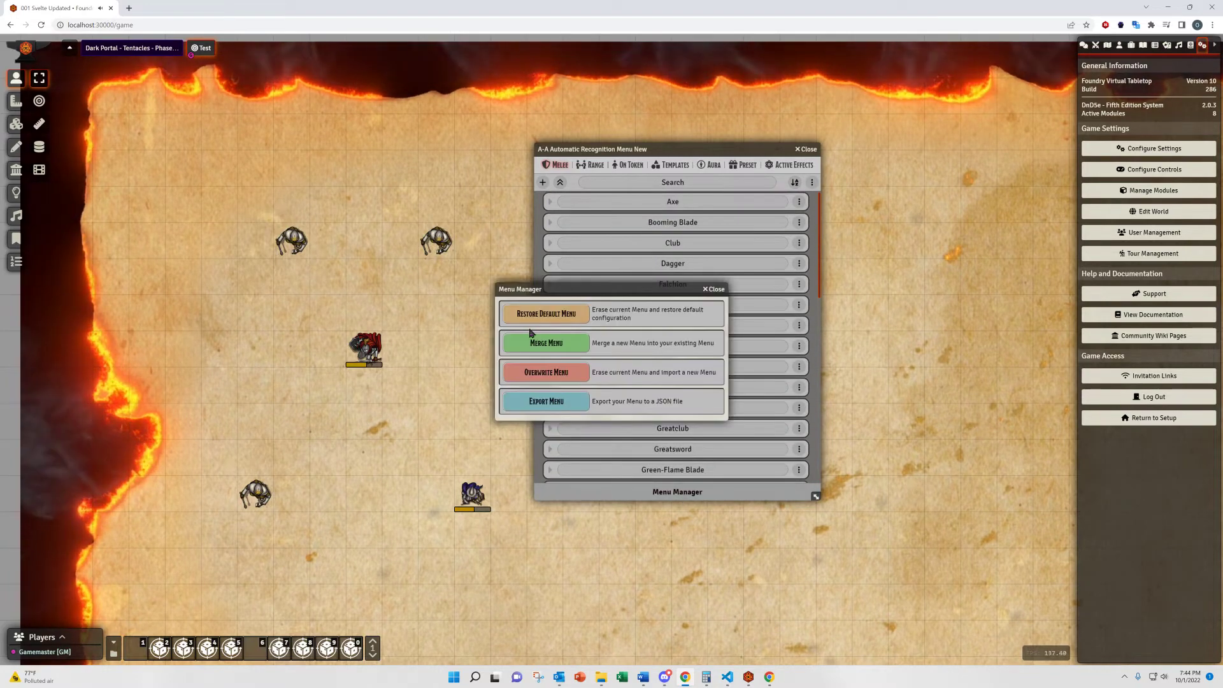
Step: Dismiss the Menu Manager, move the recognition window right, and open Randal's character sheet
{"action": "left_click", "coordinate": [712, 289]}
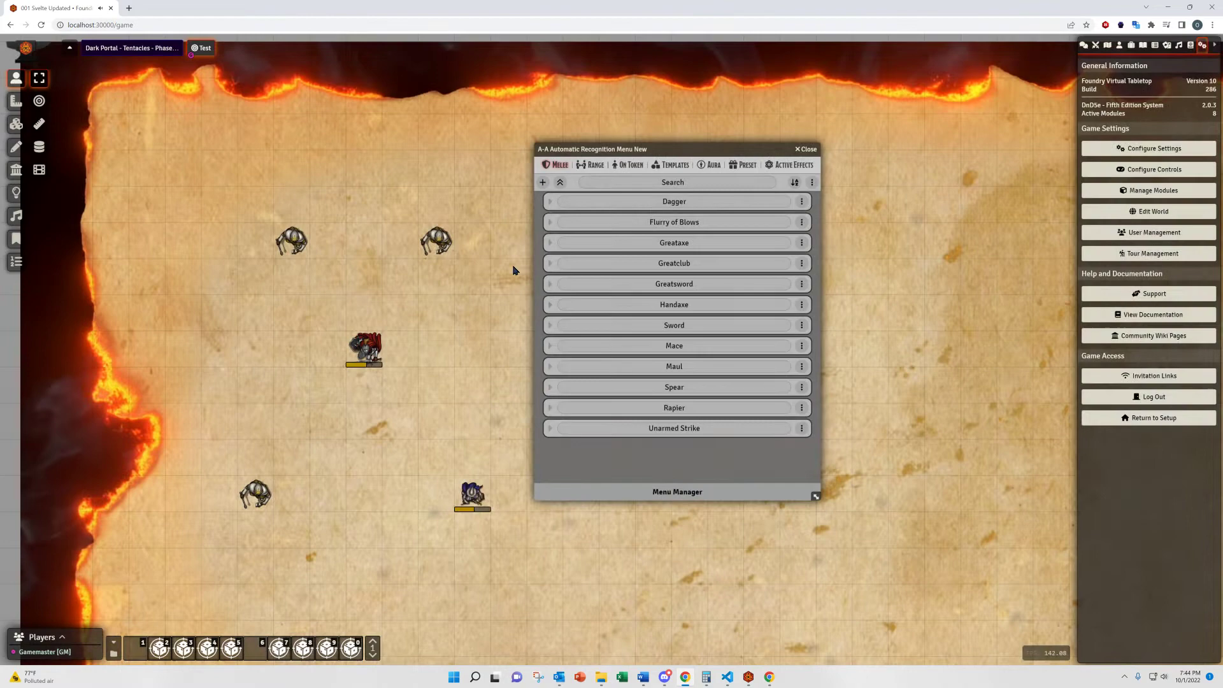
{"action": "left_click_drag", "start_coordinate": [591, 148], "coordinate": [858, 131]}
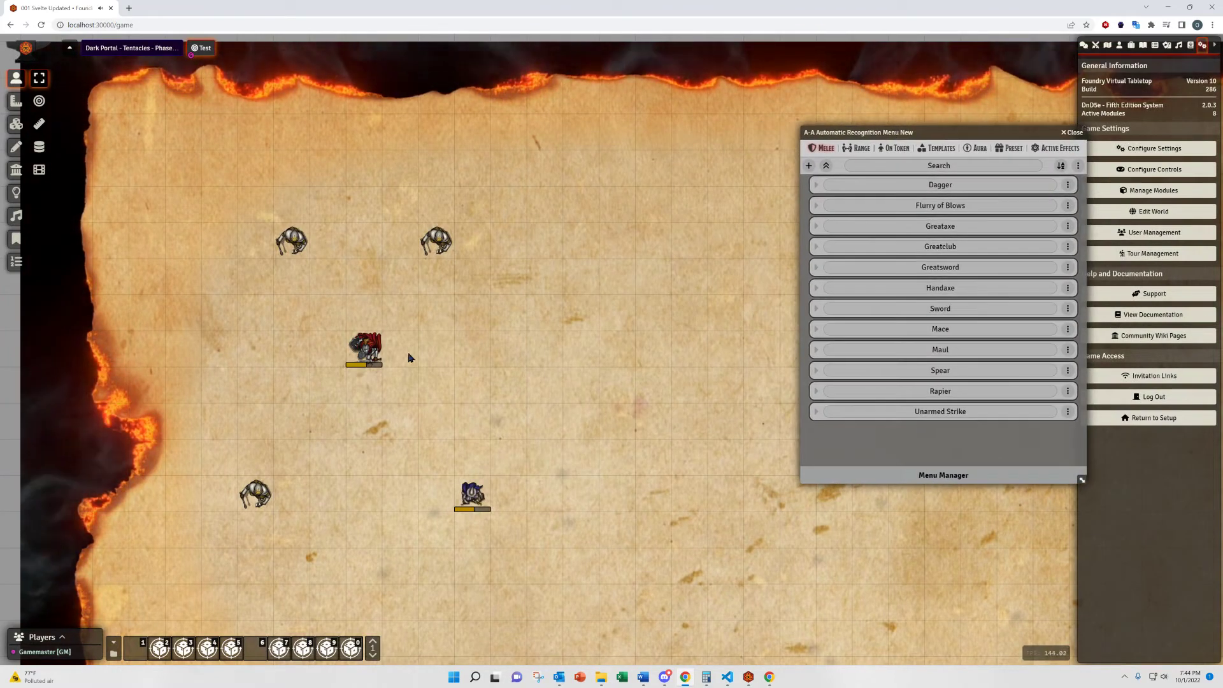
{"action": "double_click", "coordinate": [363, 347]}
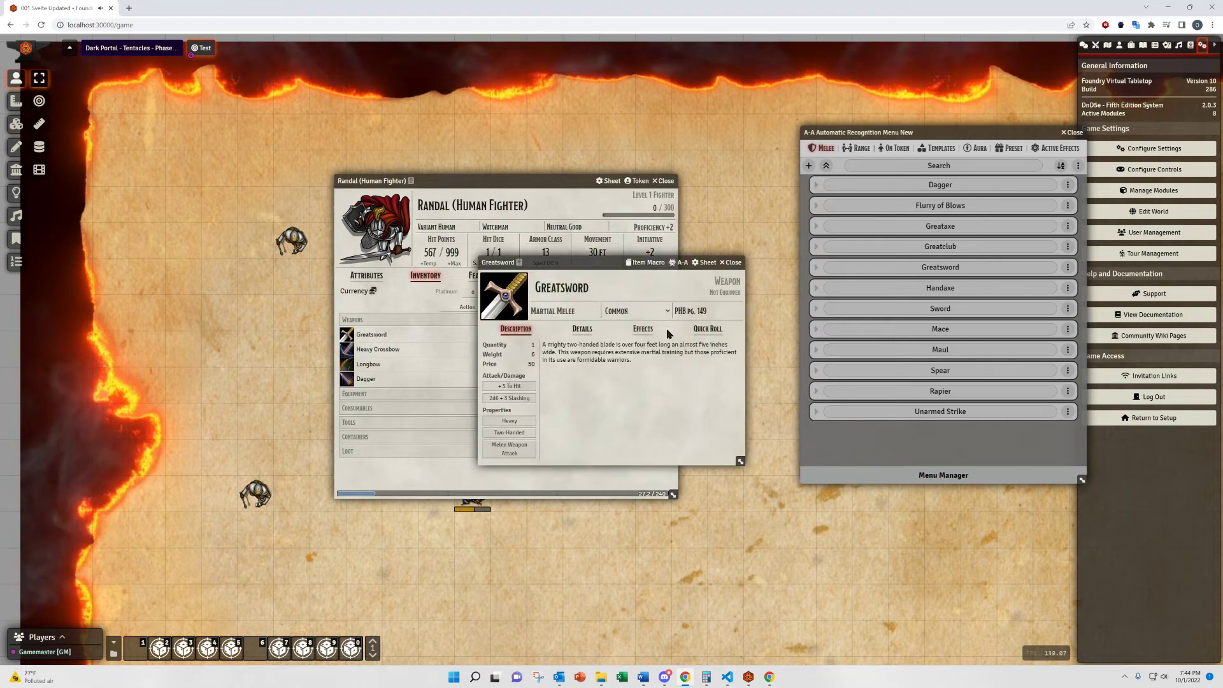
Step: Open the Greatsword's A-A item menu and toggle Animation Enabled off then back on
{"action": "left_click", "coordinate": [678, 262]}
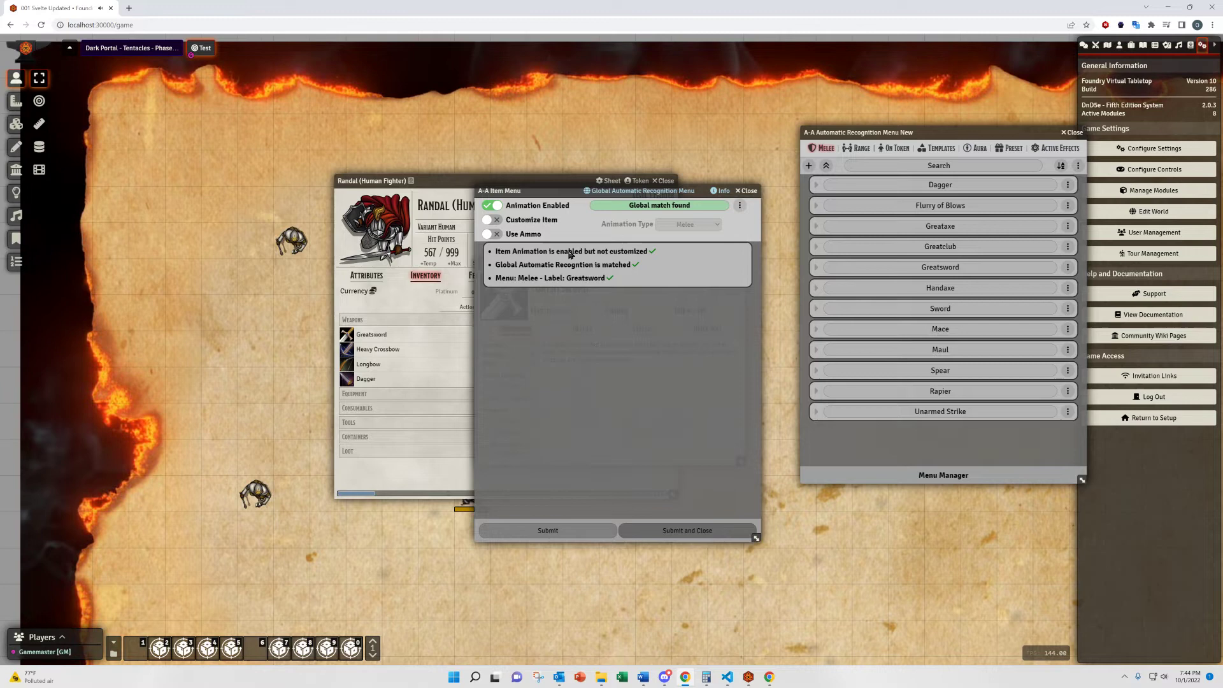
{"action": "mouse_move", "coordinate": [585, 348]}
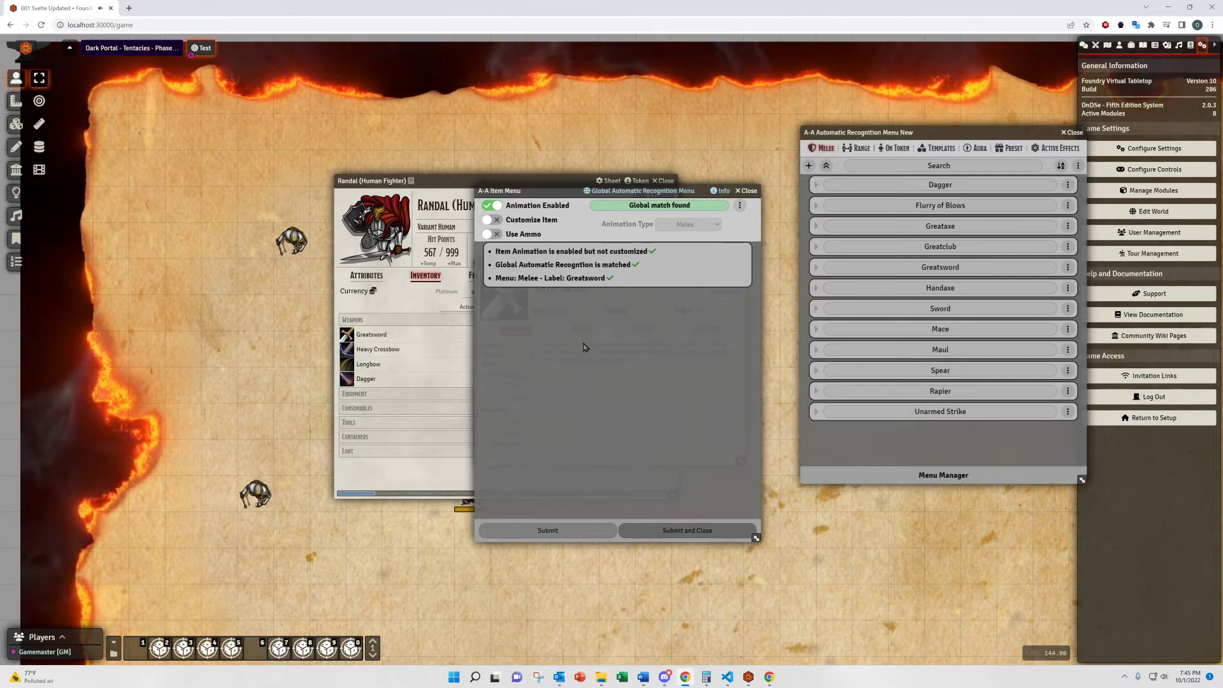
{"action": "left_click", "coordinate": [492, 205]}
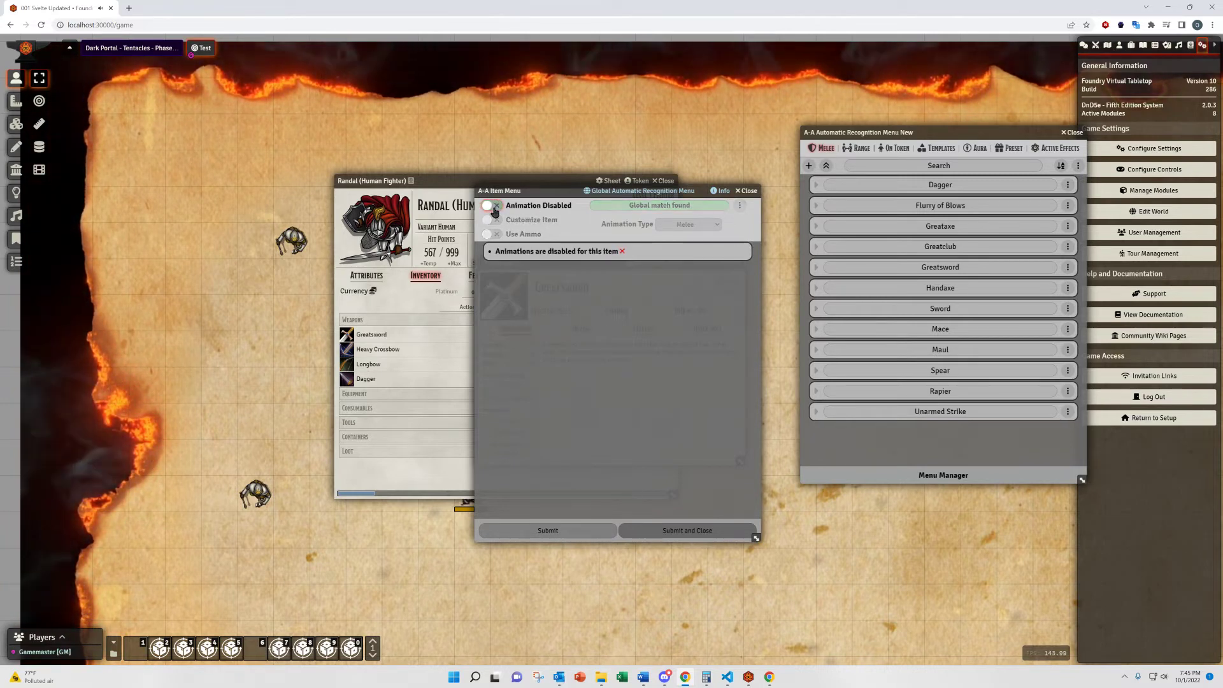
{"action": "left_click", "coordinate": [489, 206]}
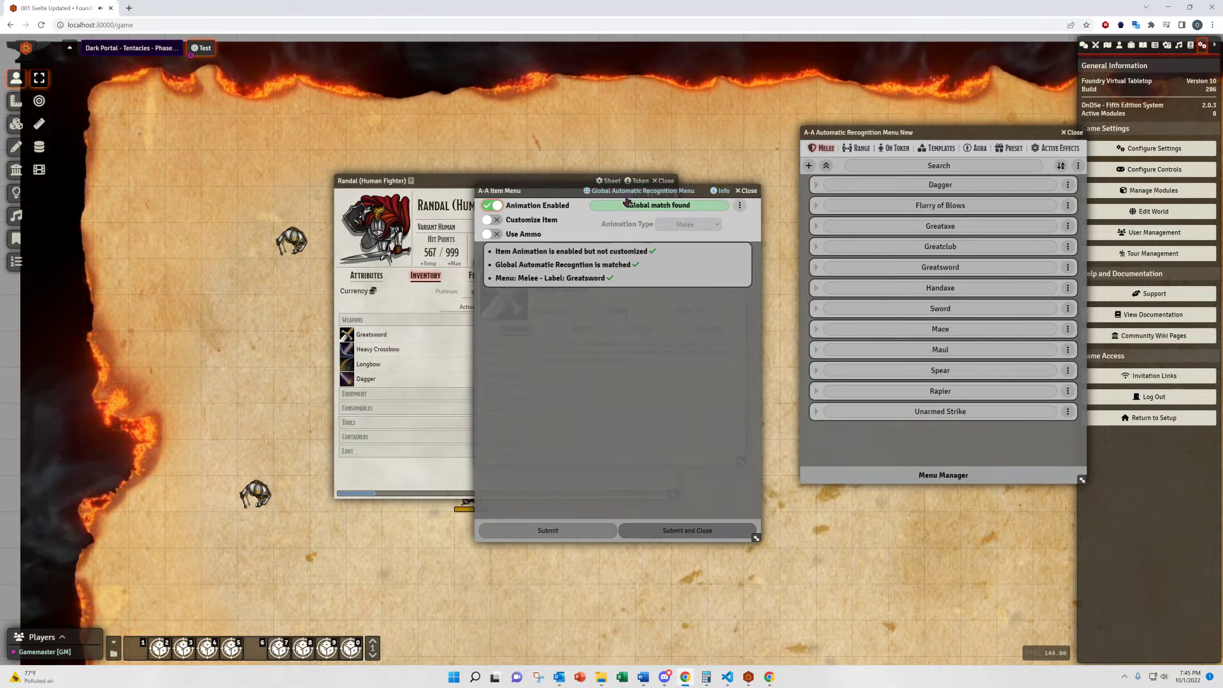
{"action": "mouse_move", "coordinate": [665, 208]}
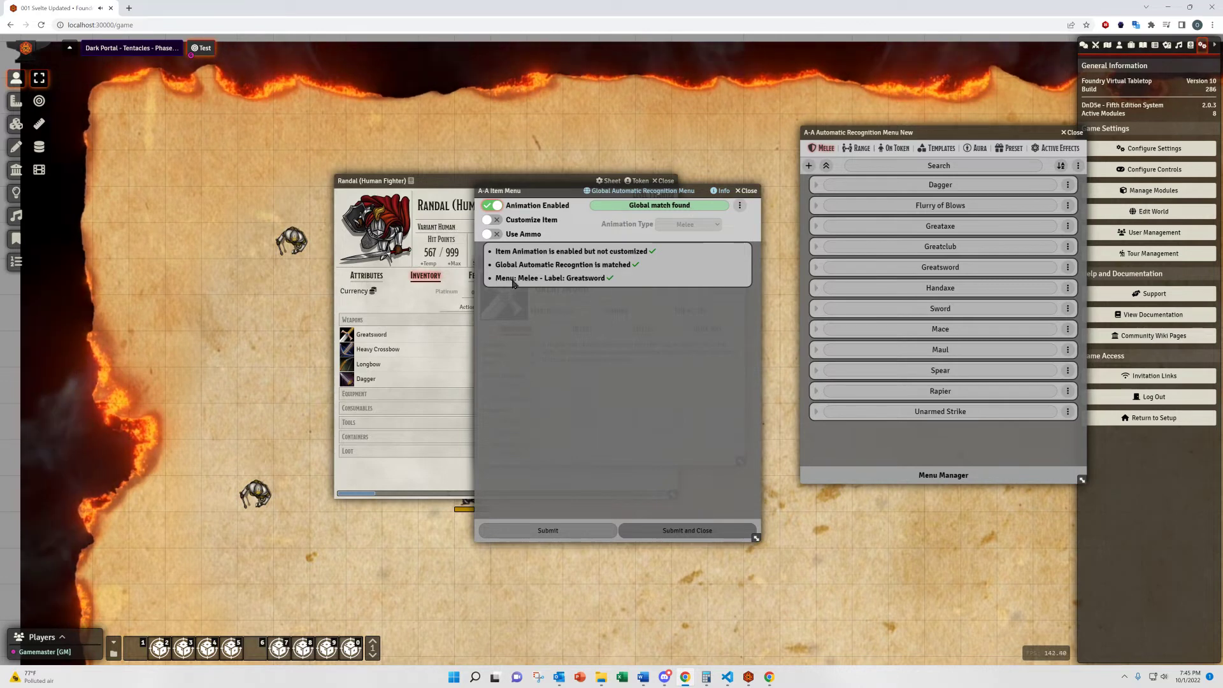
Step: Enable Customize Item on the Greatsword and set its Animation Type to On Token
{"action": "left_click", "coordinate": [494, 220]}
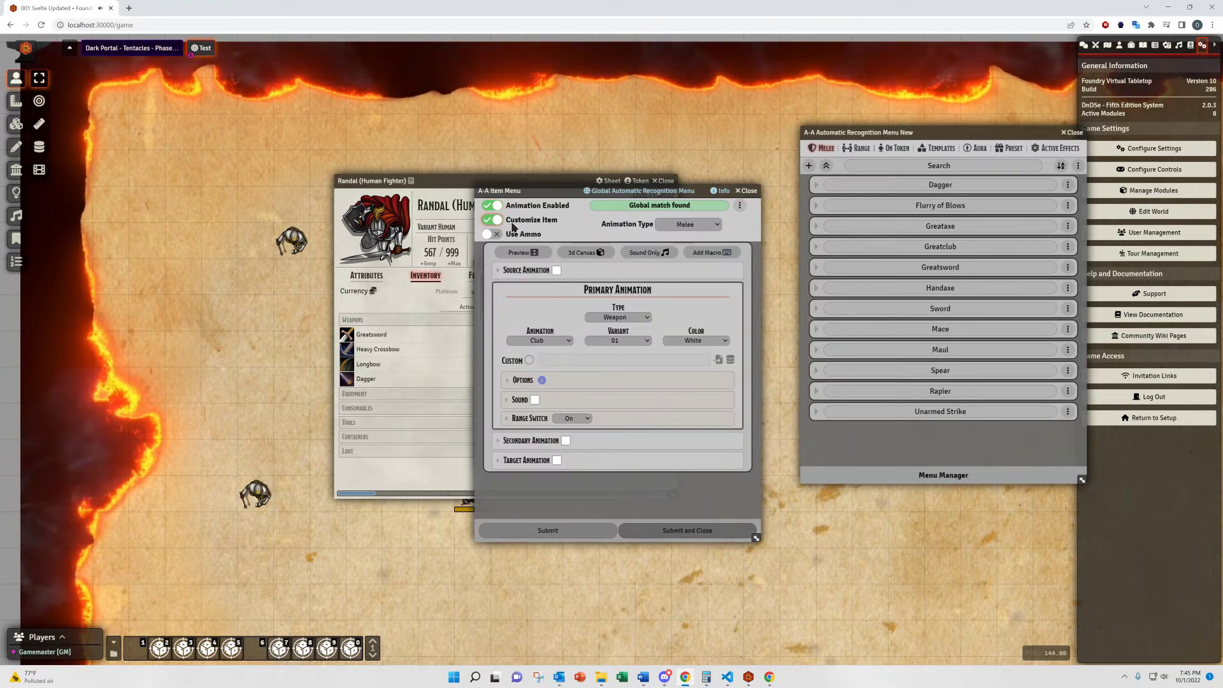
{"action": "left_click", "coordinate": [691, 224]}
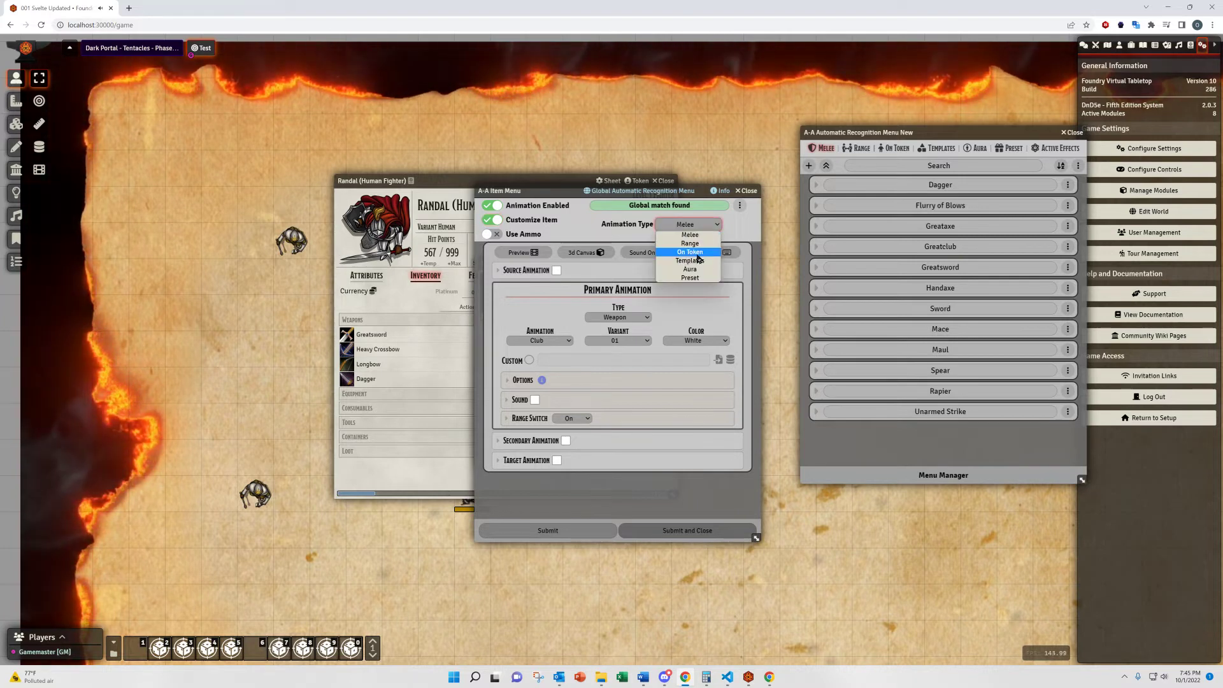
{"action": "left_click", "coordinate": [689, 251]}
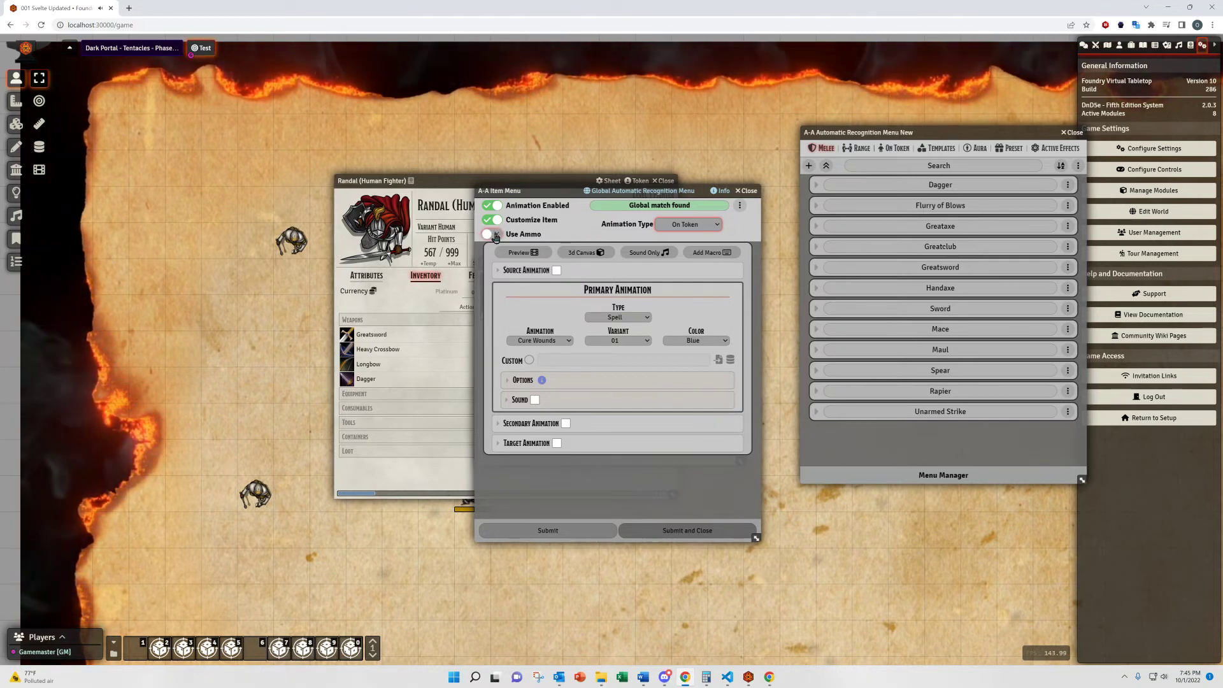
{"action": "left_click", "coordinate": [495, 235]}
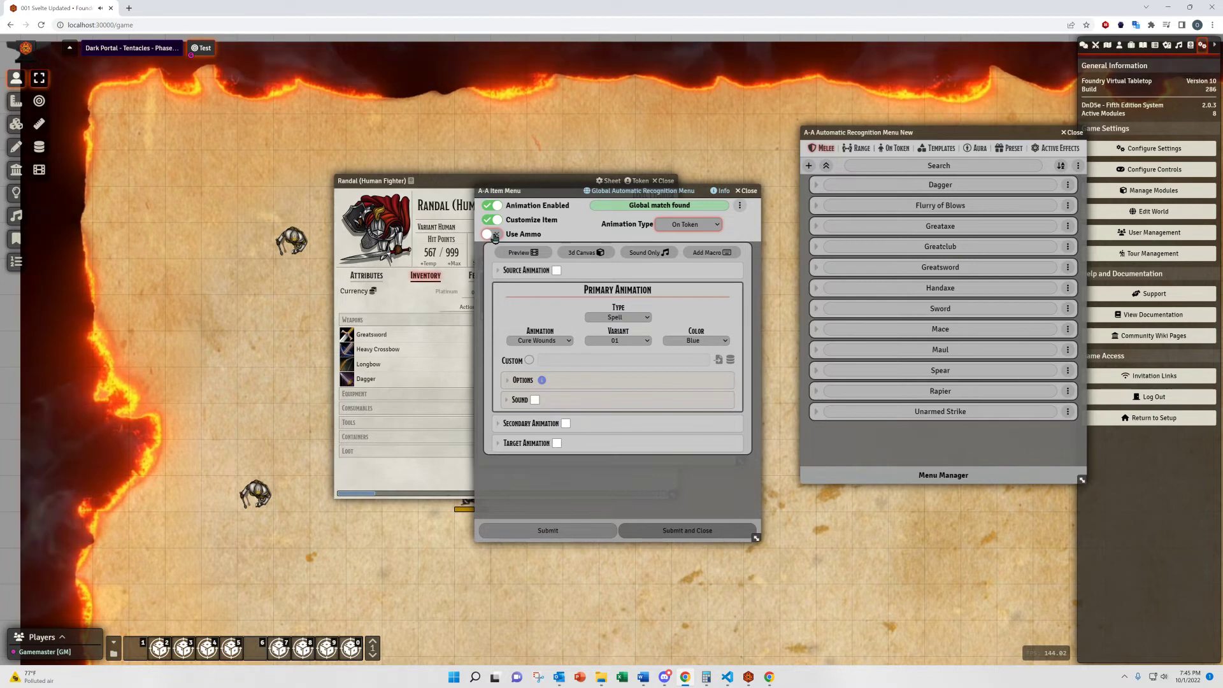
{"action": "left_click", "coordinate": [493, 234]}
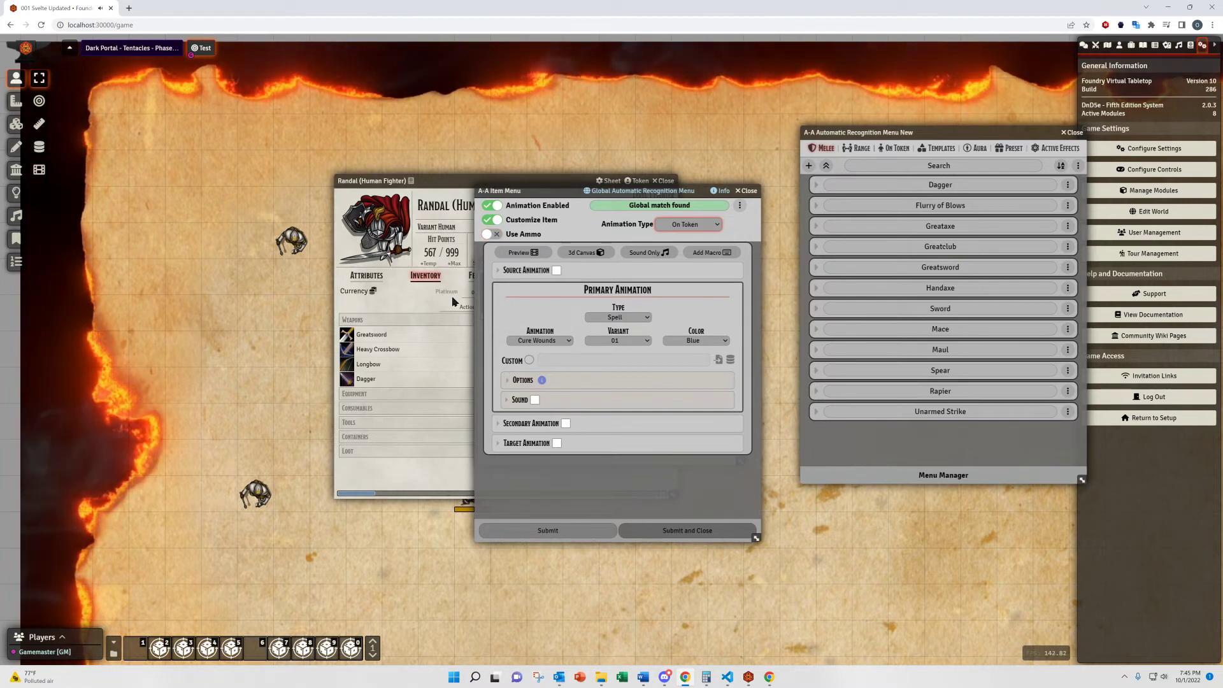
{"action": "mouse_move", "coordinate": [614, 298]}
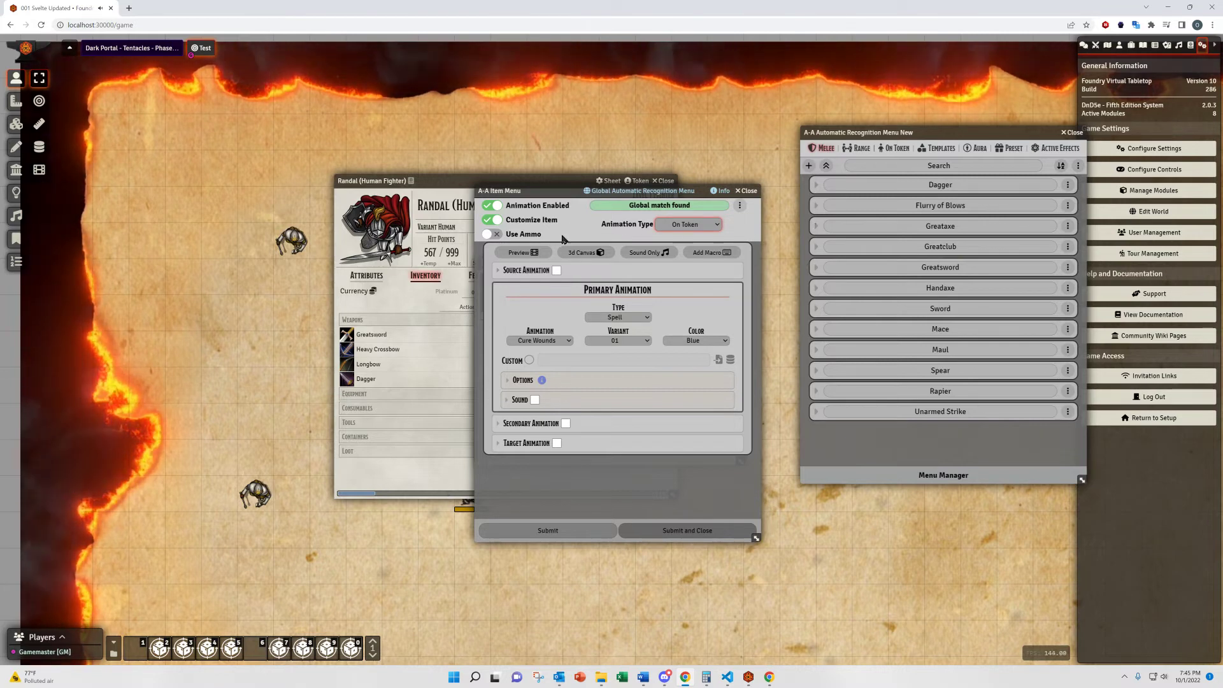
Step: Toggle customization off, enable ammunition-based animation, re-enable customization and list the animation types
{"action": "left_click", "coordinate": [495, 219]}
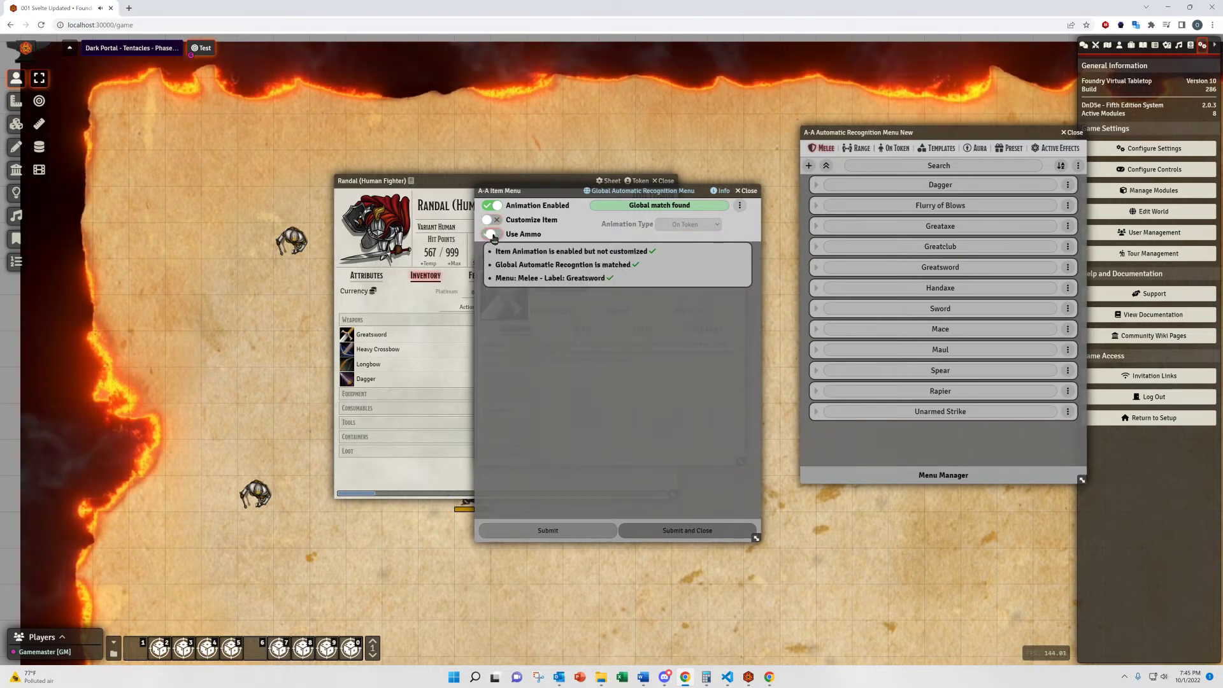
{"action": "left_click", "coordinate": [492, 234]}
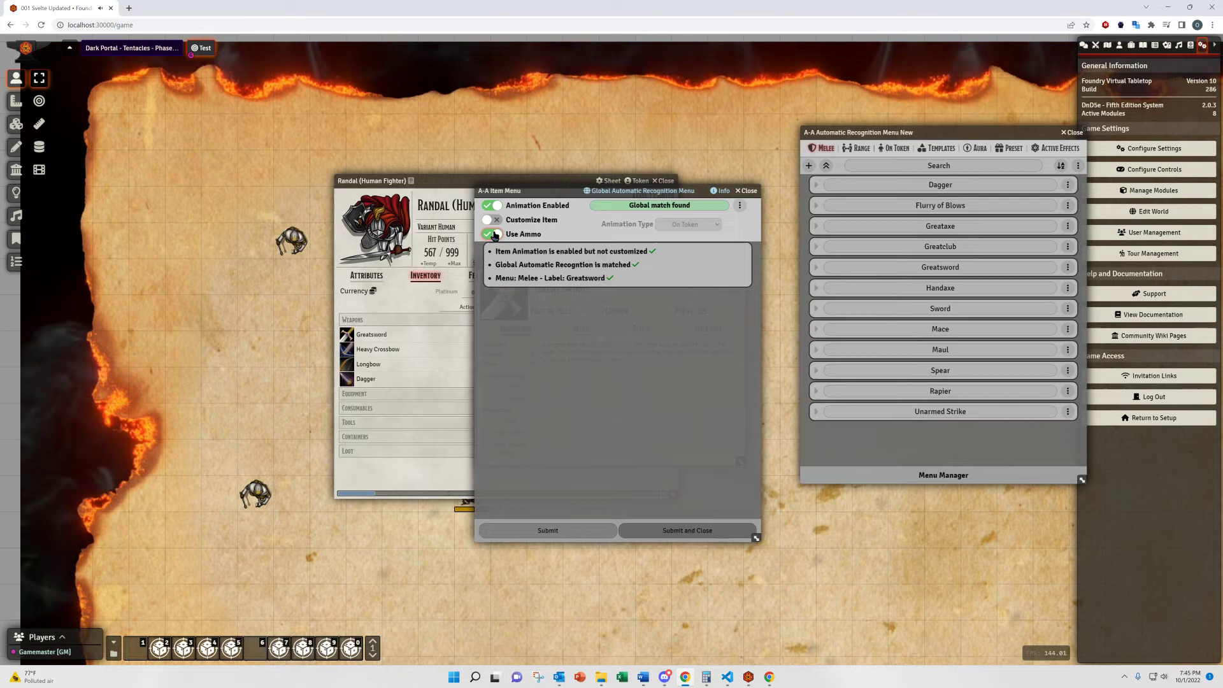
{"action": "left_click", "coordinate": [492, 219]}
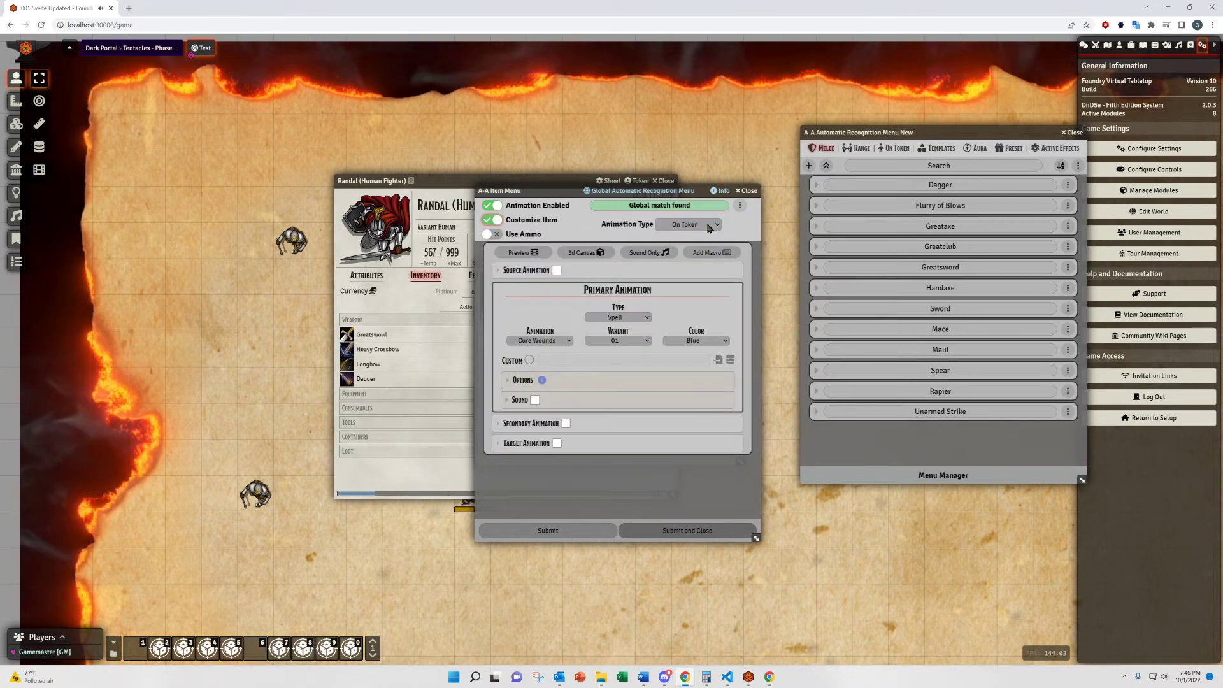
{"action": "left_click", "coordinate": [689, 225]}
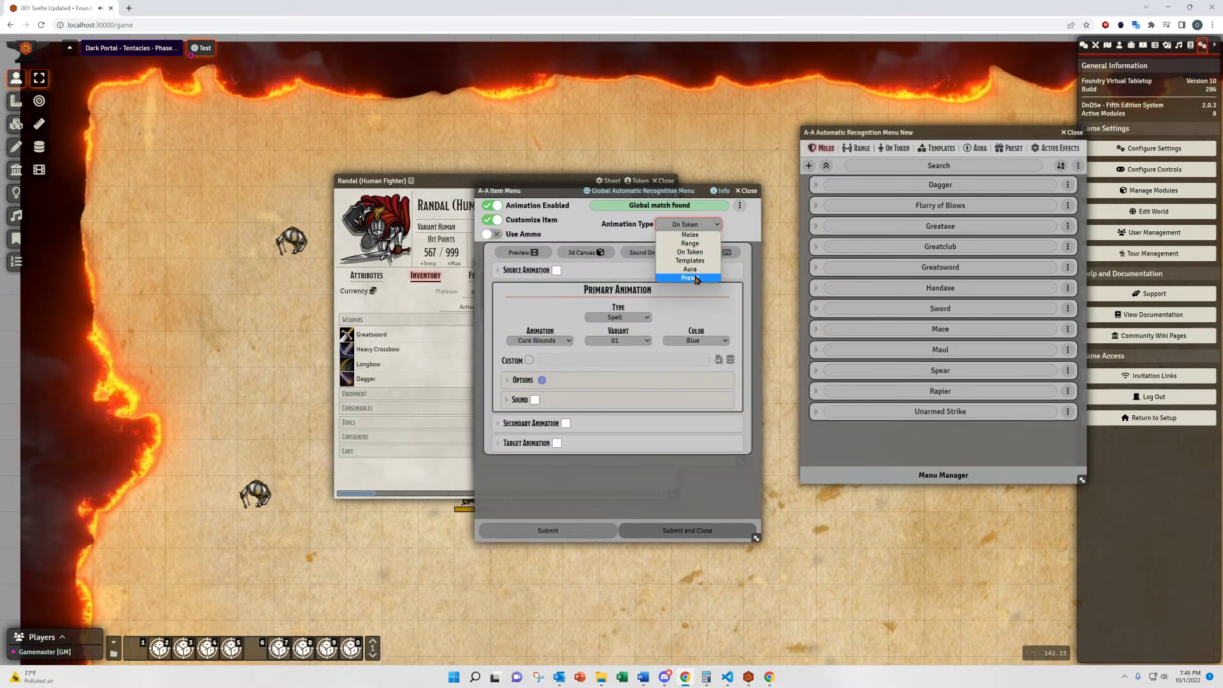
{"action": "mouse_move", "coordinate": [693, 283]}
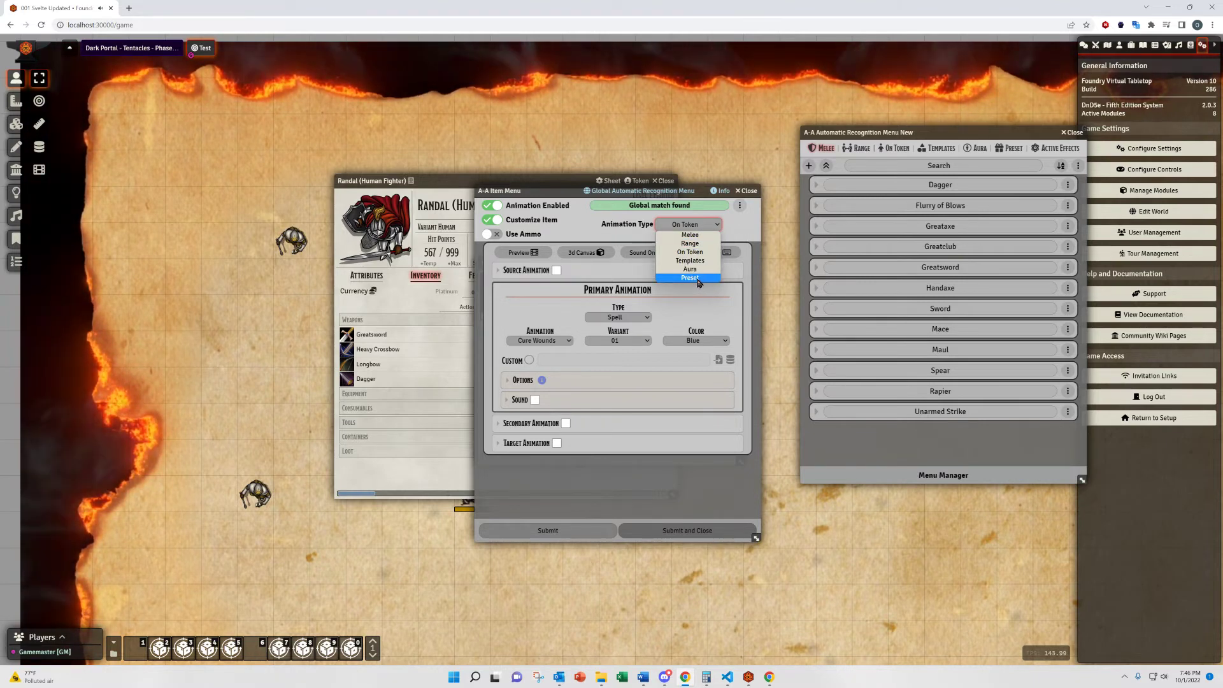
{"action": "mouse_move", "coordinate": [568, 515]}
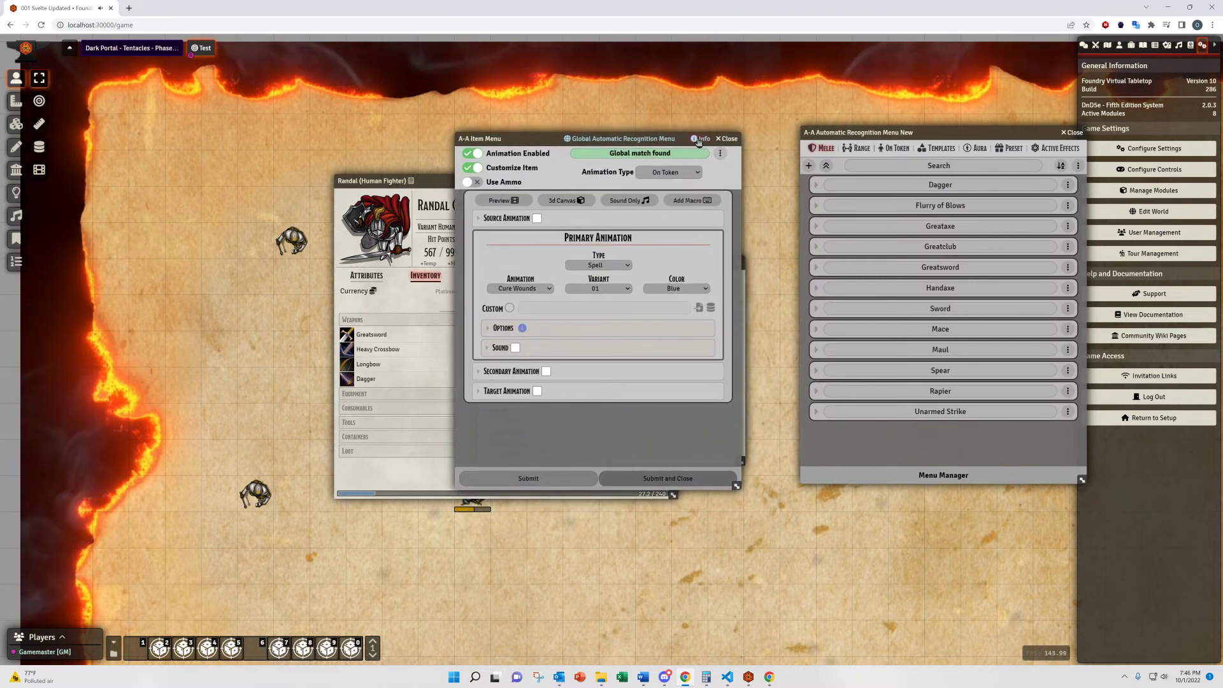
{"action": "left_click", "coordinate": [701, 138]}
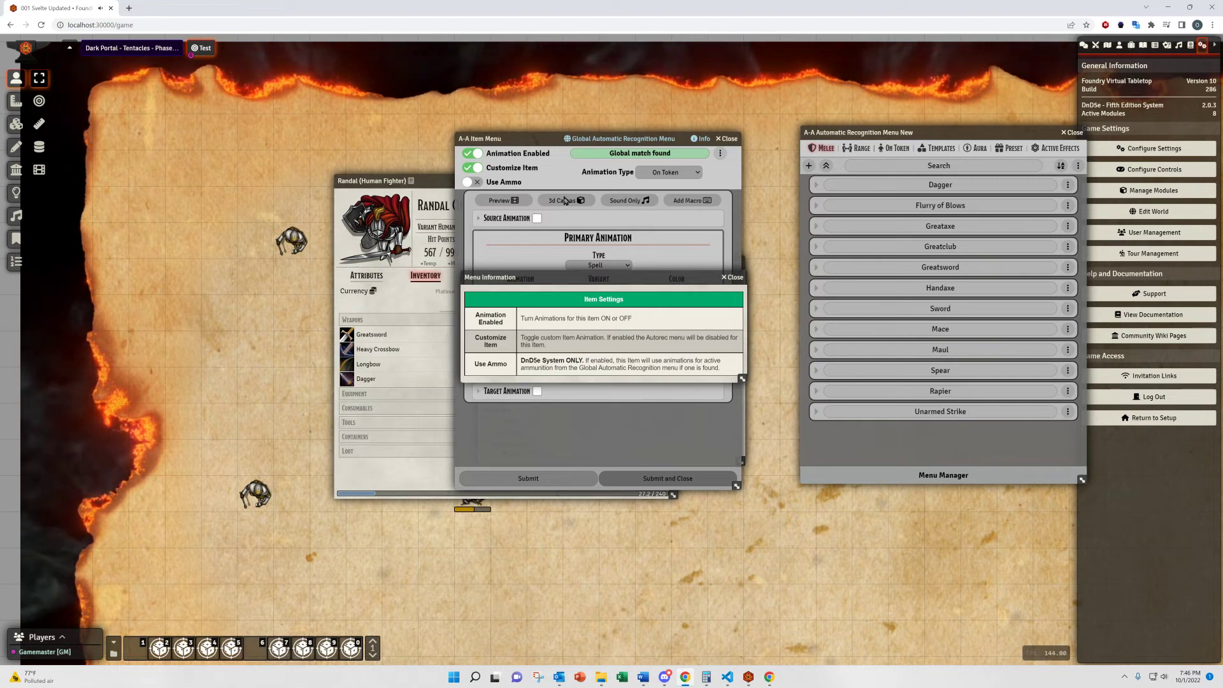
{"action": "left_click", "coordinate": [732, 276]}
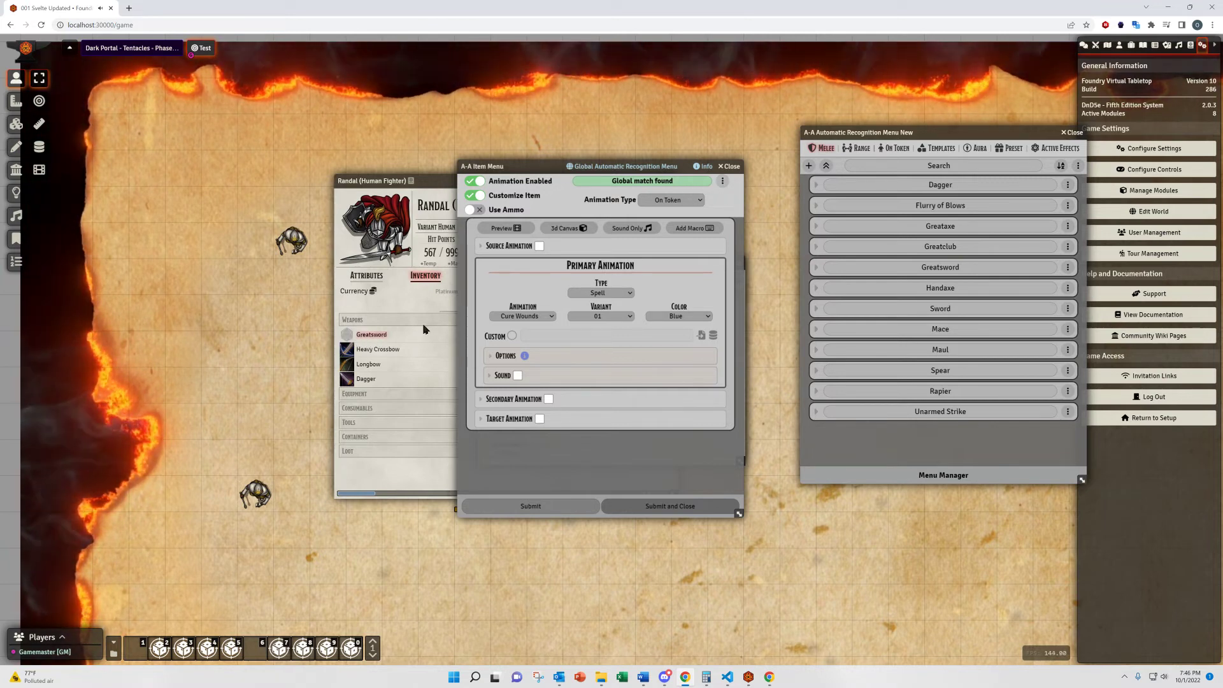
Step: Copy the Greatsword's settings from the global Melee Autorec menu, confirming the replacement
{"action": "left_click", "coordinate": [721, 181]}
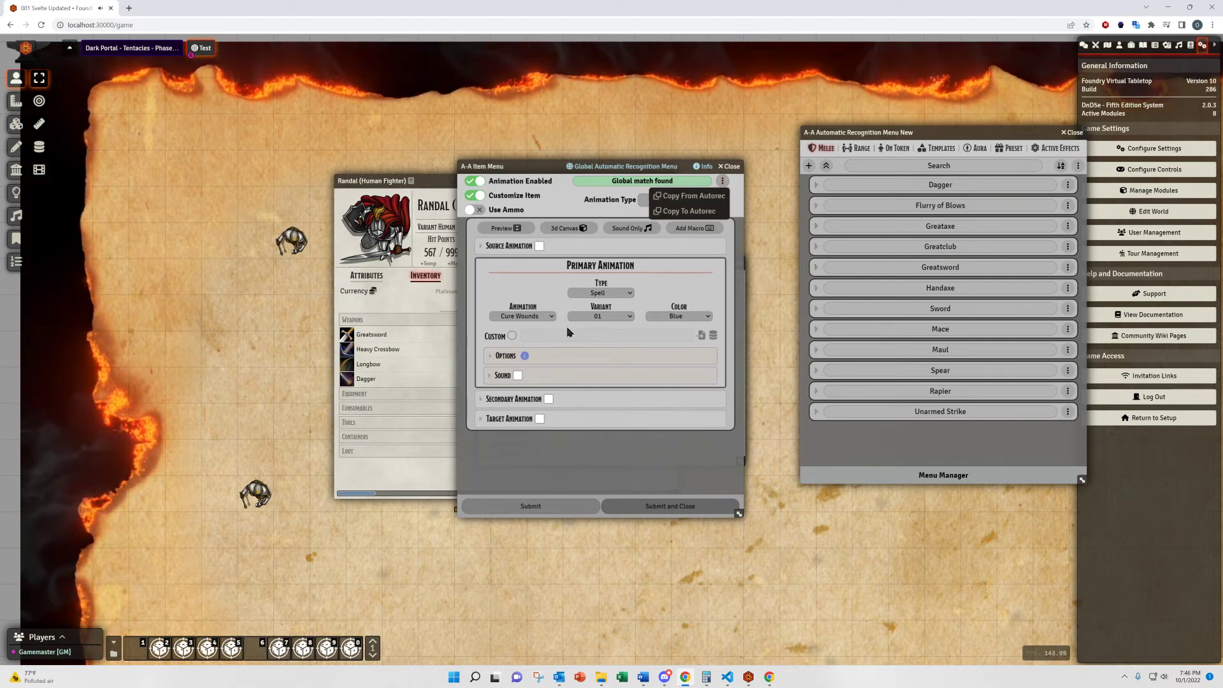
{"action": "mouse_move", "coordinate": [690, 197]}
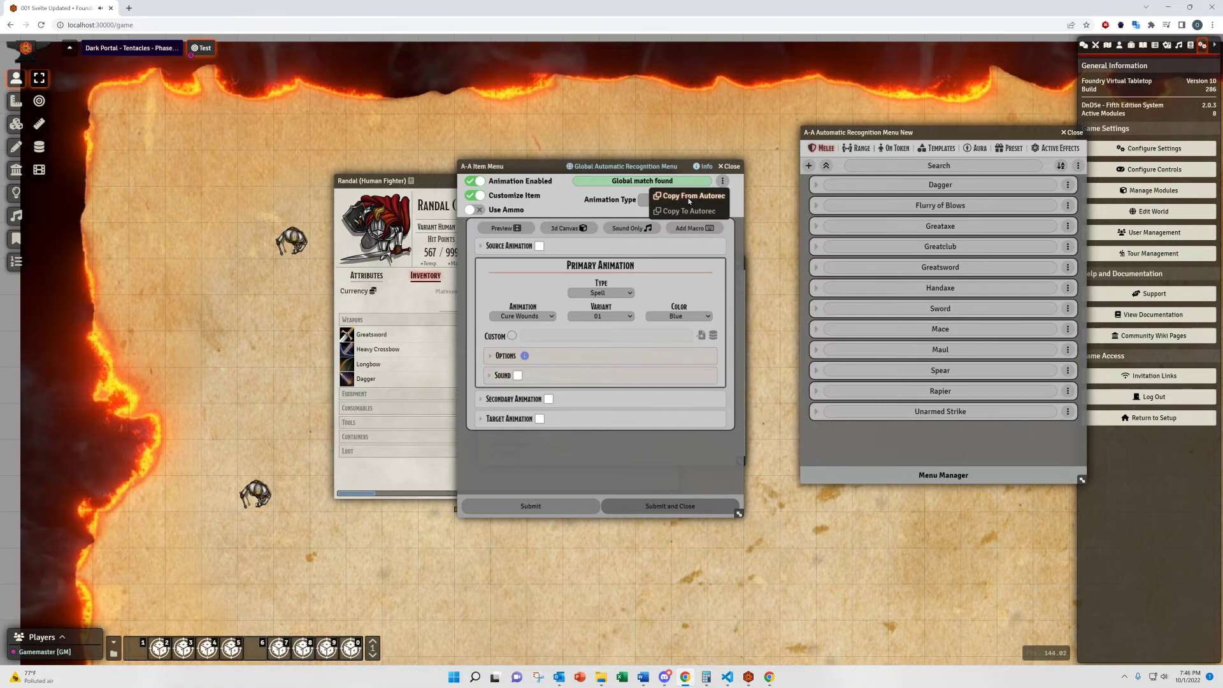
{"action": "left_click", "coordinate": [688, 196]}
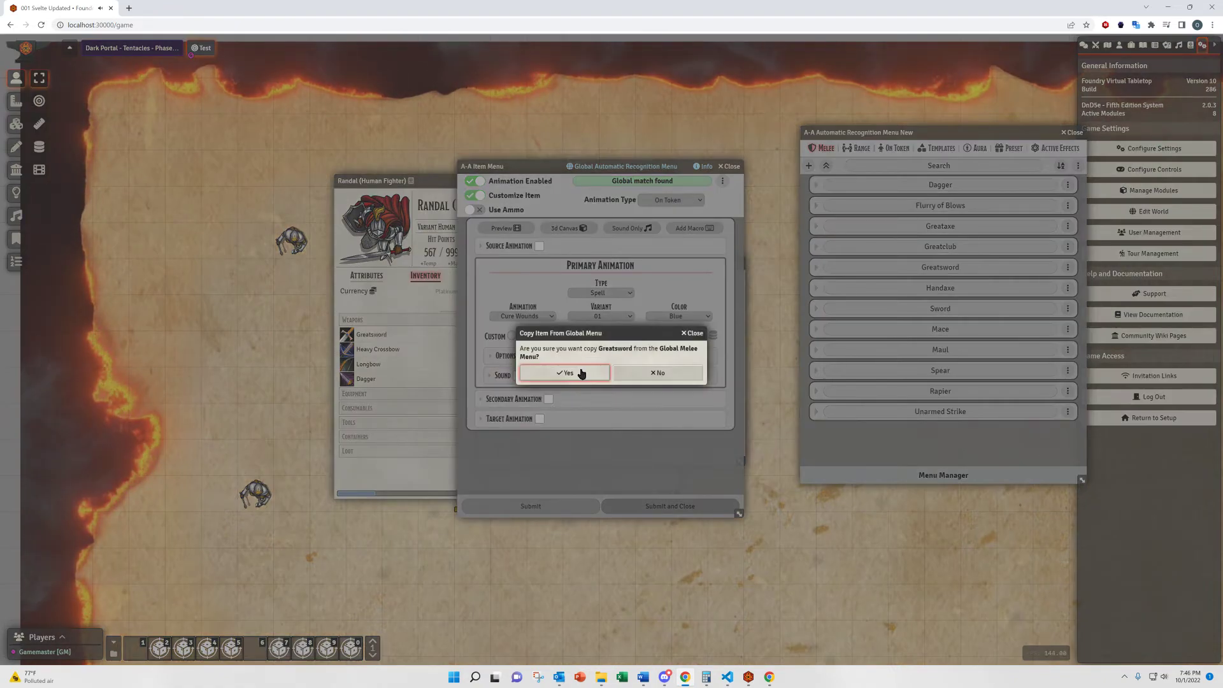
{"action": "left_click", "coordinate": [565, 374]}
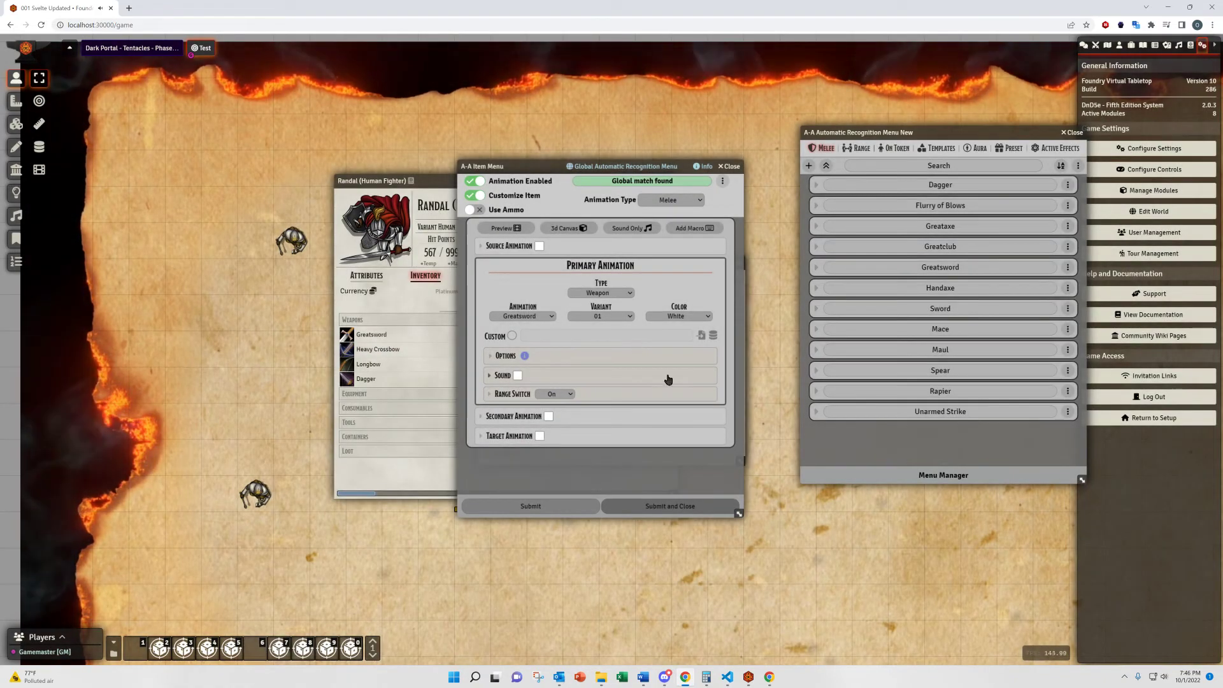
{"action": "mouse_move", "coordinate": [664, 426]}
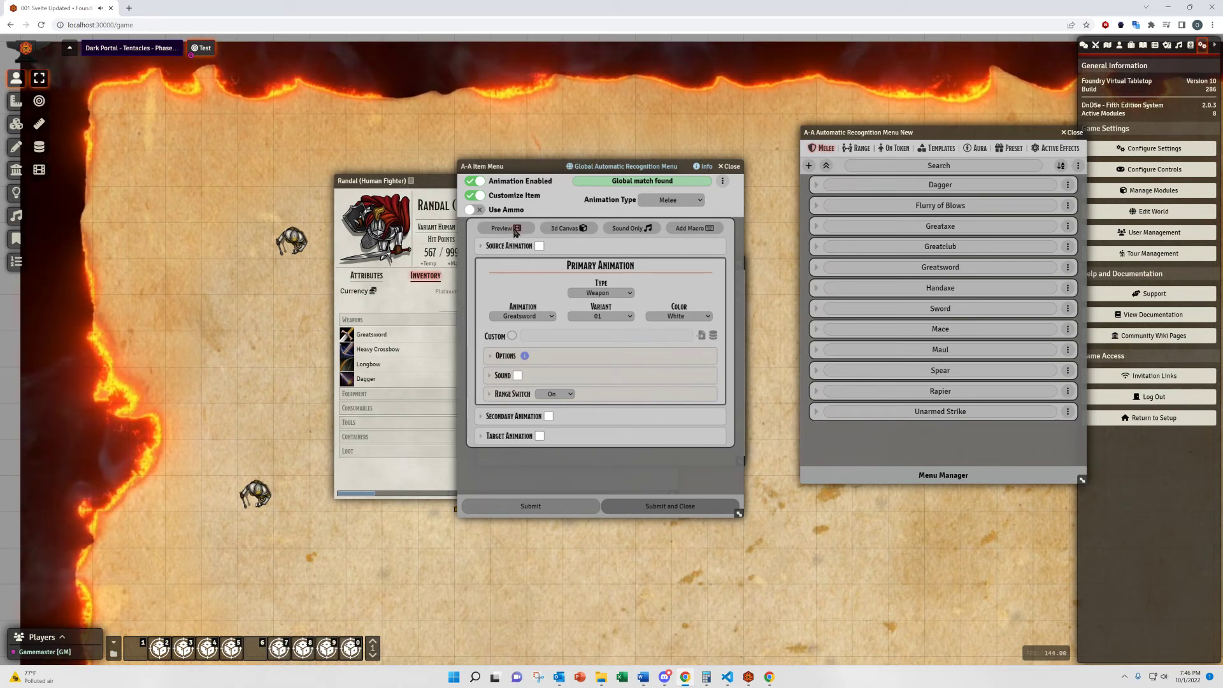
{"action": "mouse_move", "coordinate": [651, 270]}
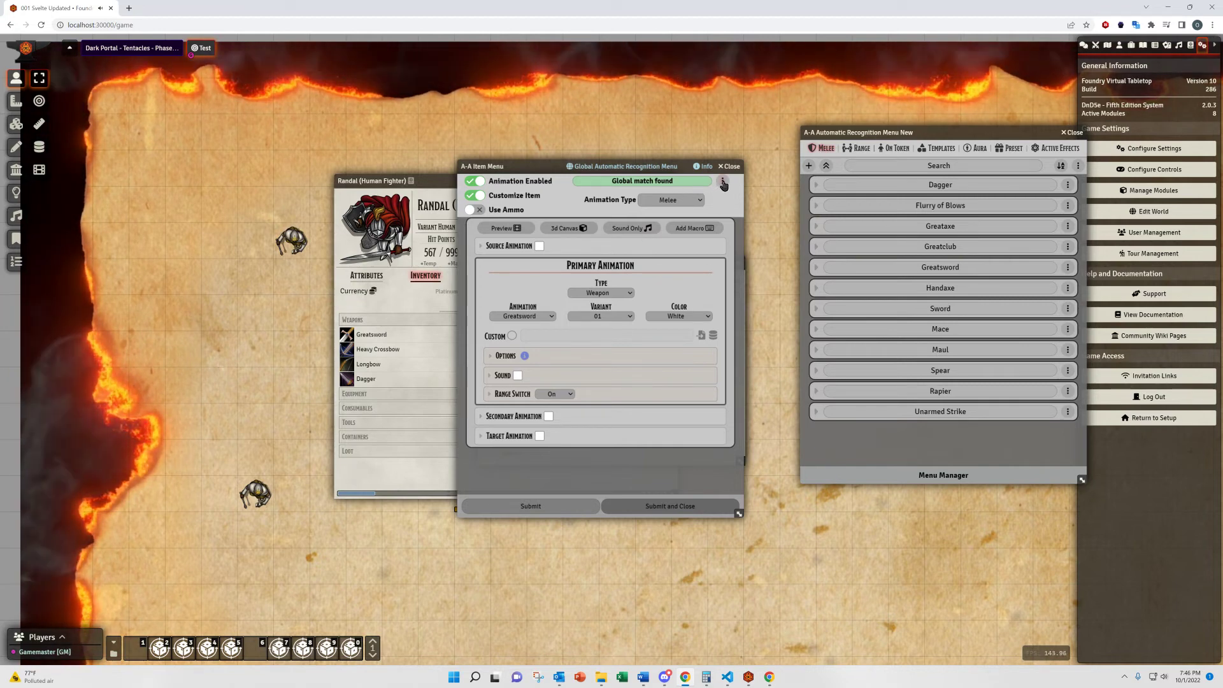
Step: Copy the item's animation to the global Melee list as a new Firey Greatsword entry
{"action": "left_click", "coordinate": [721, 181]}
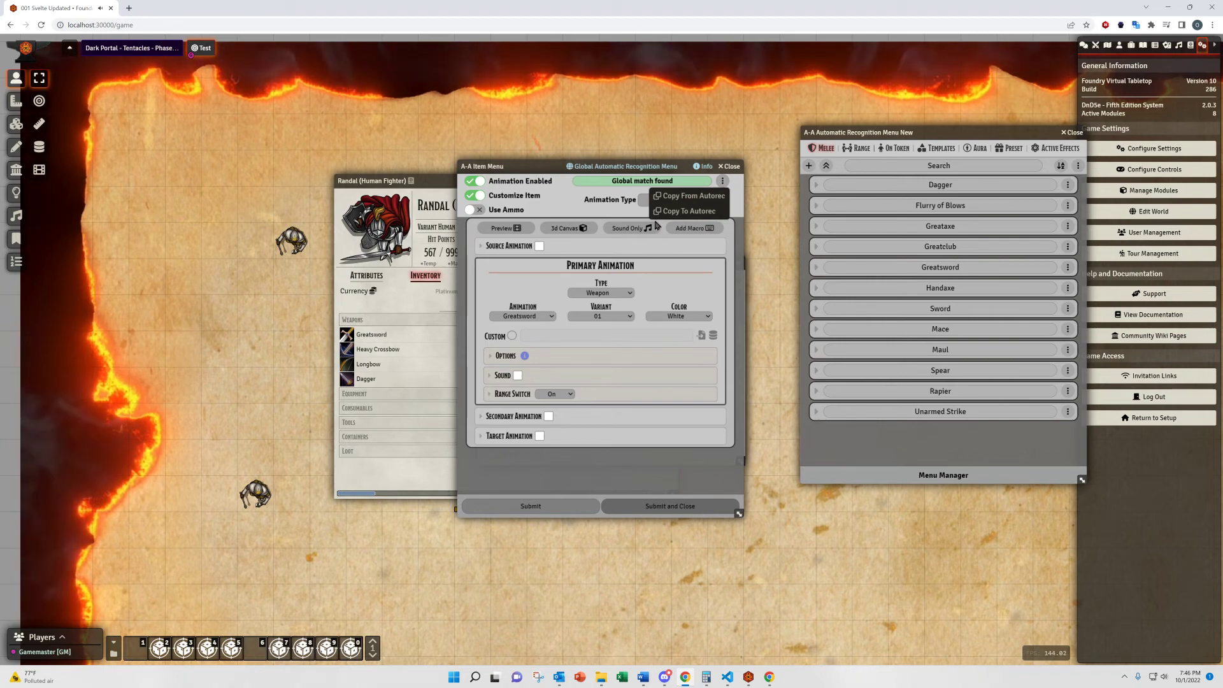
{"action": "mouse_move", "coordinate": [717, 231]}
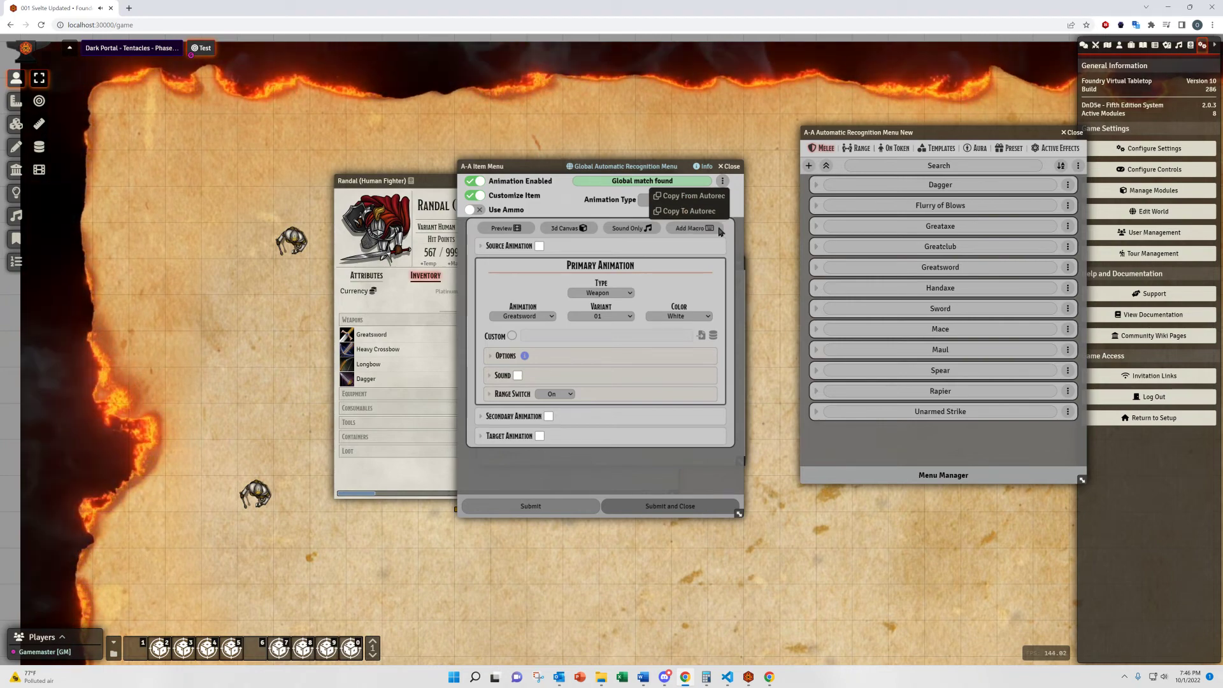
{"action": "left_click", "coordinate": [688, 211]}
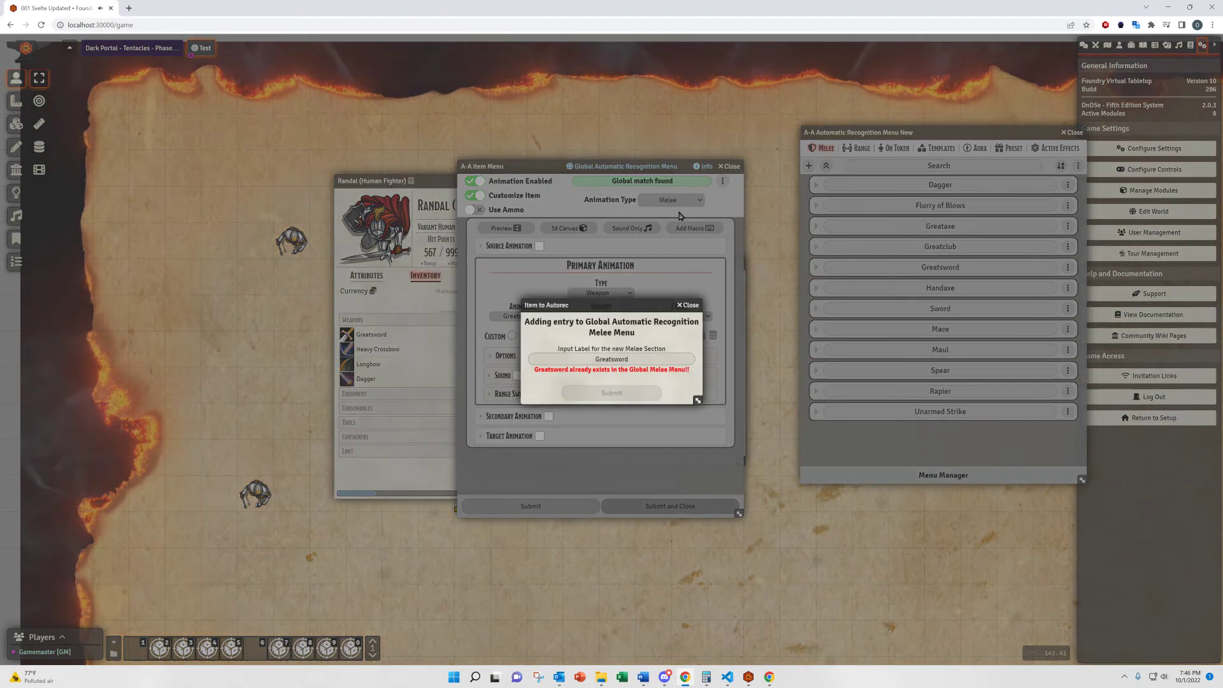
{"action": "mouse_move", "coordinate": [624, 381]}
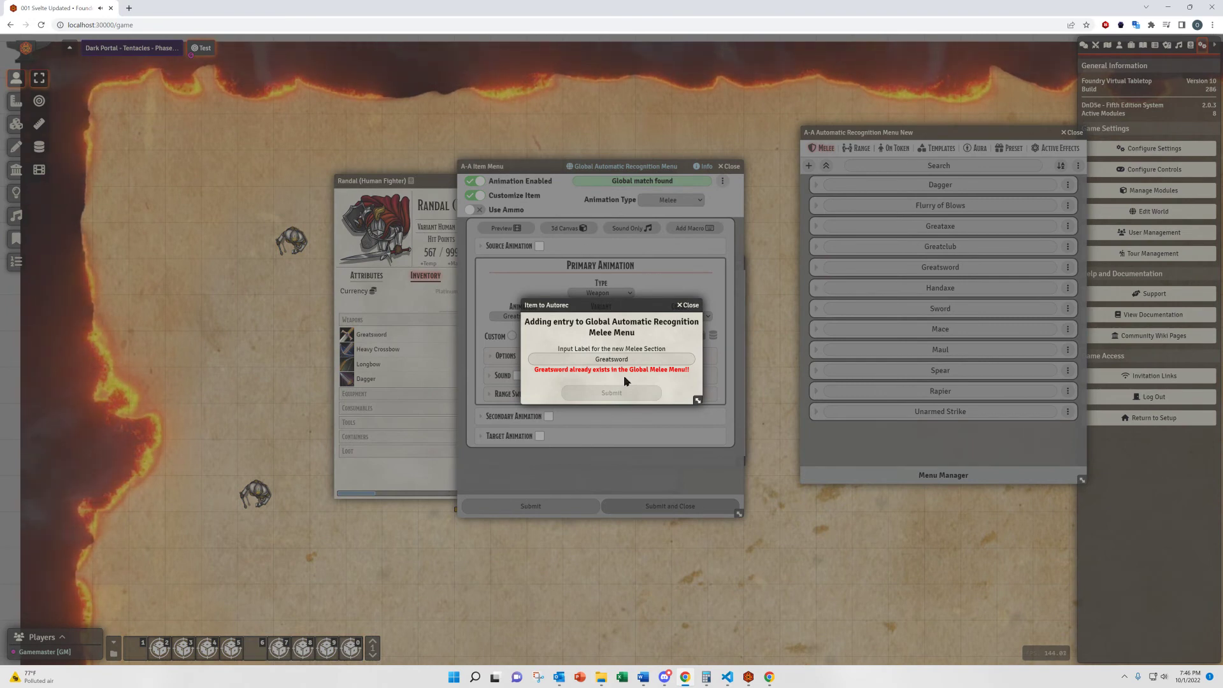
{"action": "left_click", "coordinate": [610, 360]}
{"action": "type", "text": "Firey "}
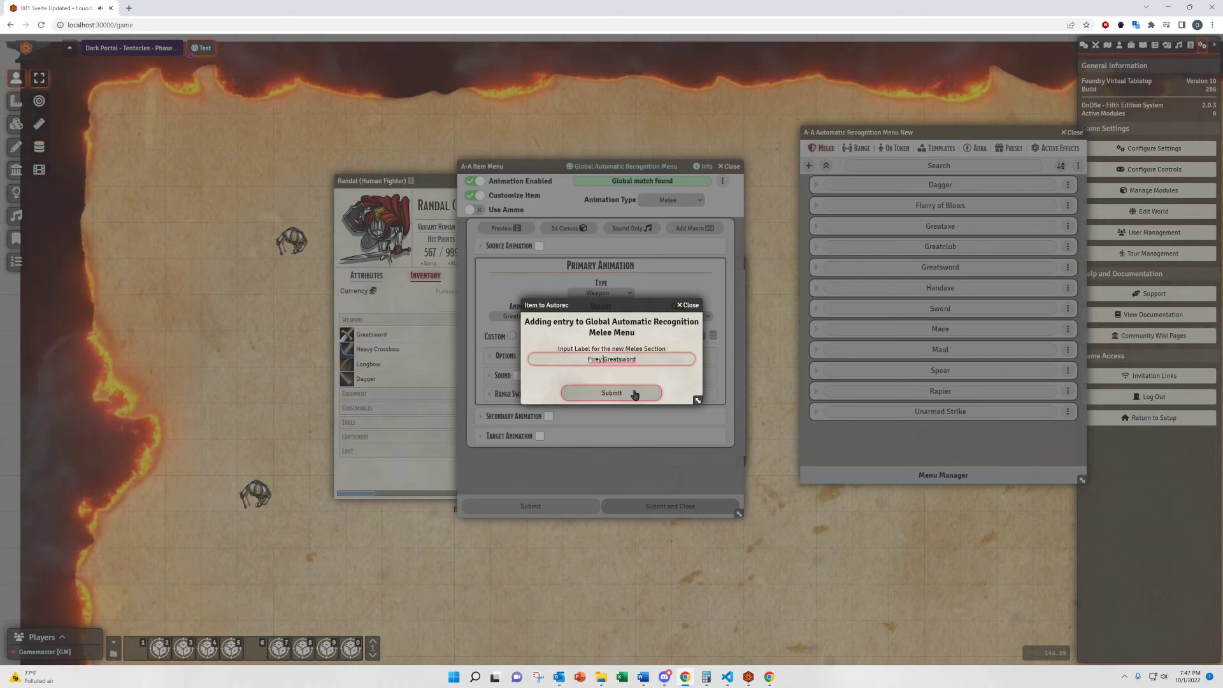
{"action": "left_click", "coordinate": [612, 392]}
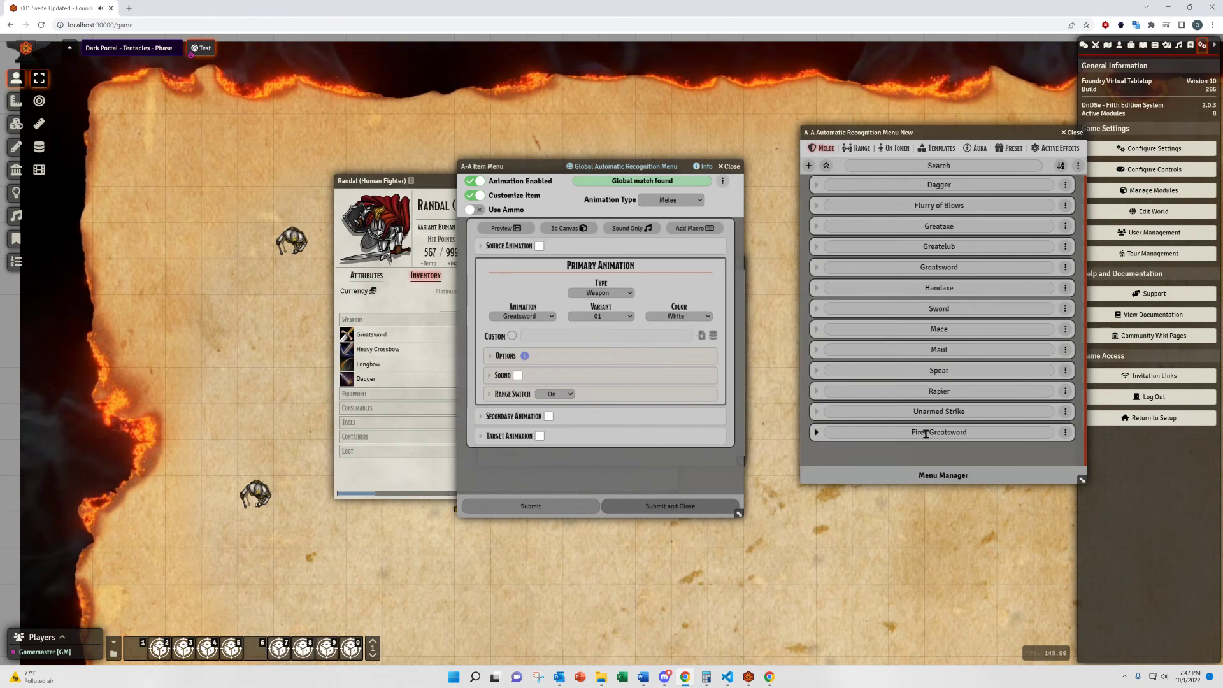
Step: Check the animation type choices, then dismiss them and the item's A-A menu
{"action": "left_click", "coordinate": [672, 200]}
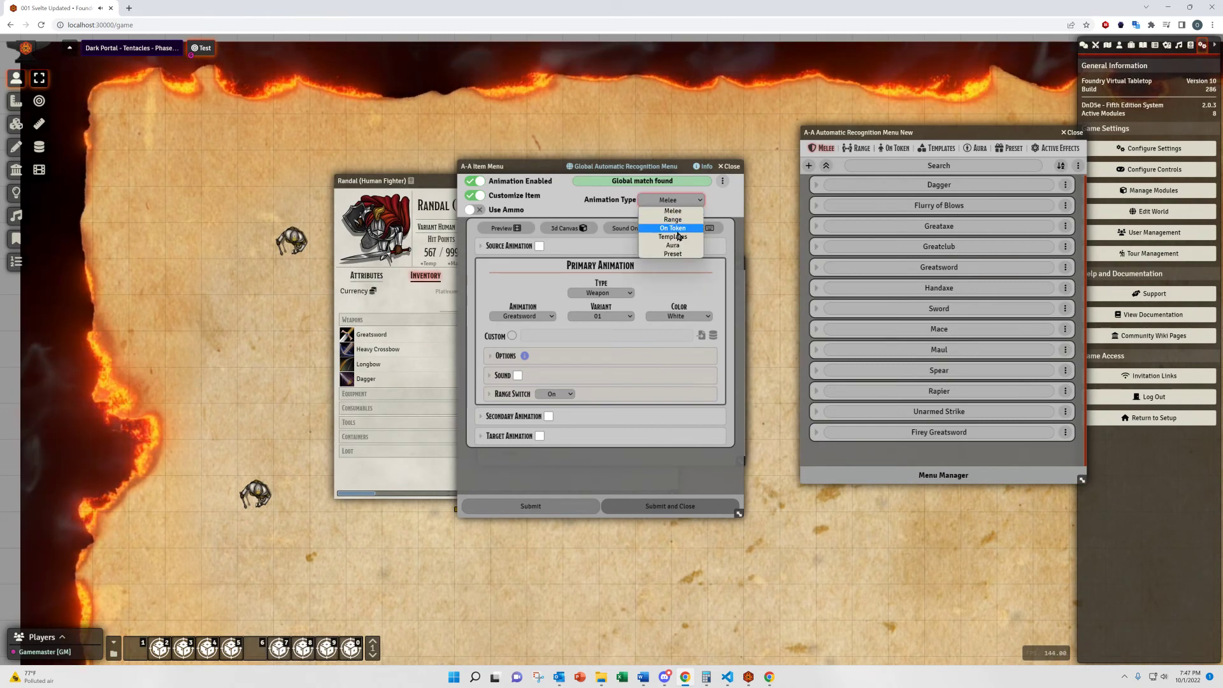
{"action": "left_click", "coordinate": [672, 210]}
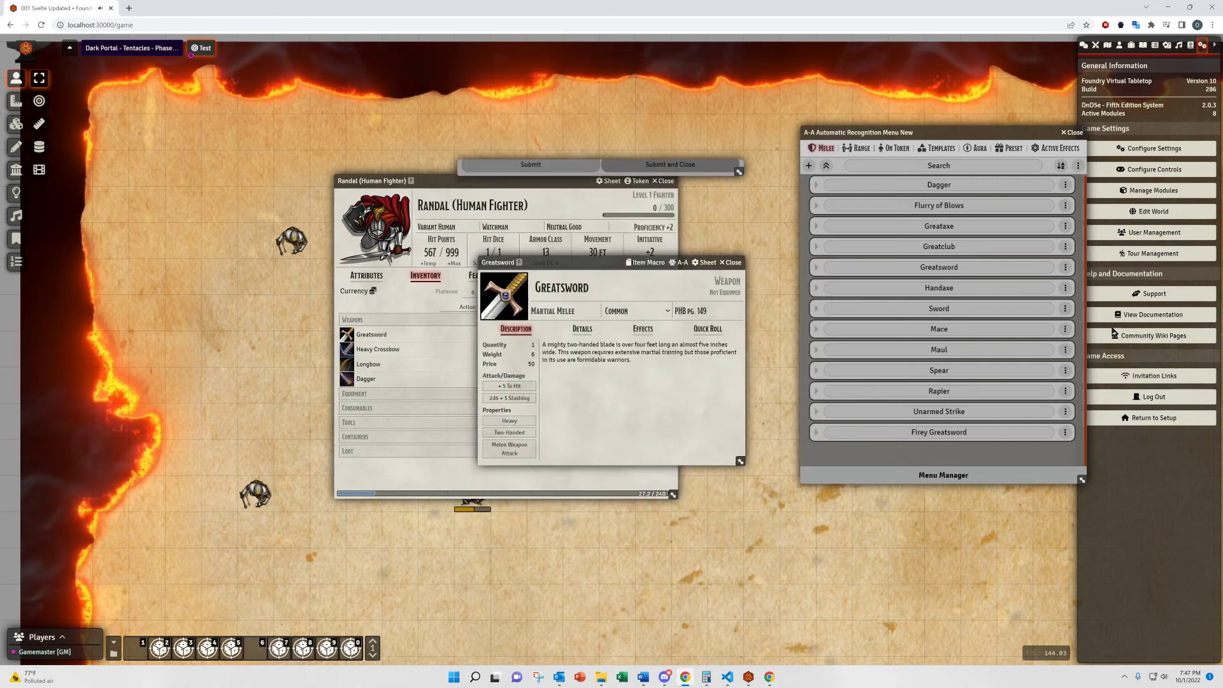
Step: From Randal's Effects list, edit New Effect and bring up its A-A animation menu
{"action": "left_click", "coordinate": [731, 261]}
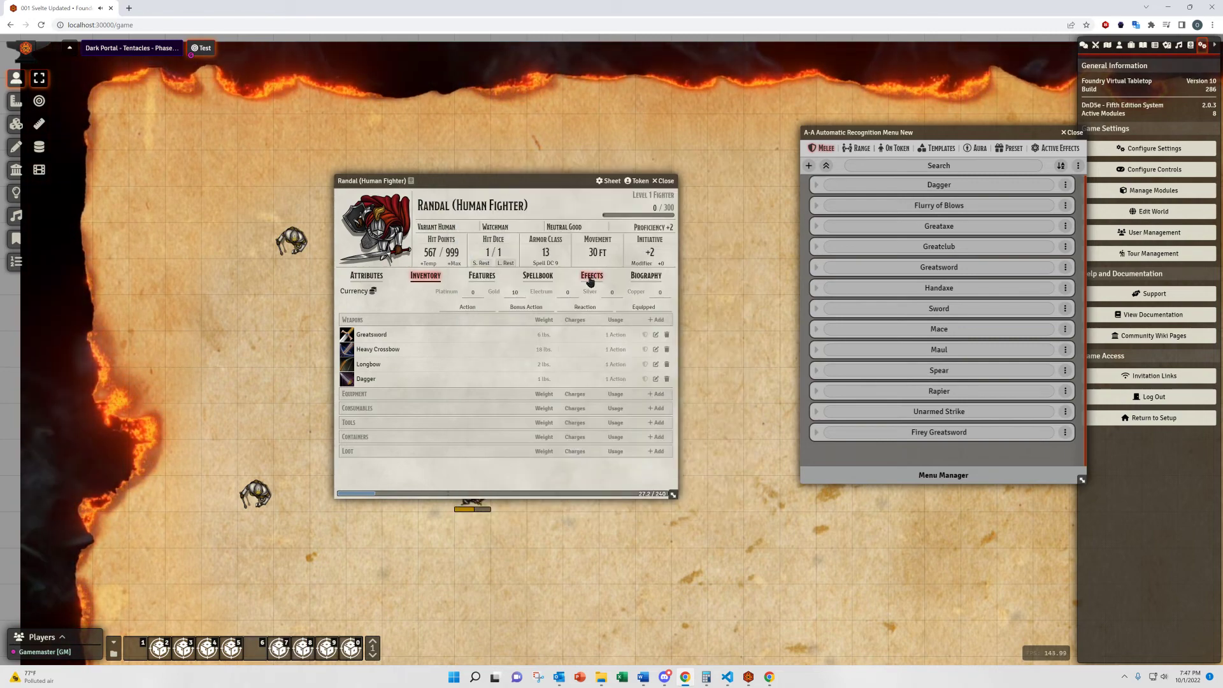
{"action": "left_click", "coordinate": [591, 276]}
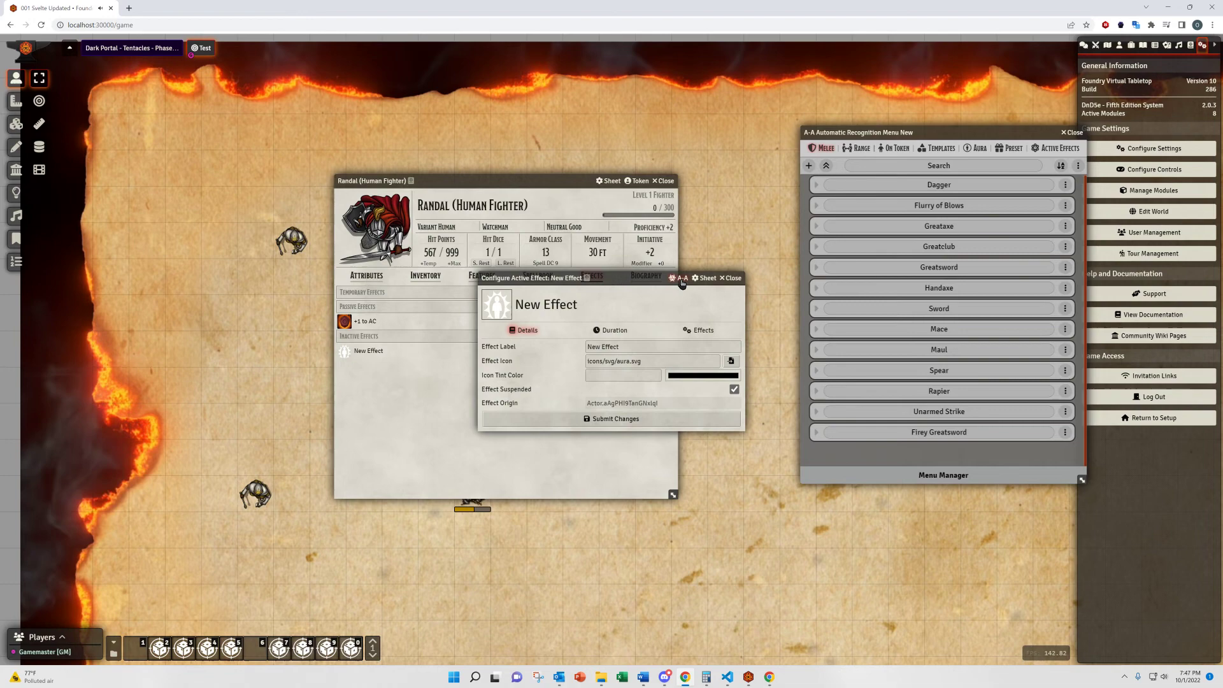
{"action": "left_click", "coordinate": [679, 278]}
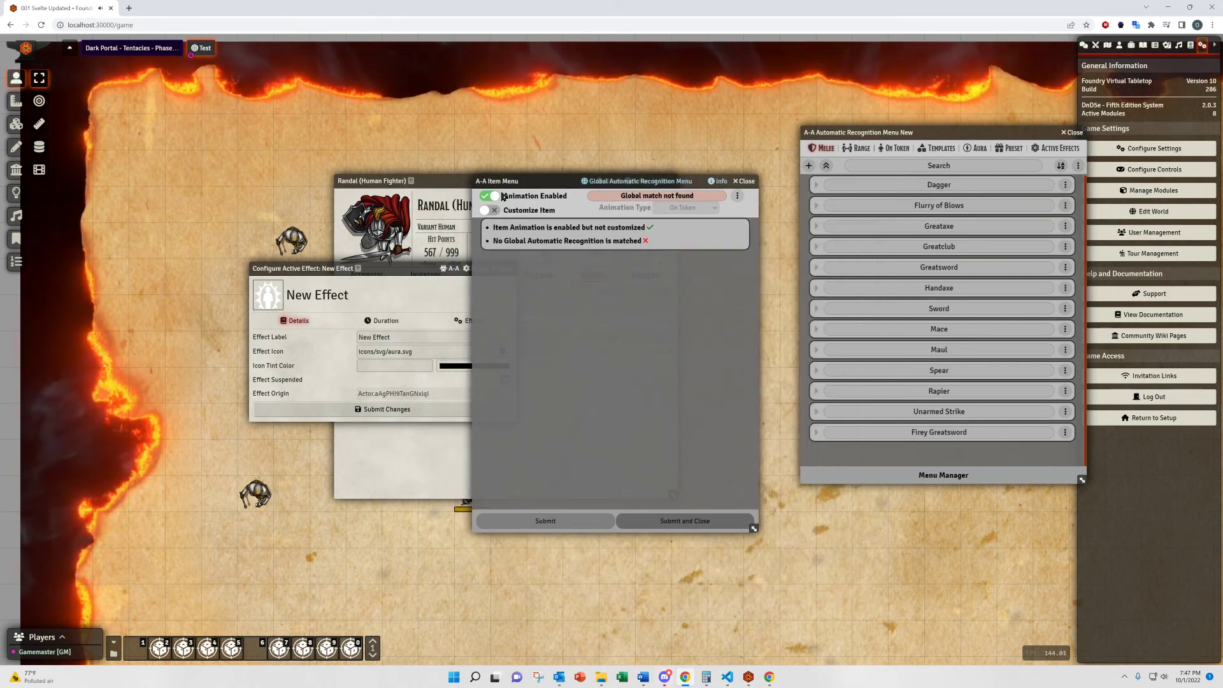
{"action": "left_click", "coordinate": [492, 196]}
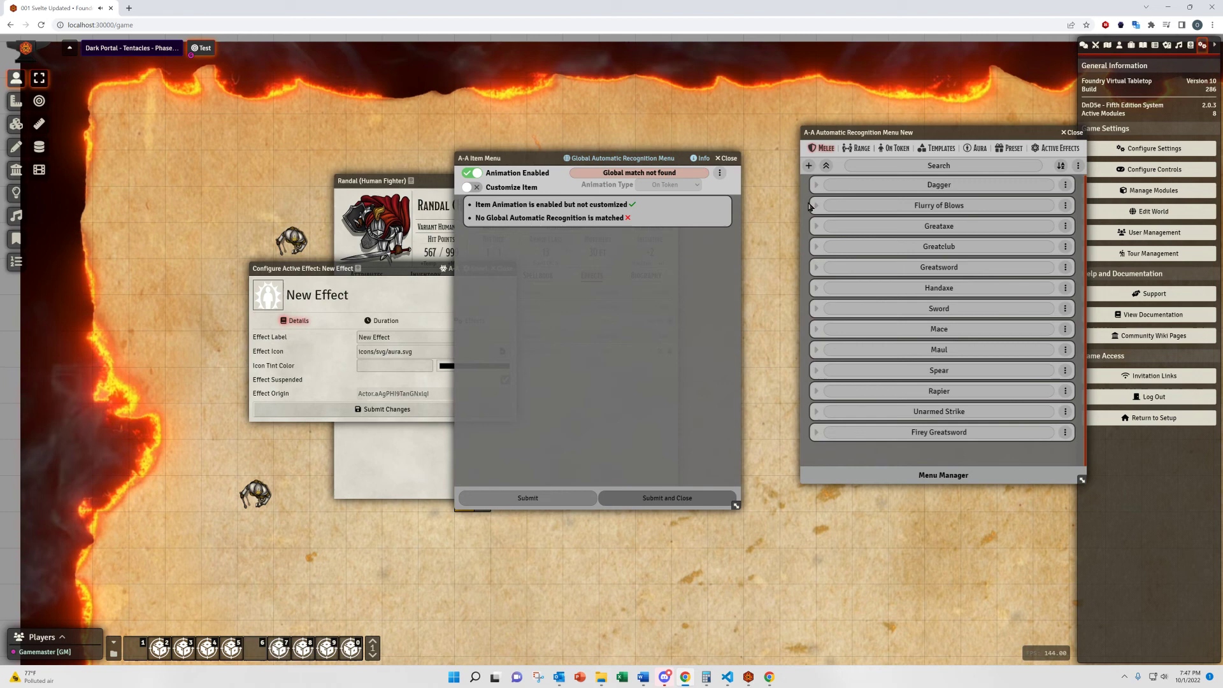
{"action": "left_click", "coordinate": [719, 172]}
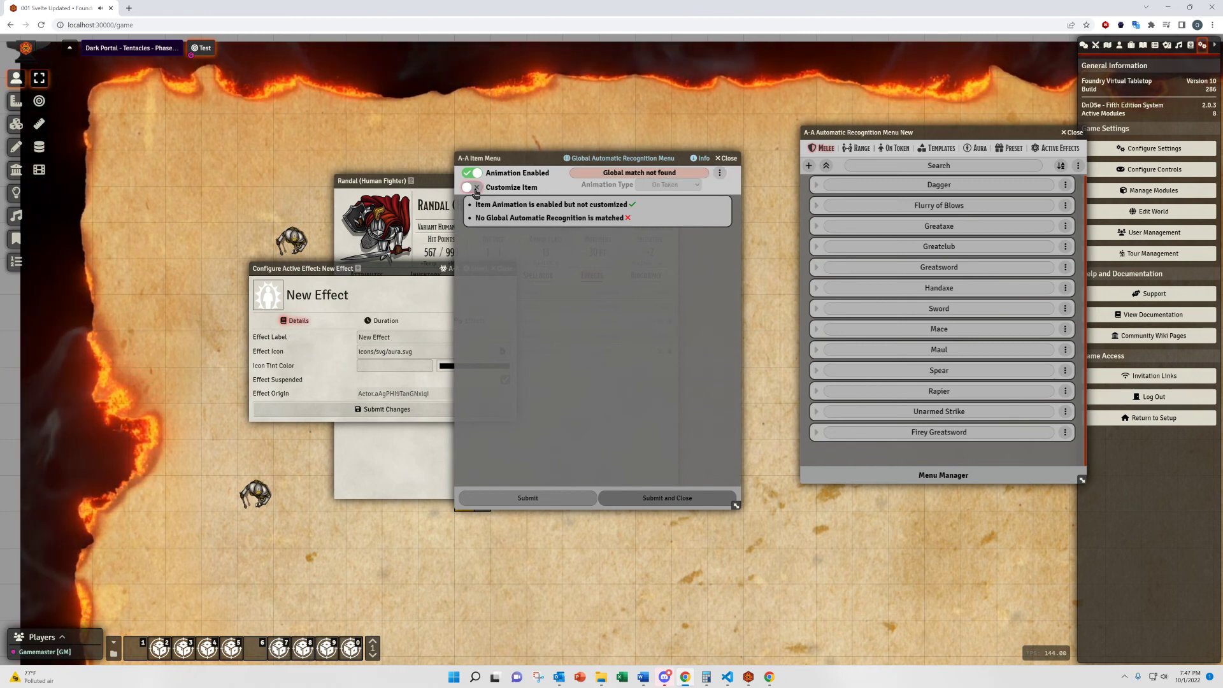
Step: Enable customizing New Effect, show the global Active Effects Frightened entry, and close the effect's A-A menu
{"action": "left_click", "coordinate": [474, 186]}
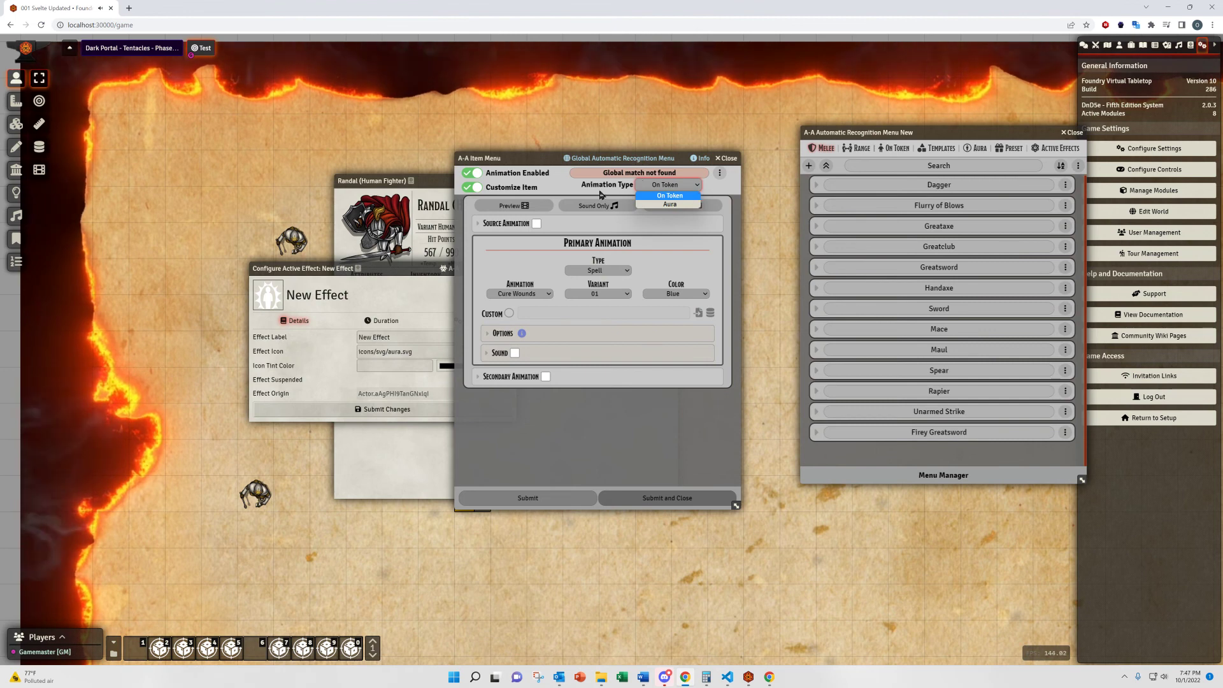
{"action": "left_click", "coordinate": [940, 184]}
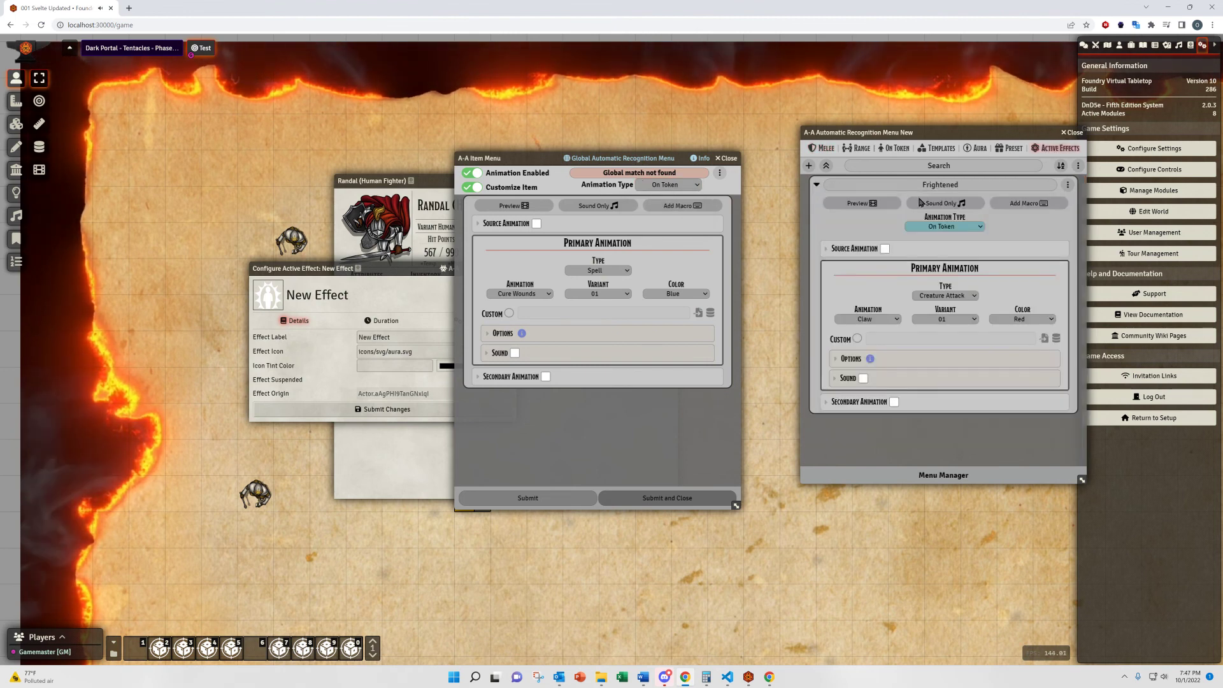
{"action": "left_click", "coordinate": [944, 227]}
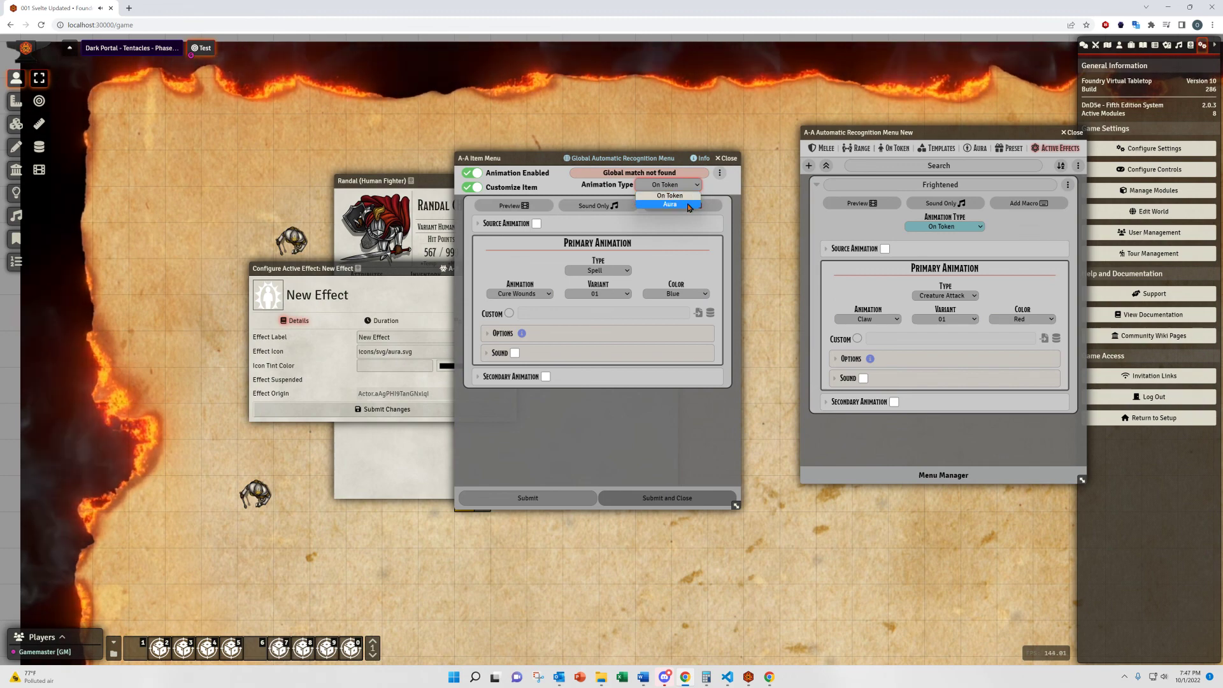
{"action": "left_click", "coordinate": [725, 158]}
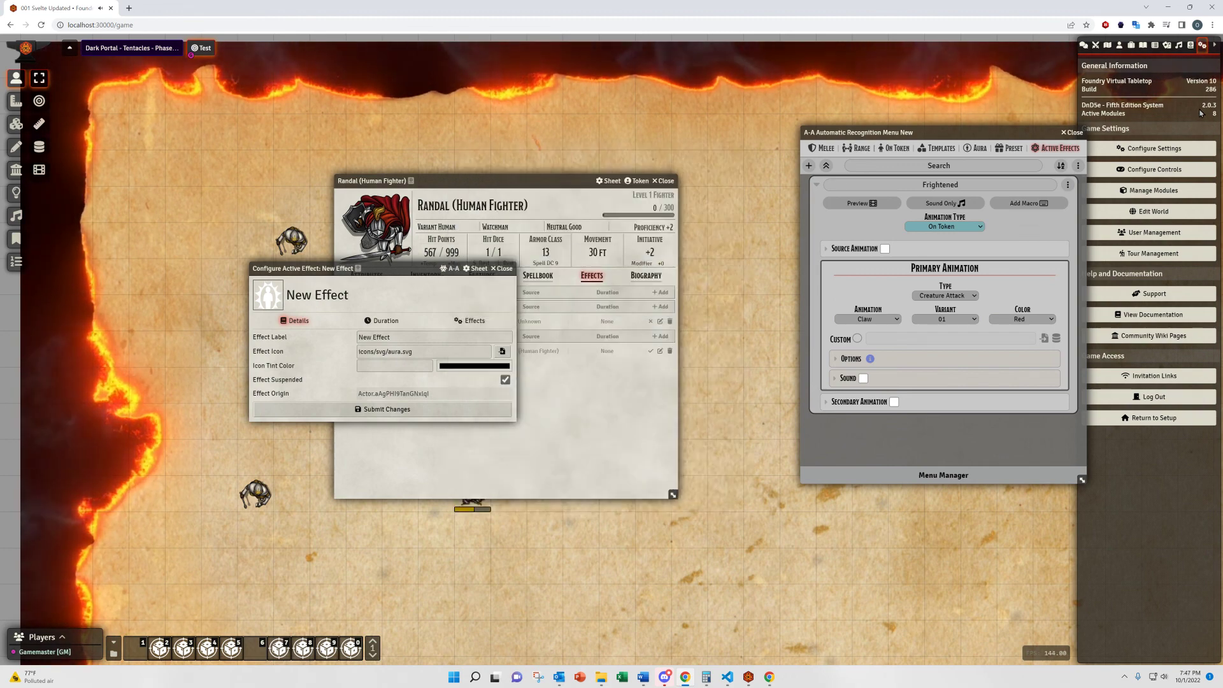
Step: Close the effect configuration, the Autorec menu and Randal's character sheet, leaving the map
{"action": "left_click", "coordinate": [1069, 131]}
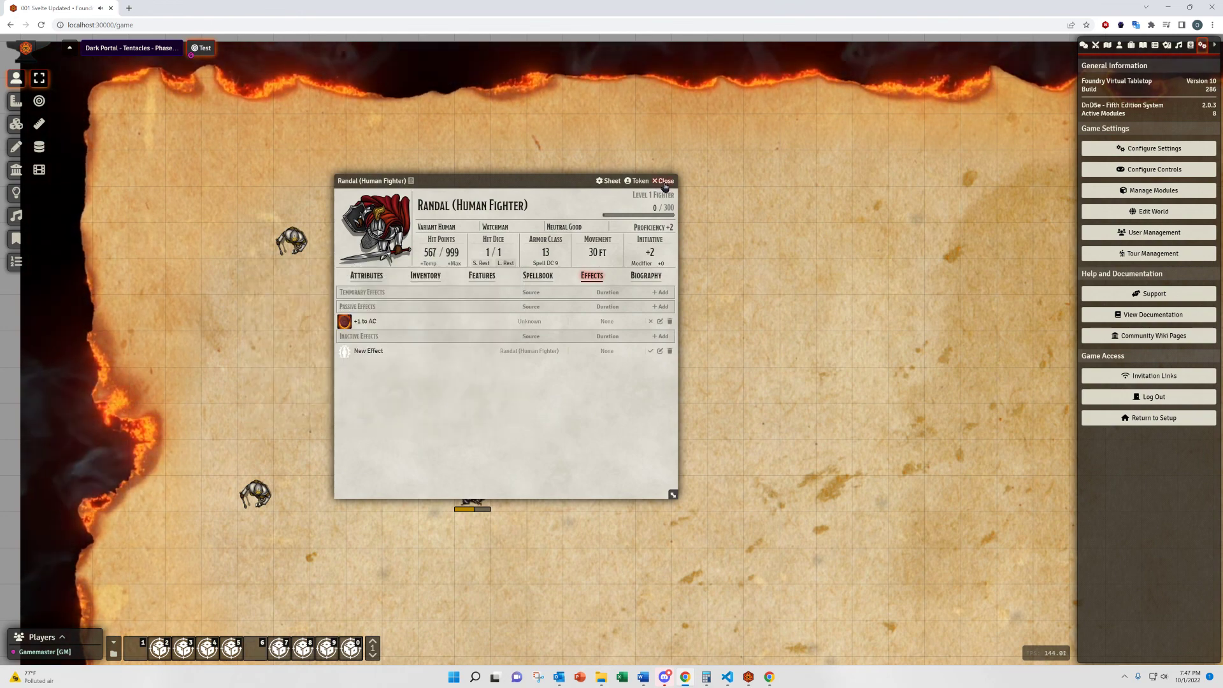
{"action": "left_click", "coordinate": [662, 180]}
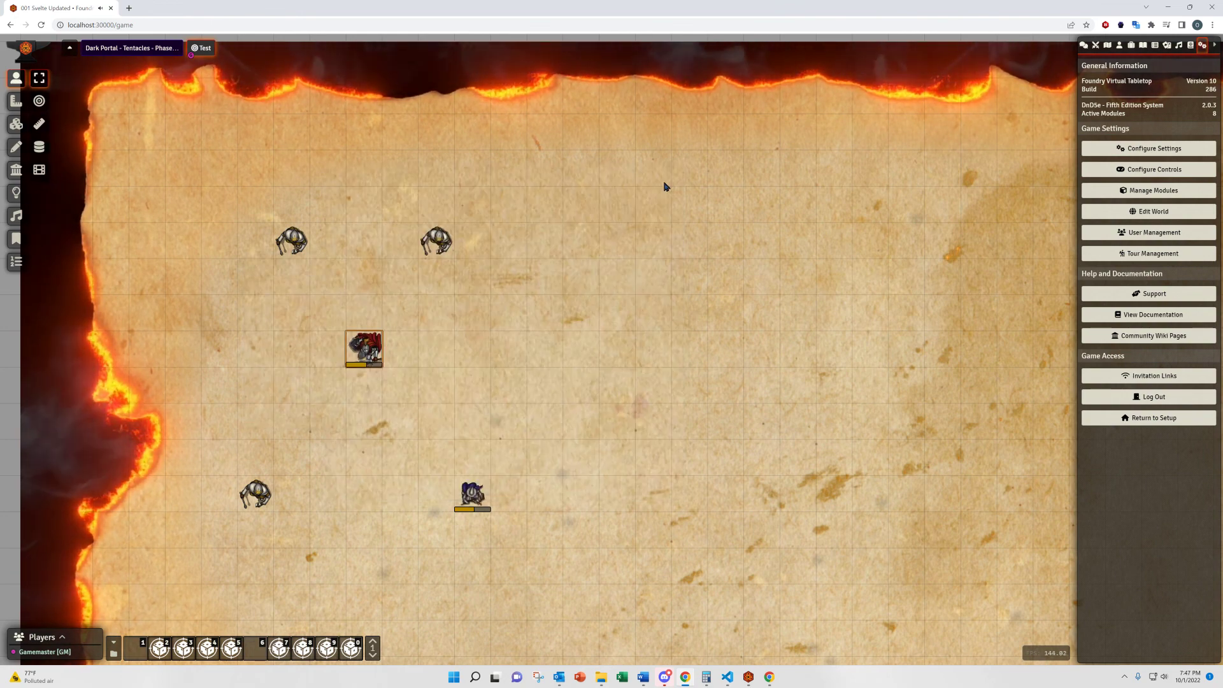